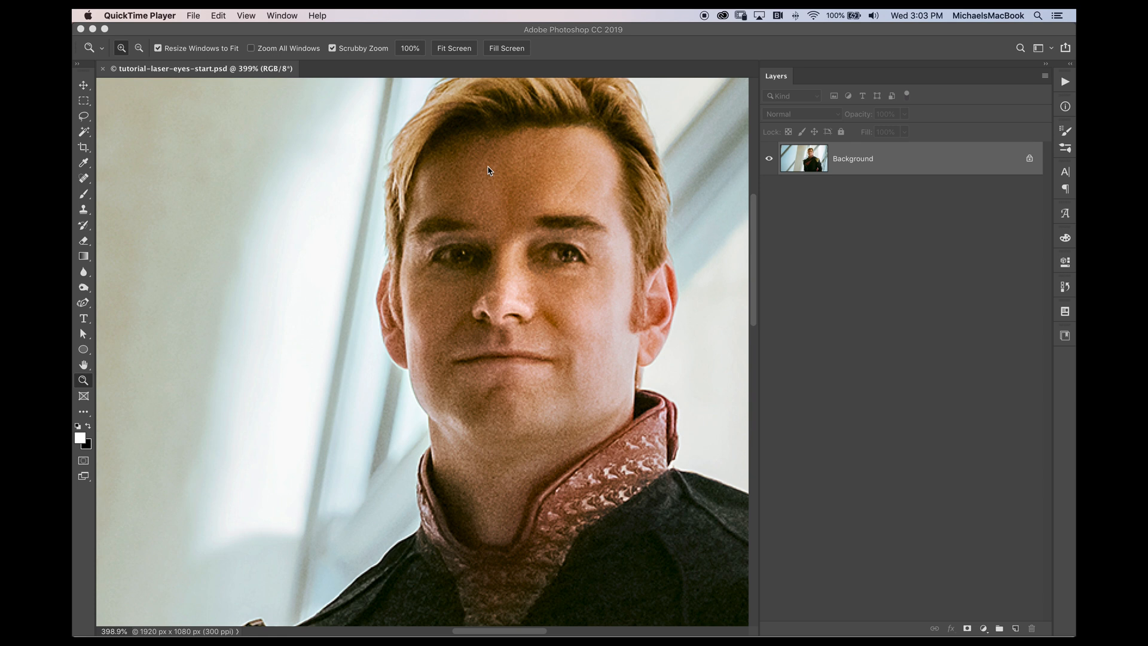
{"action": "mouse_move", "coordinate": [643, 239]}
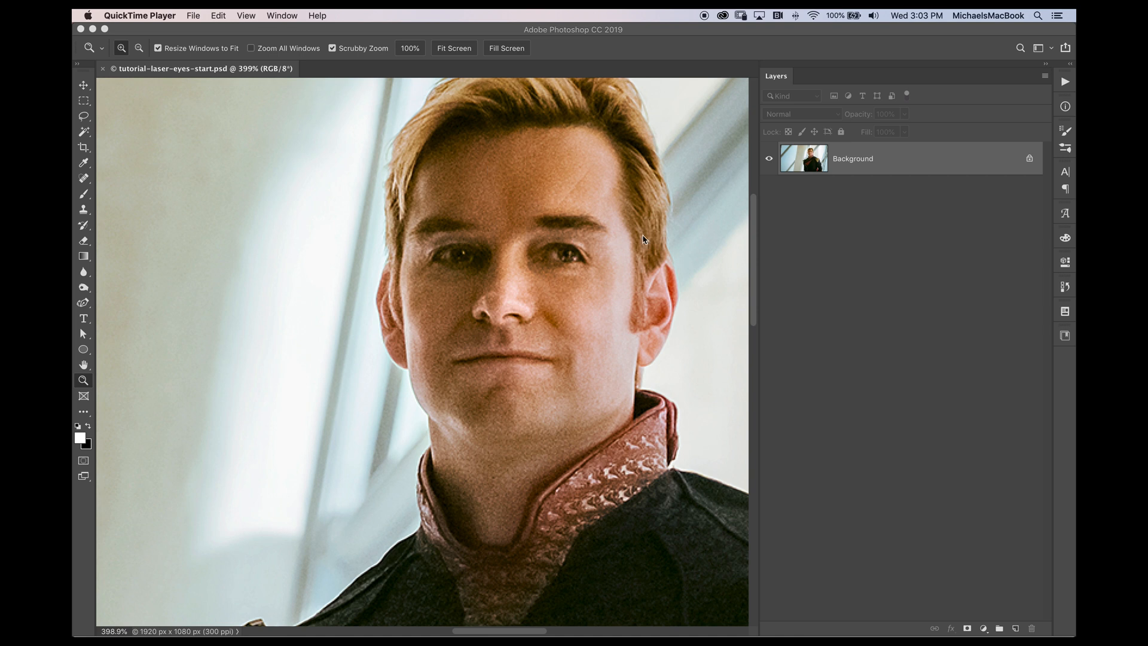
{"action": "mouse_move", "coordinate": [792, 230]}
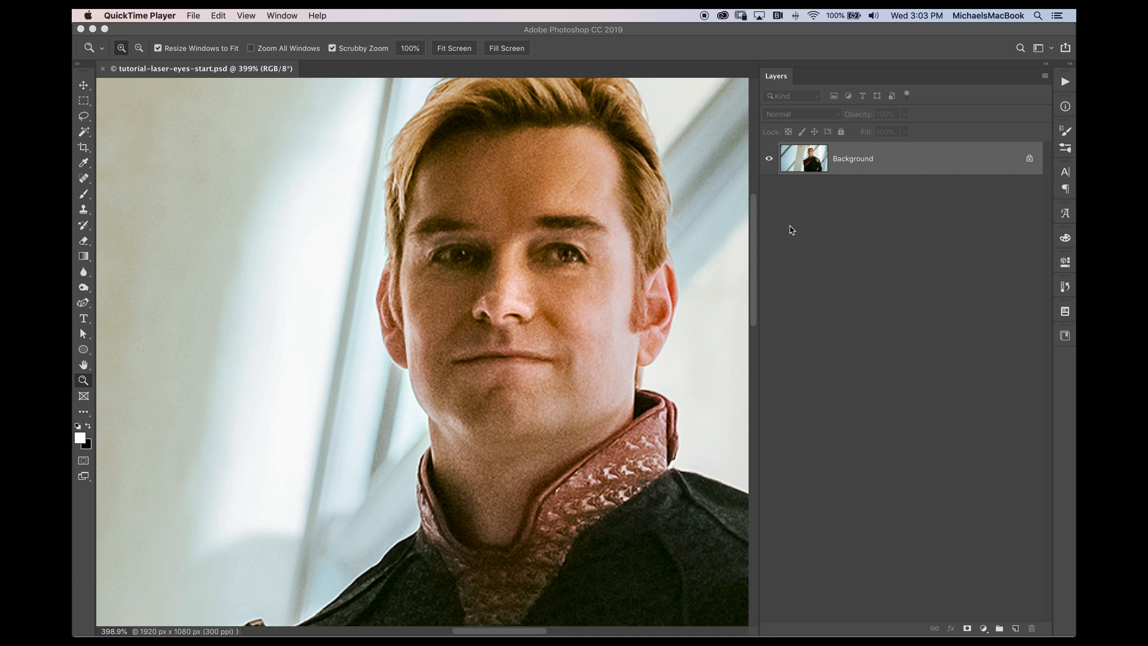
{"action": "mouse_move", "coordinate": [862, 167]}
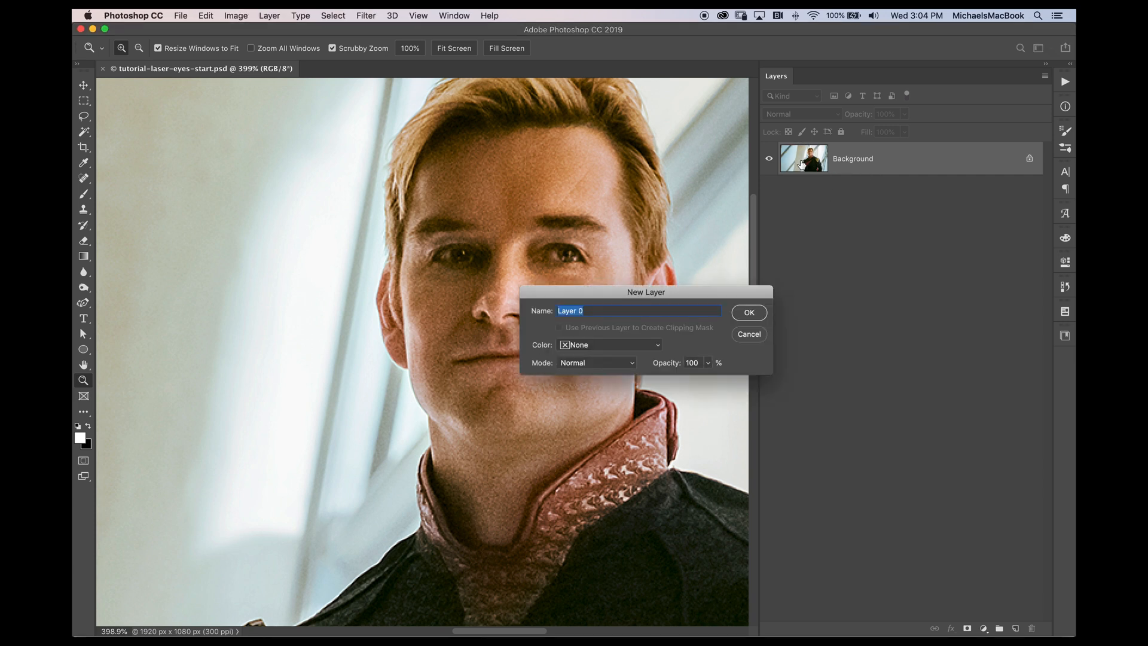
Step: Rename the Background layer to OG and lock its position
{"action": "type", "text": "OG"}
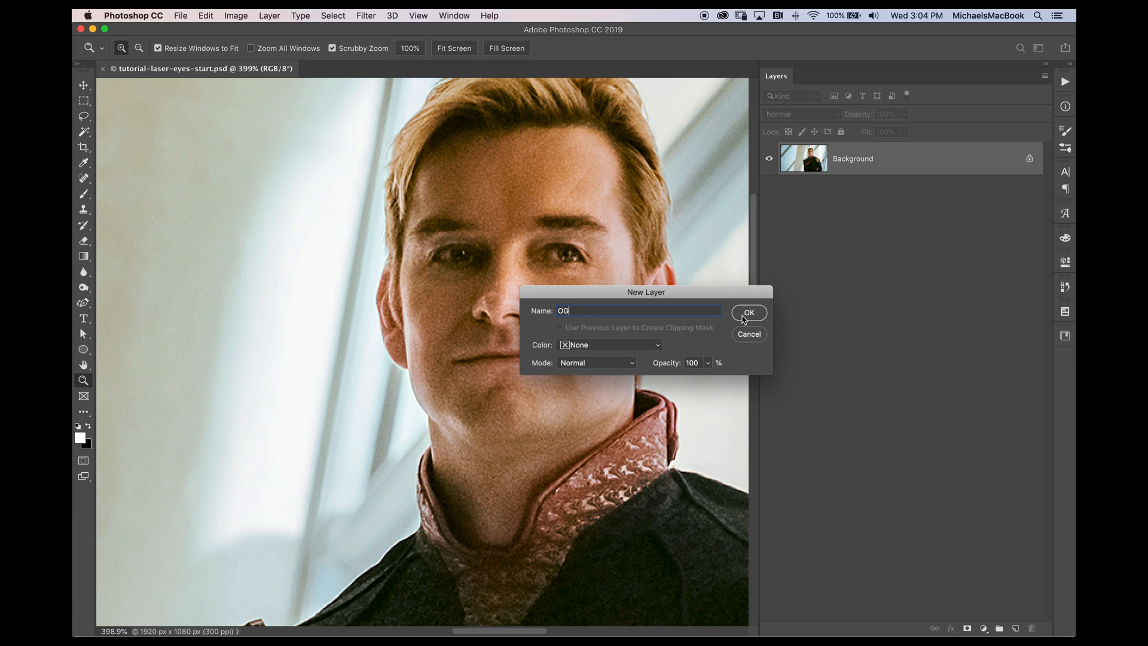
{"action": "left_click", "coordinate": [749, 312]}
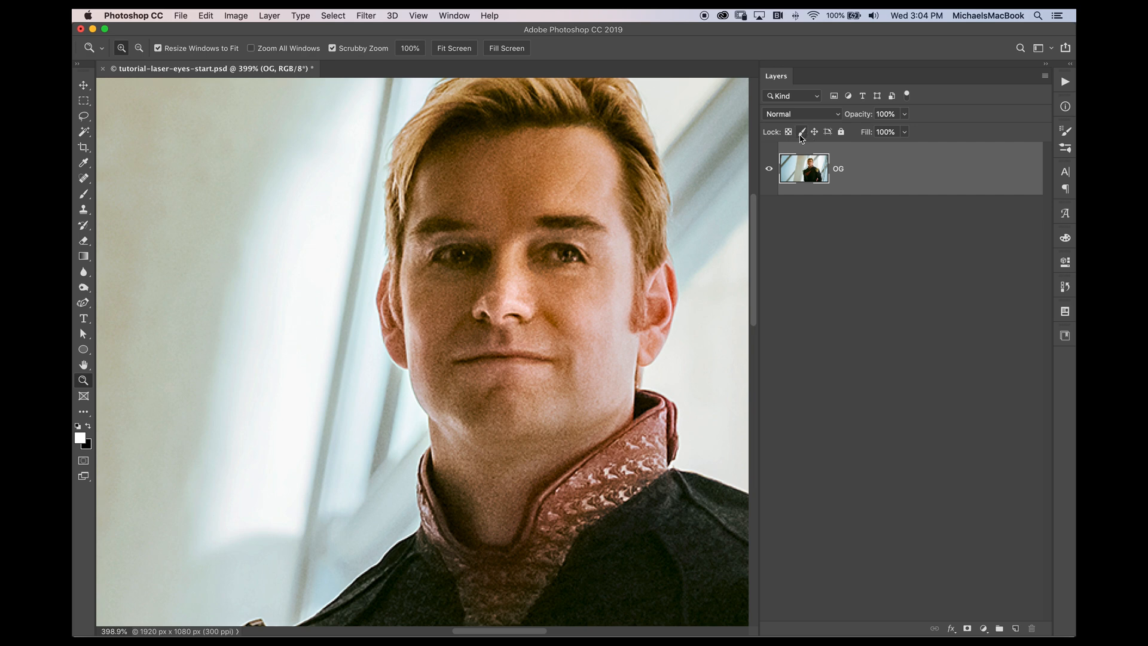
{"action": "left_click", "coordinate": [802, 131]}
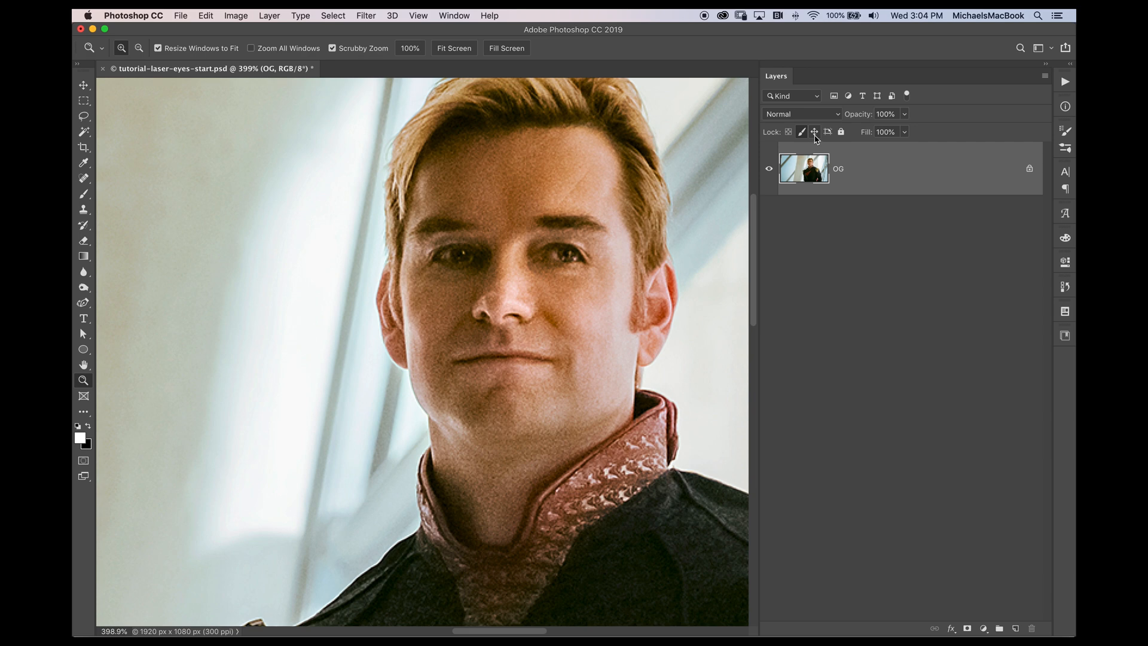
{"action": "mouse_move", "coordinate": [815, 131]}
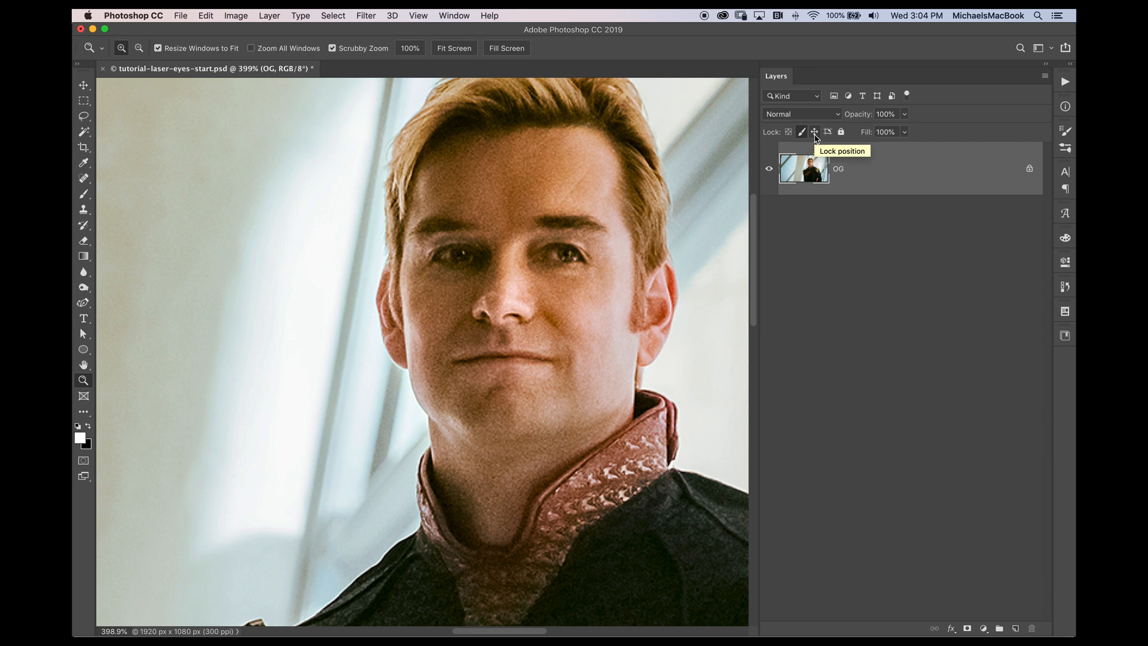
{"action": "mouse_move", "coordinate": [838, 187]}
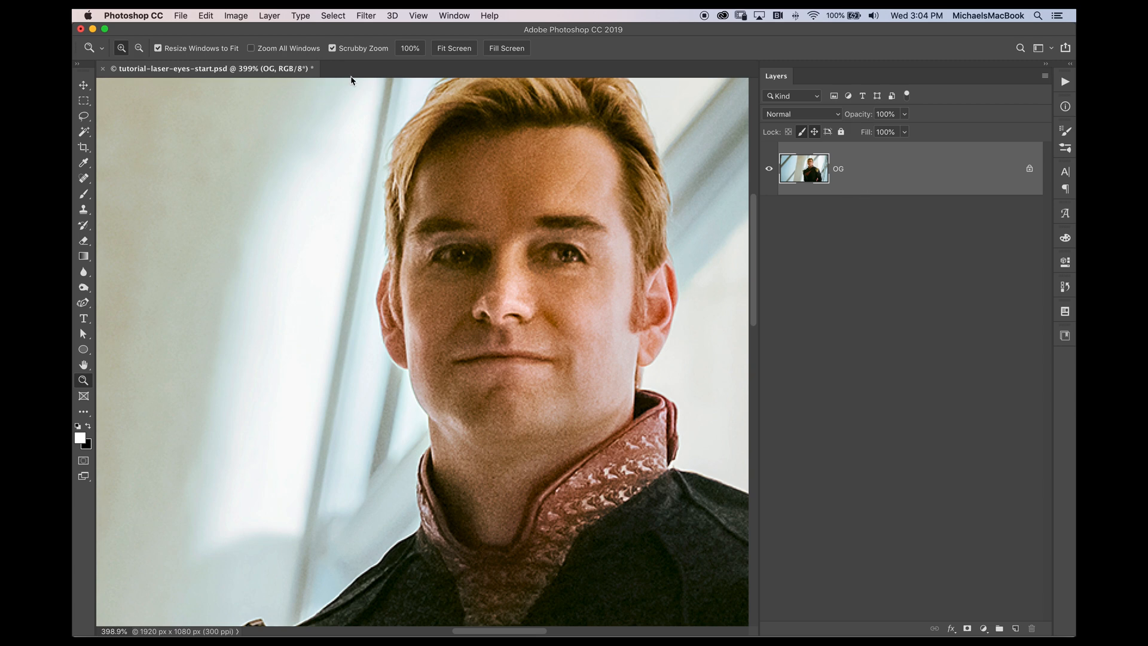
{"action": "mouse_move", "coordinate": [265, 24]}
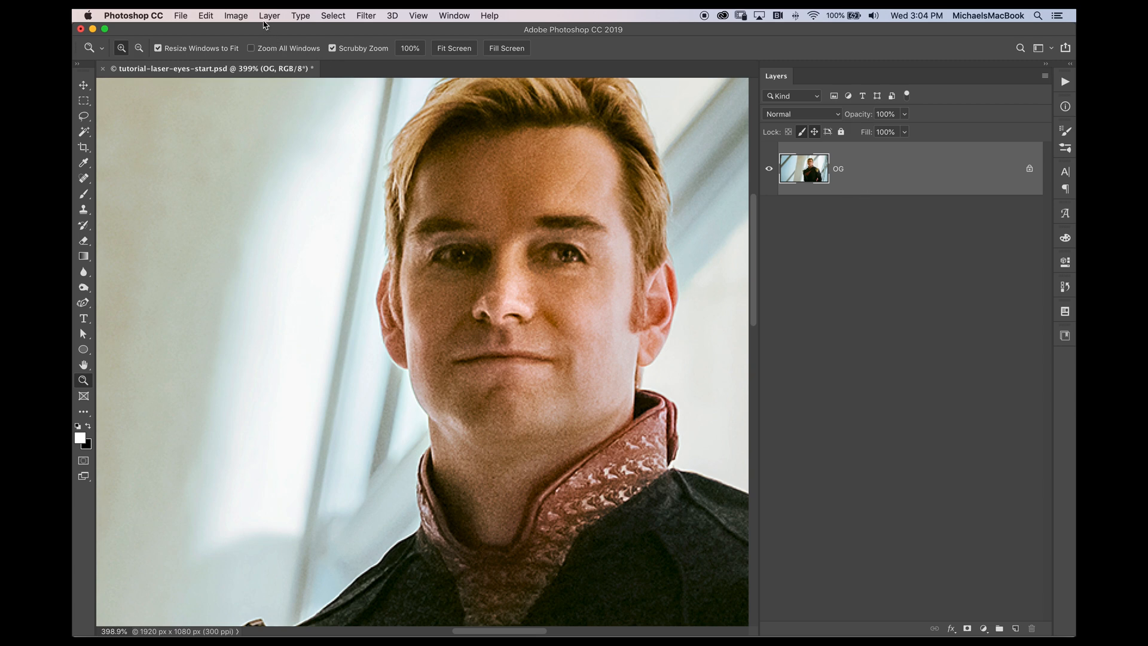
Step: Group the OG layer via Layer > Group Layers and rename the group original
{"action": "left_click", "coordinate": [269, 16]}
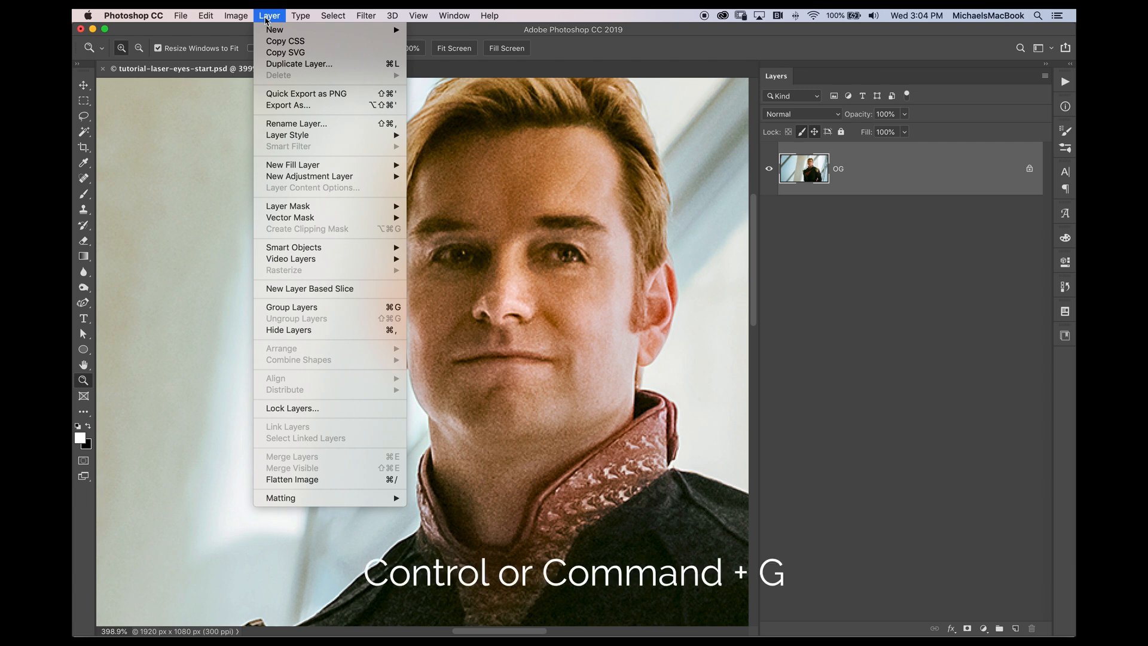
{"action": "mouse_move", "coordinate": [284, 123]}
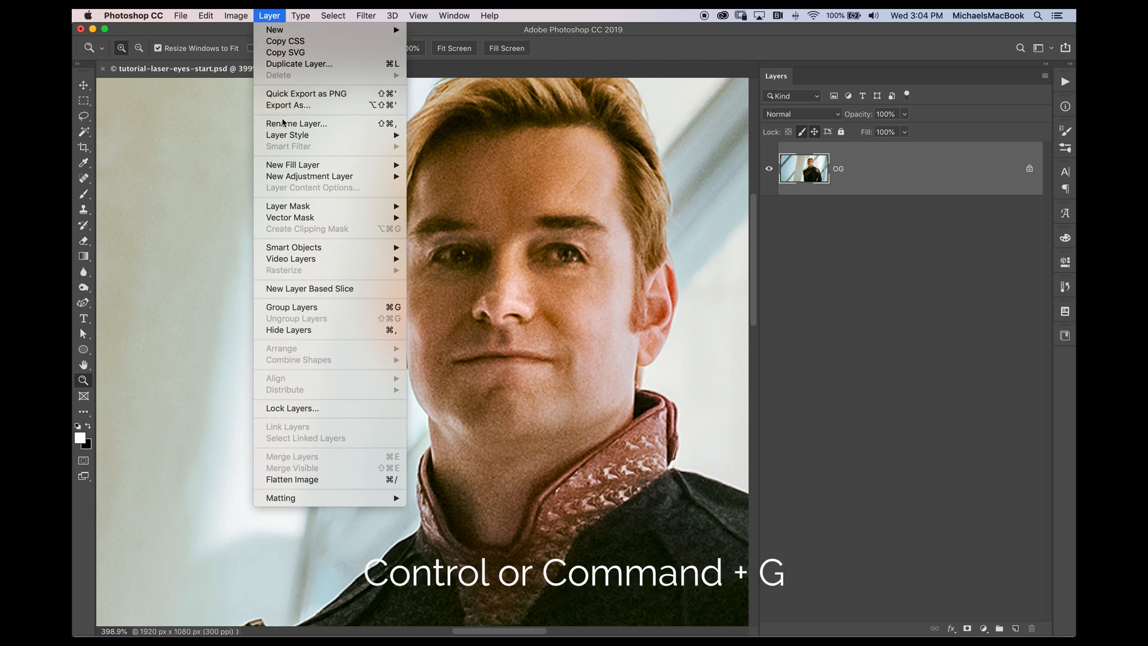
{"action": "mouse_move", "coordinate": [286, 305]}
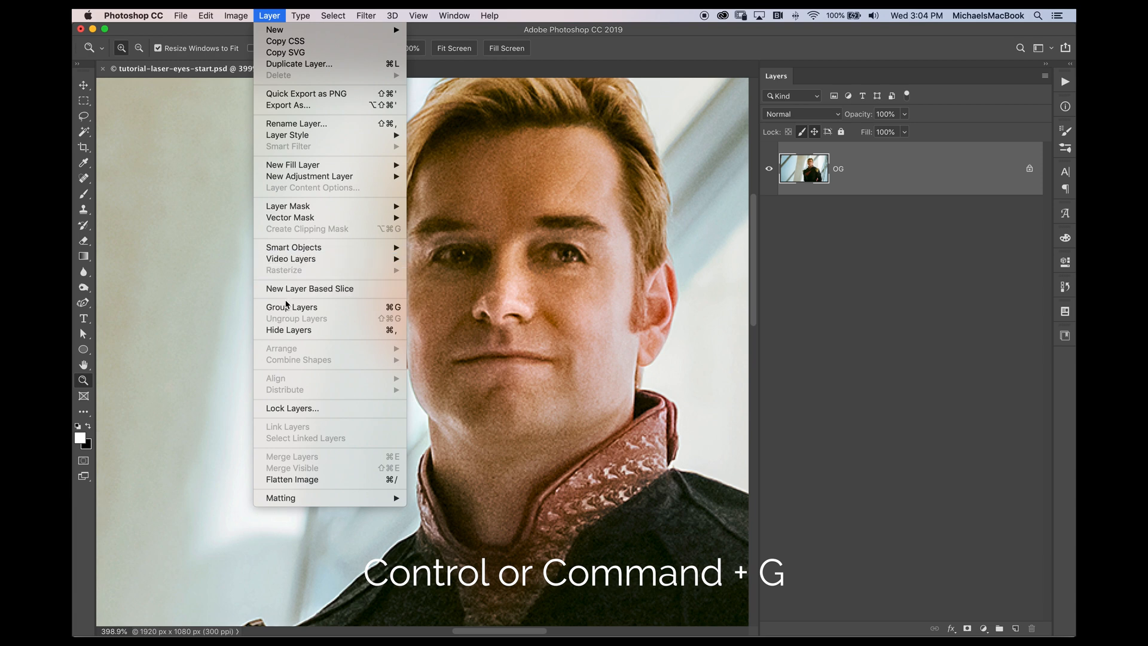
{"action": "left_click", "coordinate": [292, 306]}
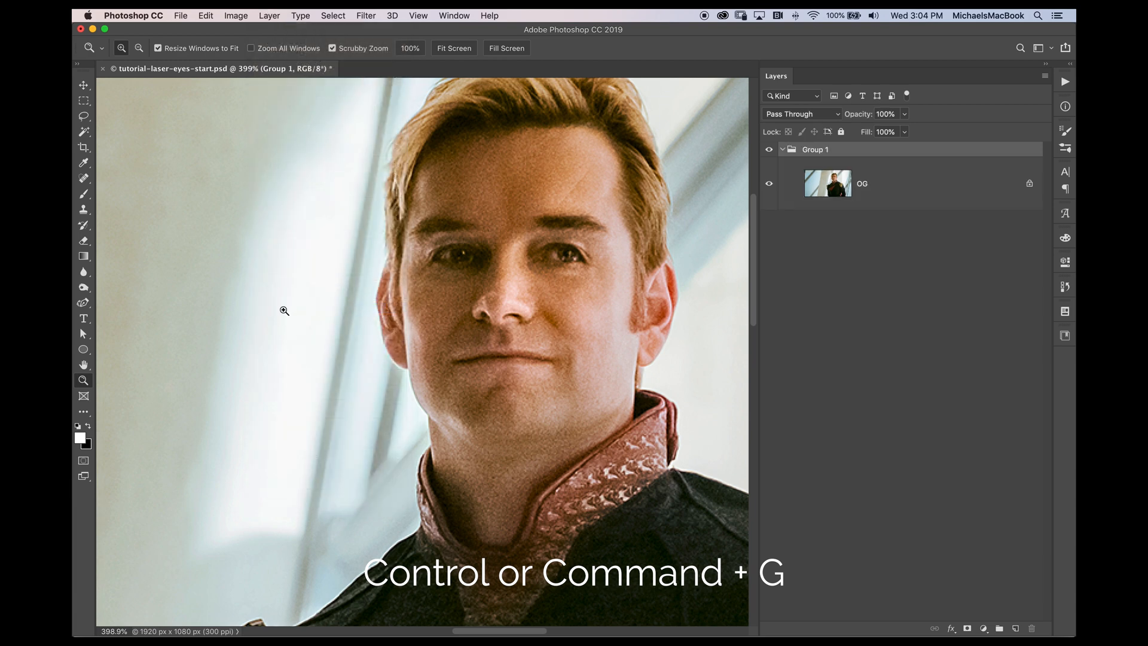
{"action": "mouse_move", "coordinate": [693, 140]}
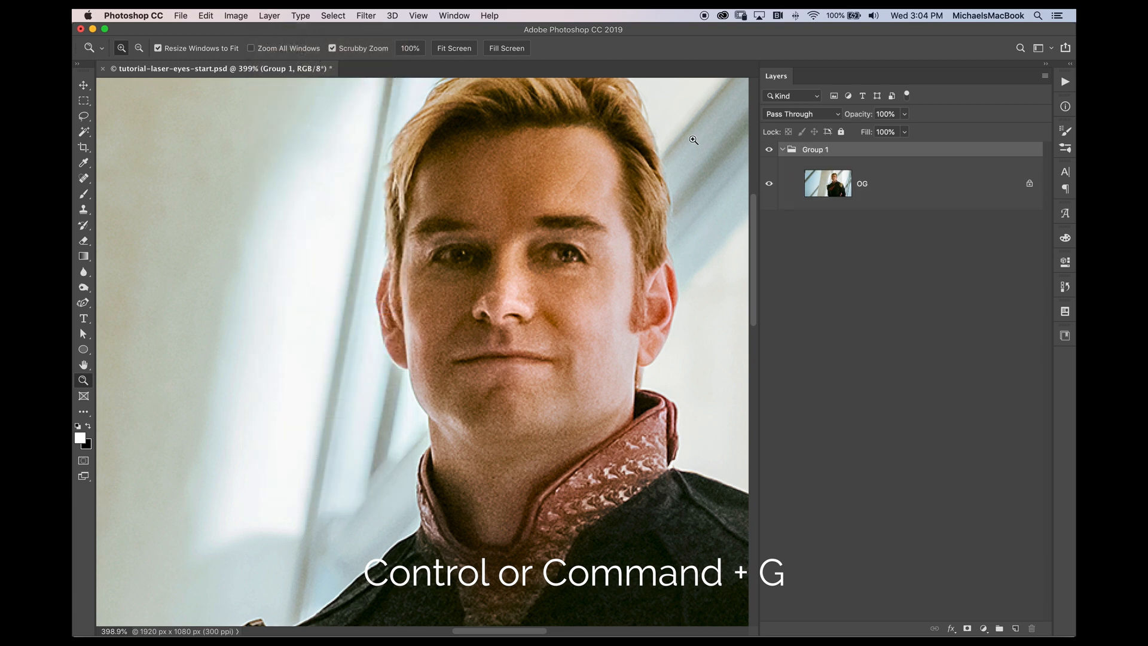
{"action": "left_click", "coordinate": [269, 15]}
{"action": "type", "text": "og"}
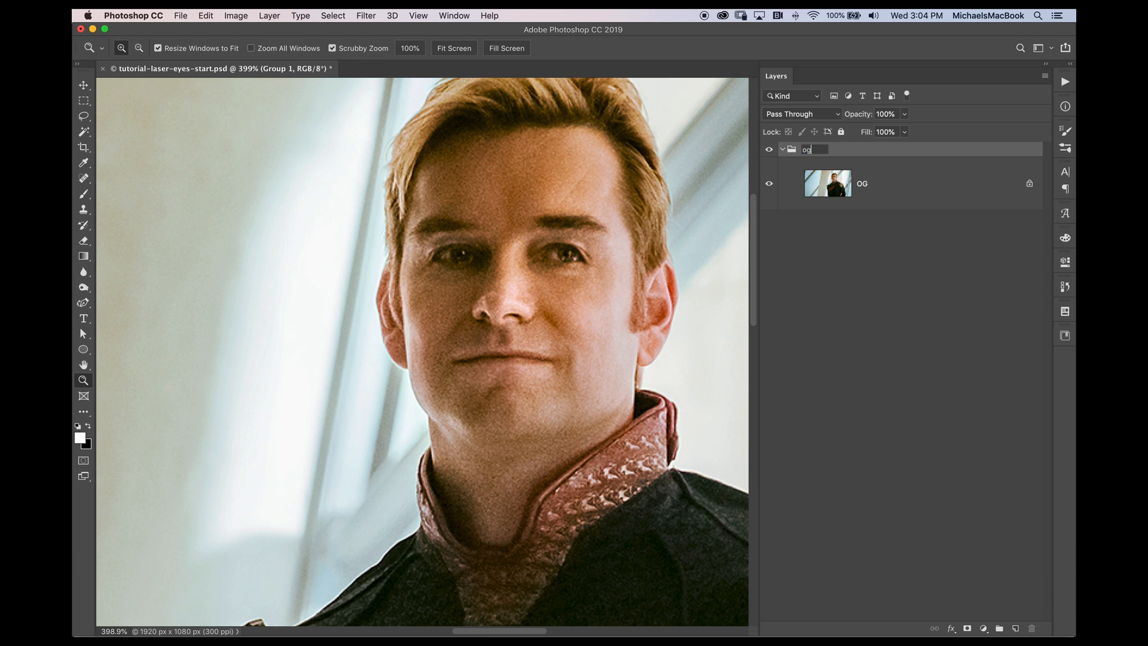
{"action": "type", "text": "riginal"}
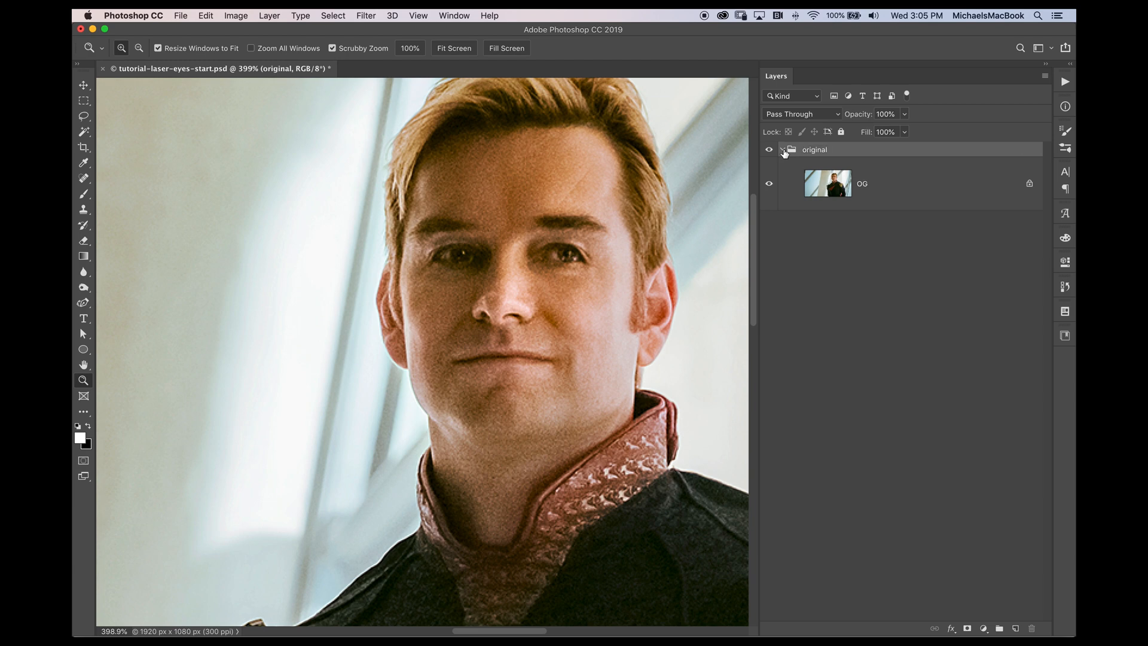
Step: Collapse the original group and create a new layer named laser eyes white base
{"action": "left_click", "coordinate": [782, 149]}
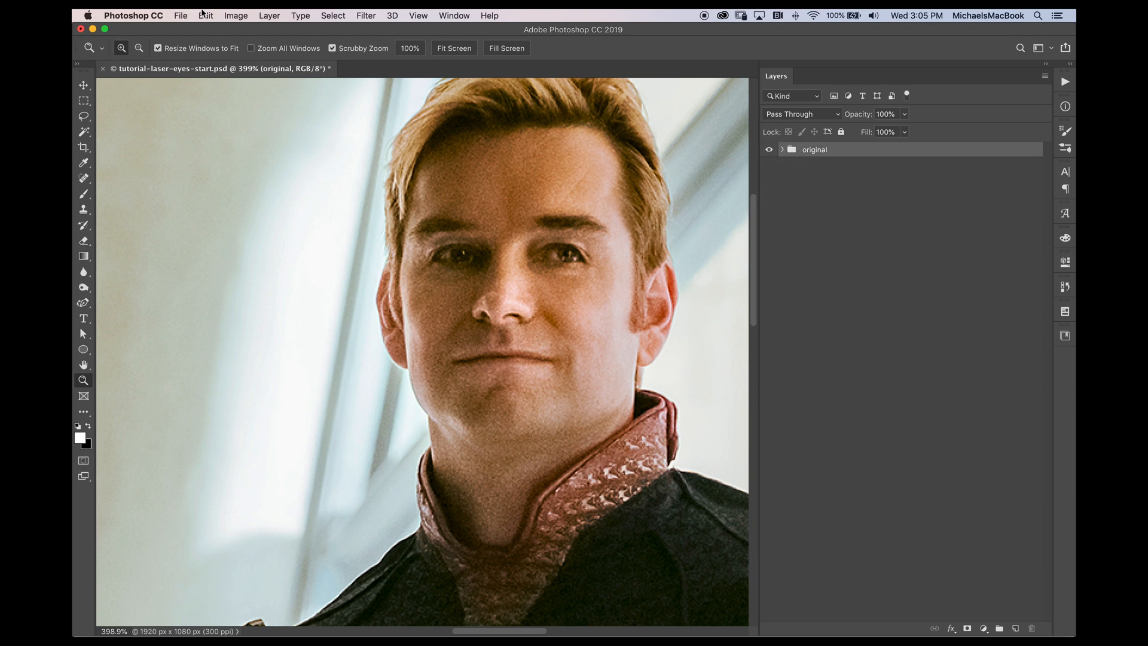
{"action": "left_click", "coordinate": [269, 16]}
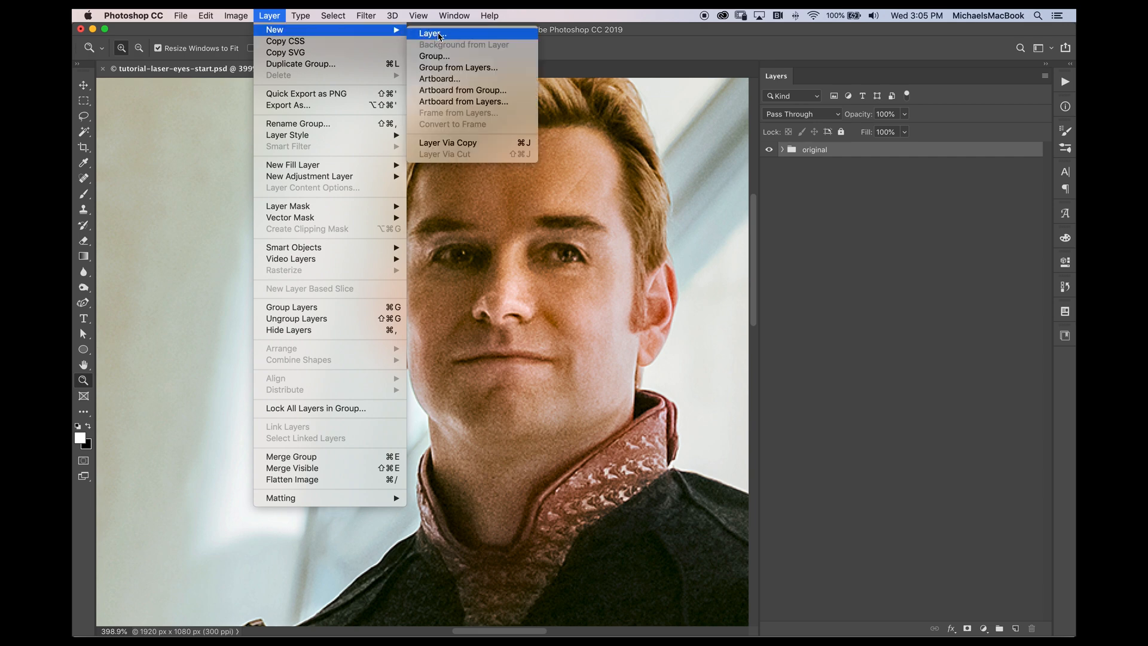
{"action": "left_click", "coordinate": [431, 33]}
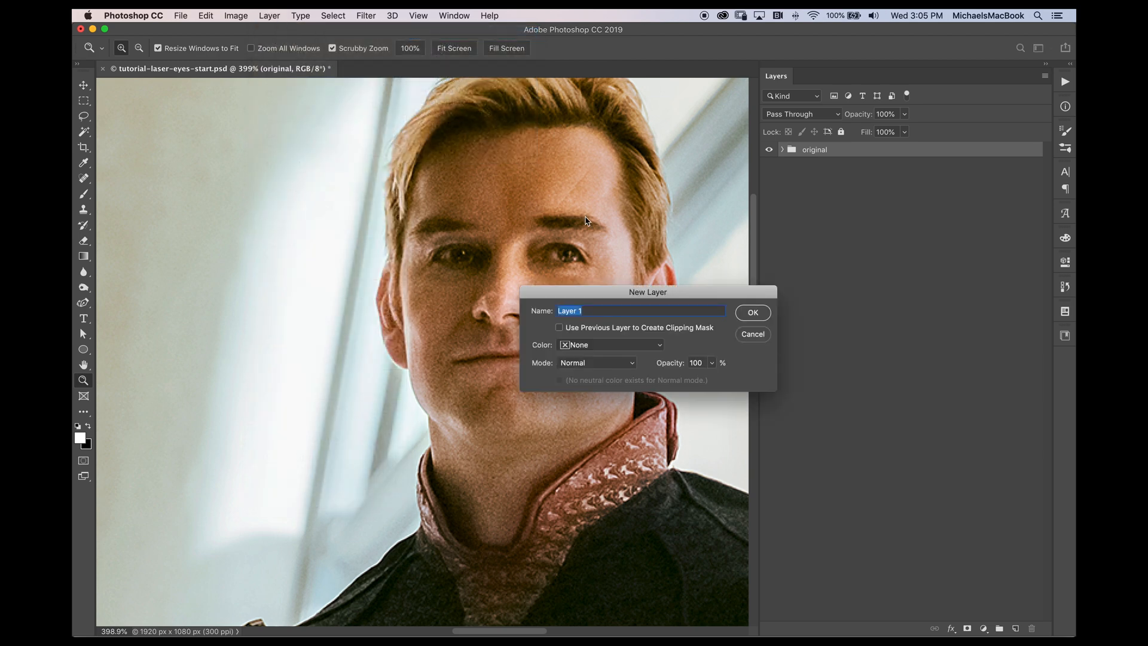
{"action": "type", "text": "las"}
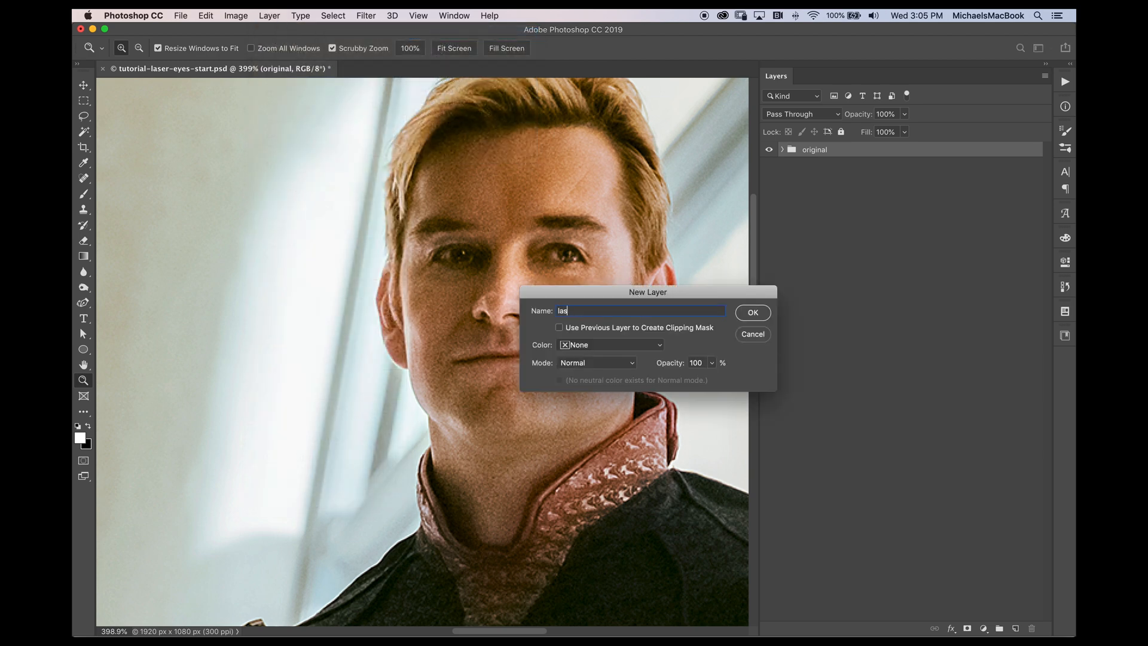
{"action": "type", "text": "er eyes"}
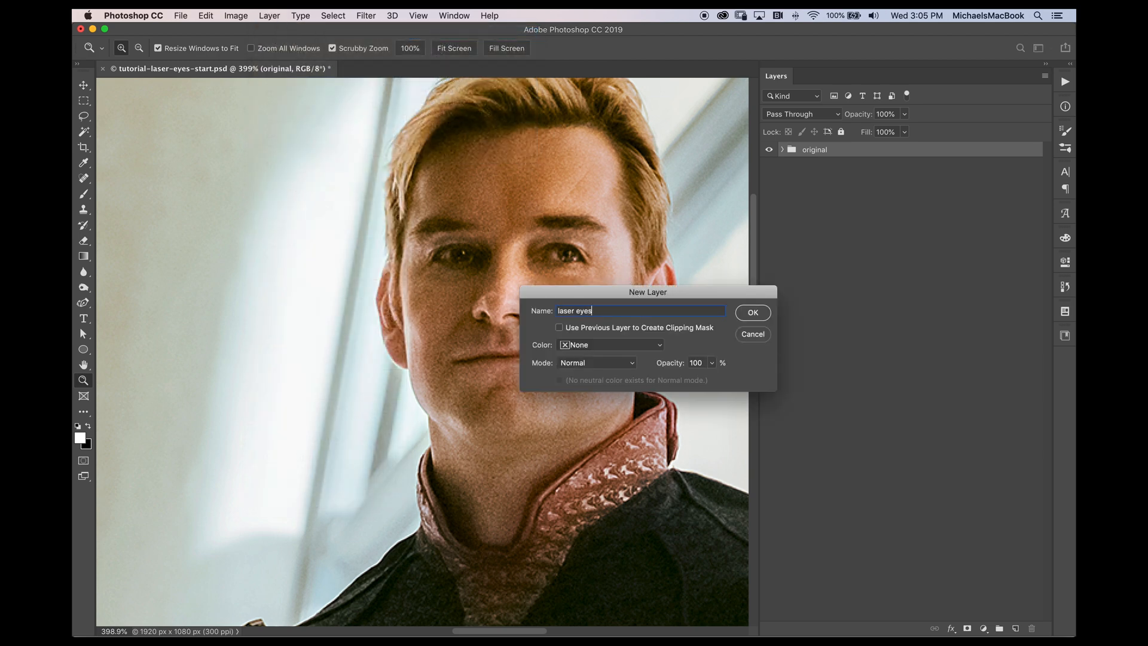
{"action": "type", "text": "white b ase"}
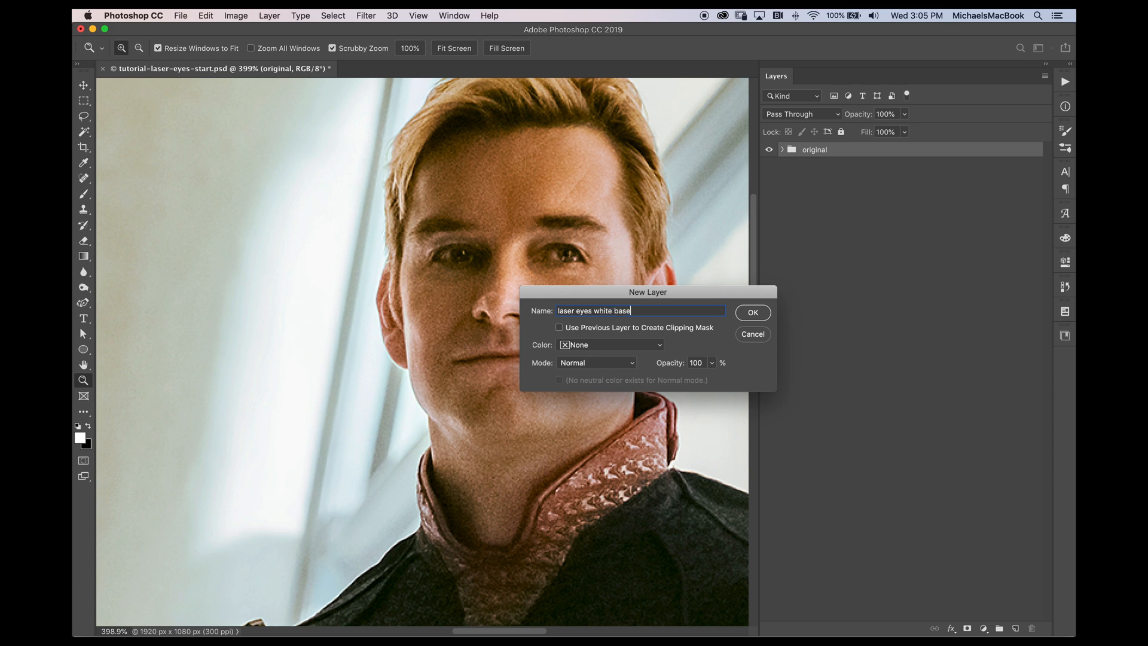
{"action": "left_click", "coordinate": [752, 312]}
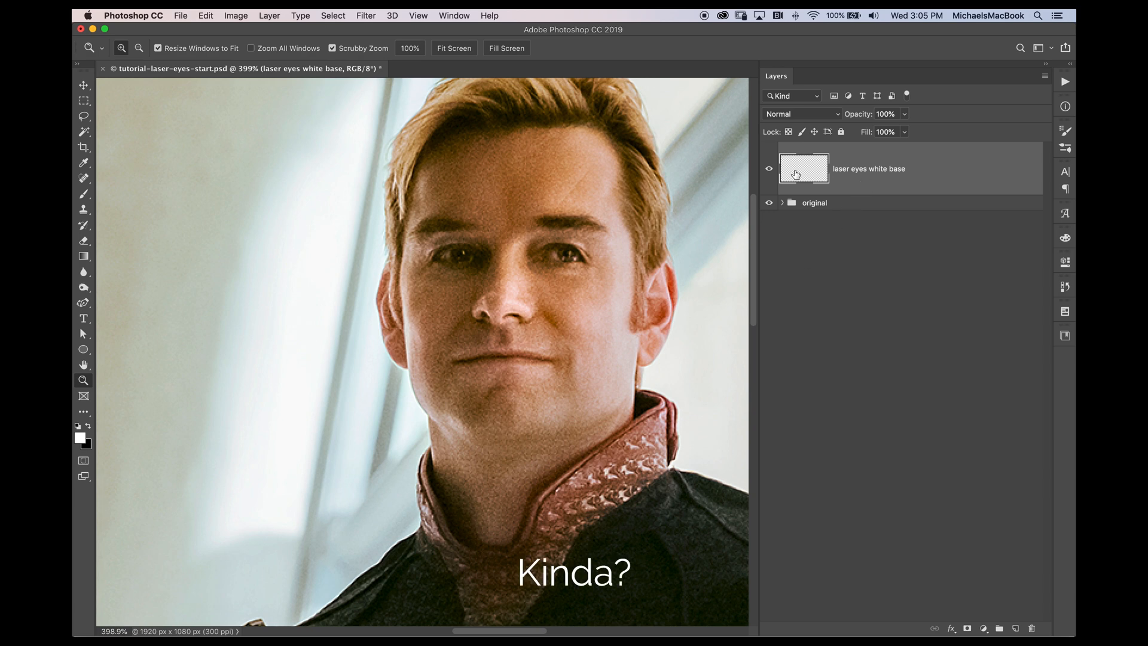
Step: Toggle the original group's visibility off and back on
{"action": "left_click", "coordinate": [769, 203]}
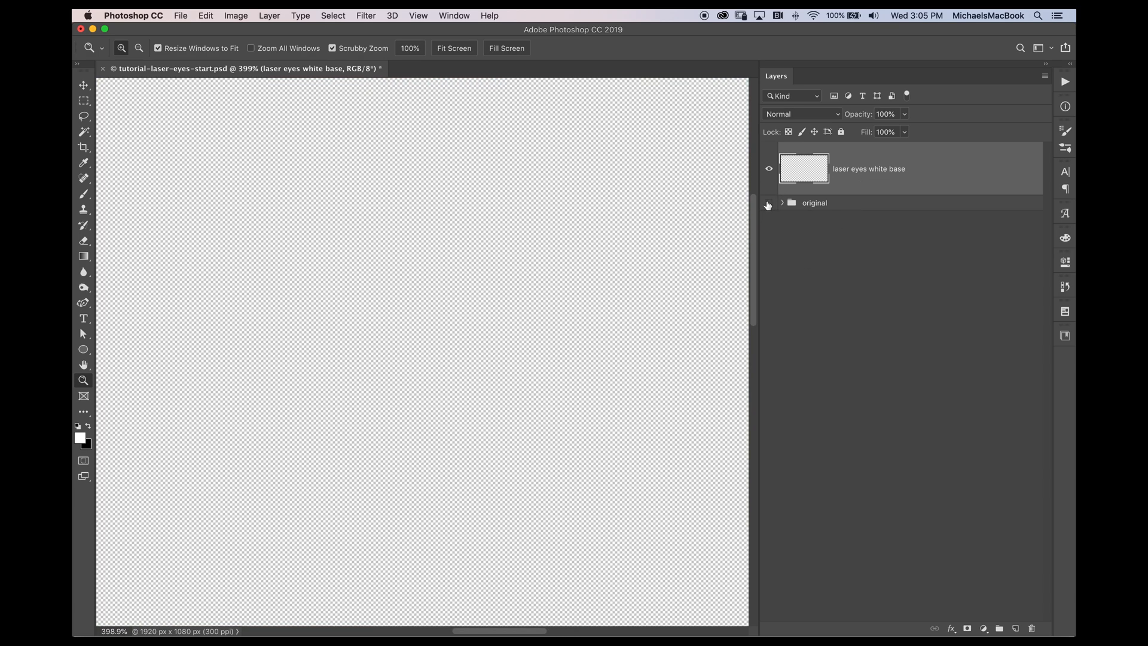
{"action": "left_click", "coordinate": [769, 203]}
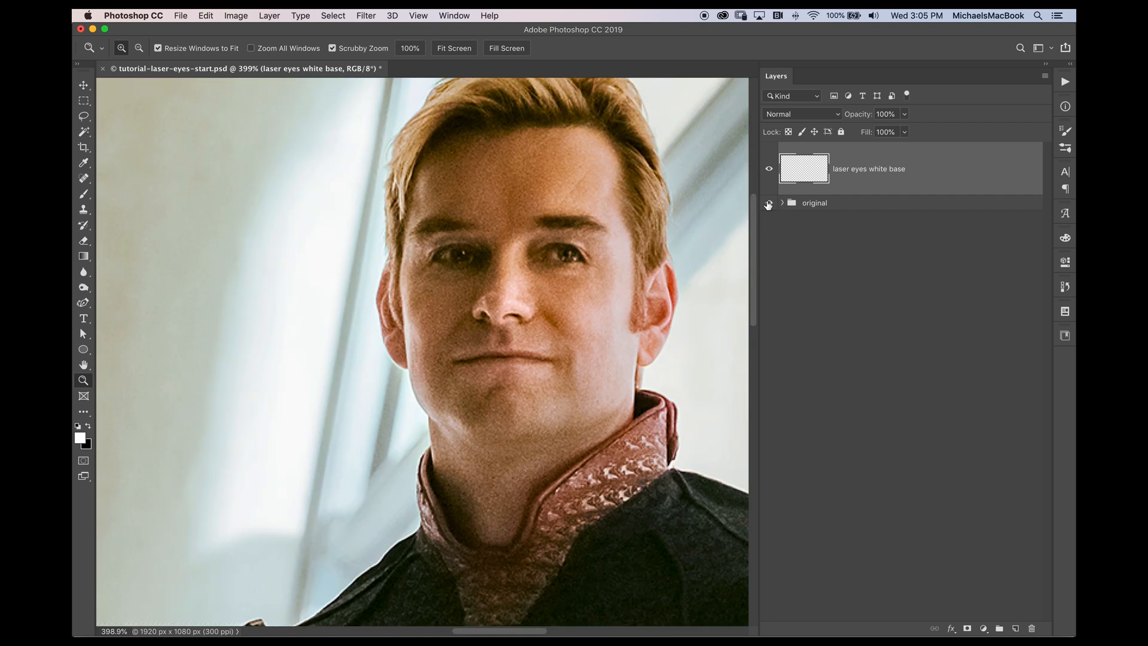
{"action": "left_click", "coordinate": [769, 204]}
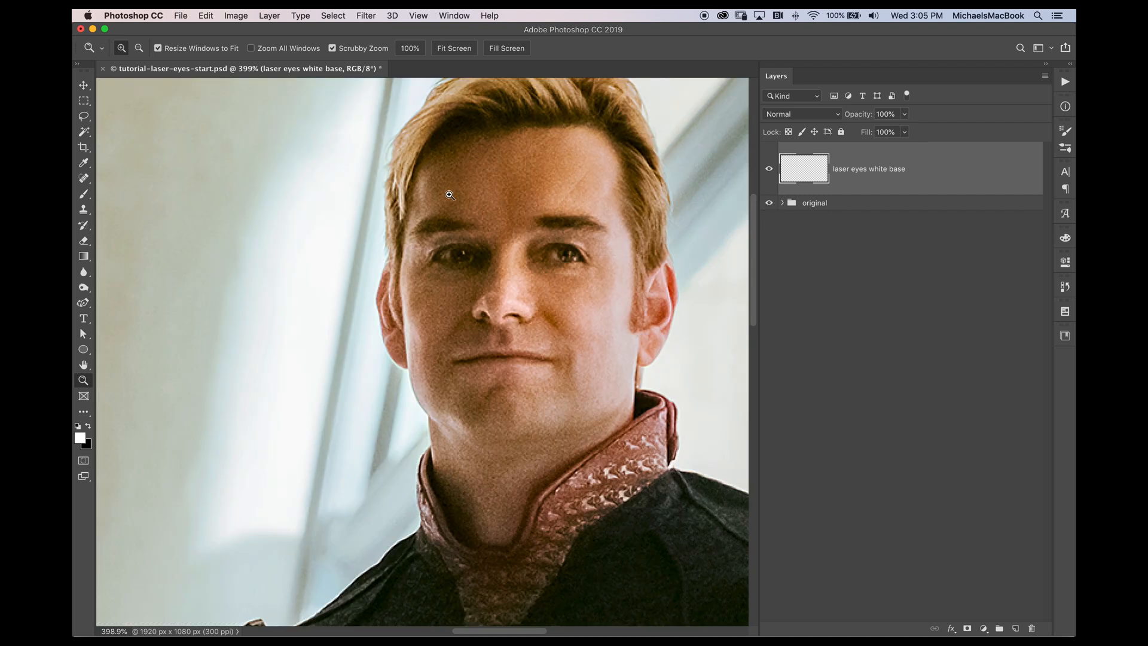
Step: Zoom in on the face and brush white dots over both pupils
{"action": "left_click", "coordinate": [84, 179]}
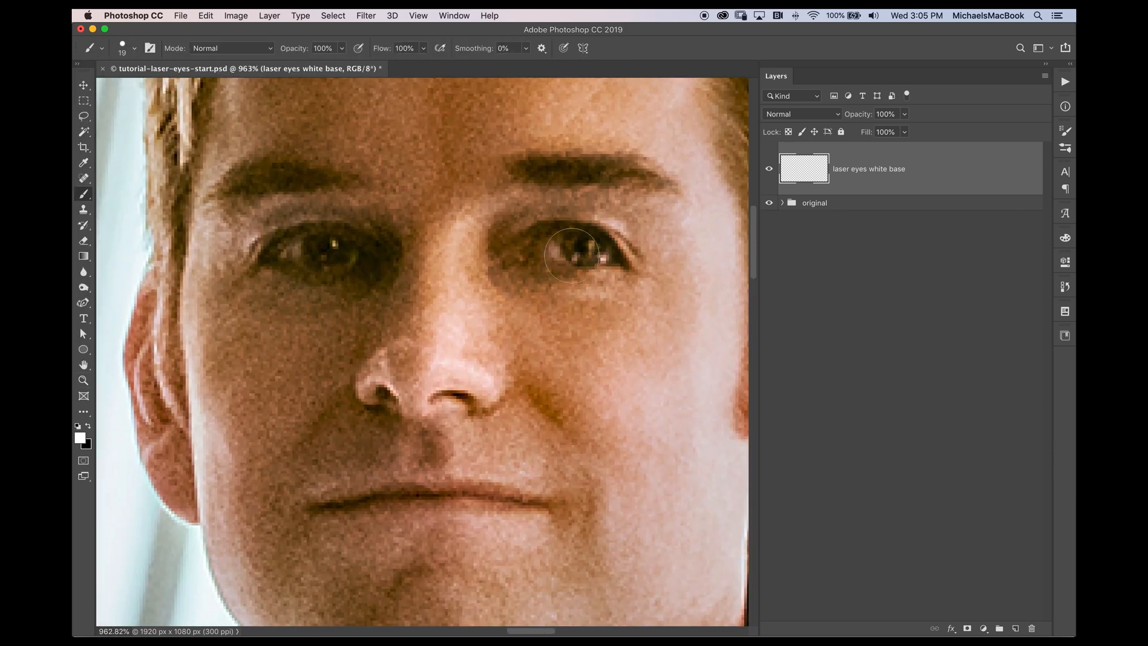
{"action": "left_click", "coordinate": [583, 241]}
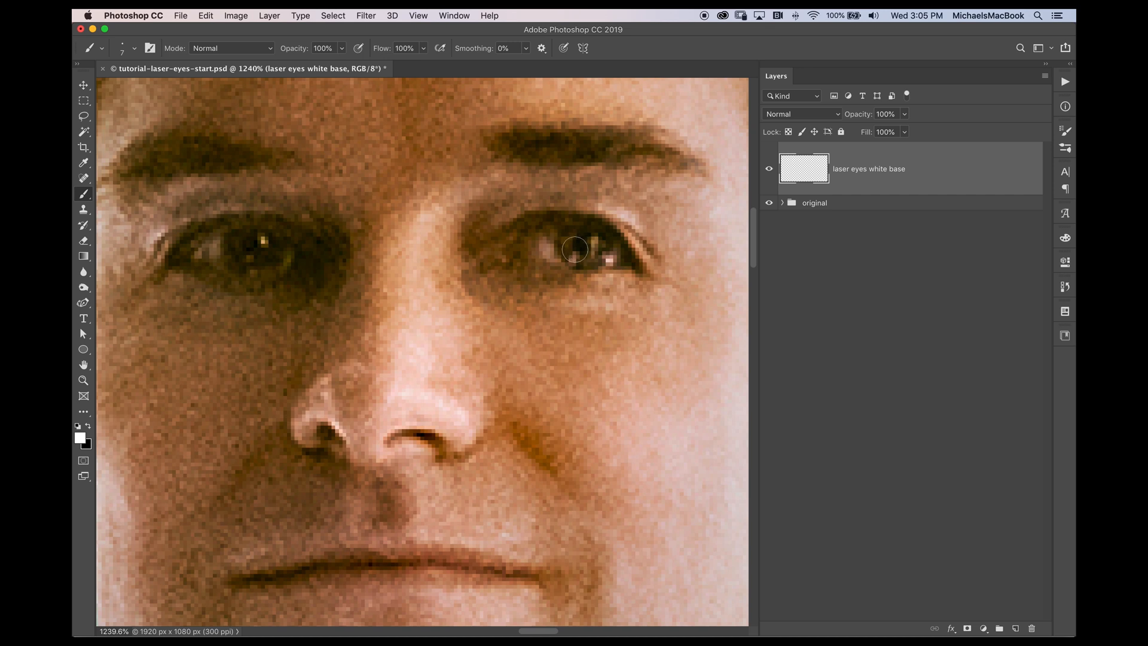
{"action": "left_click", "coordinate": [586, 249]}
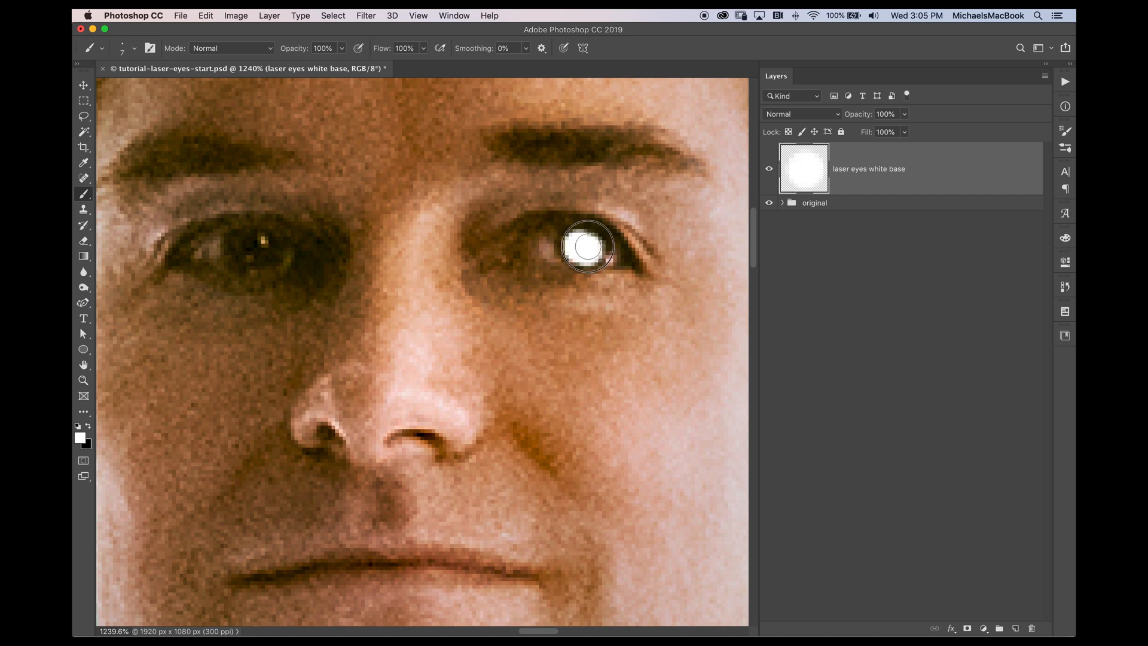
{"action": "left_click", "coordinate": [580, 249]}
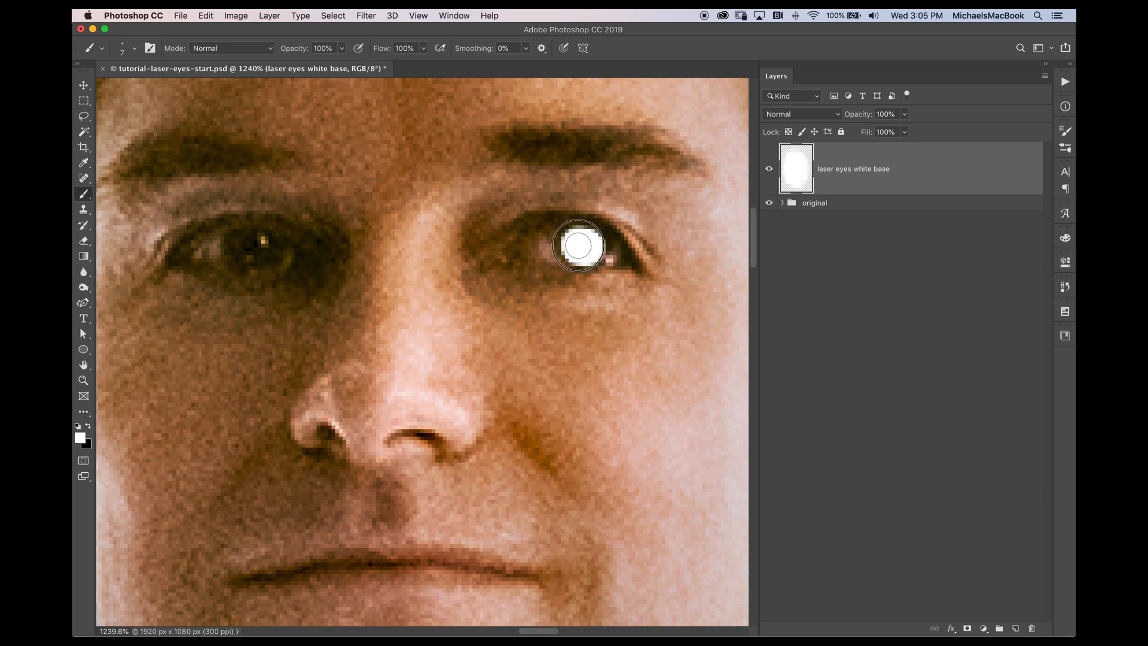
{"action": "left_click", "coordinate": [578, 245]}
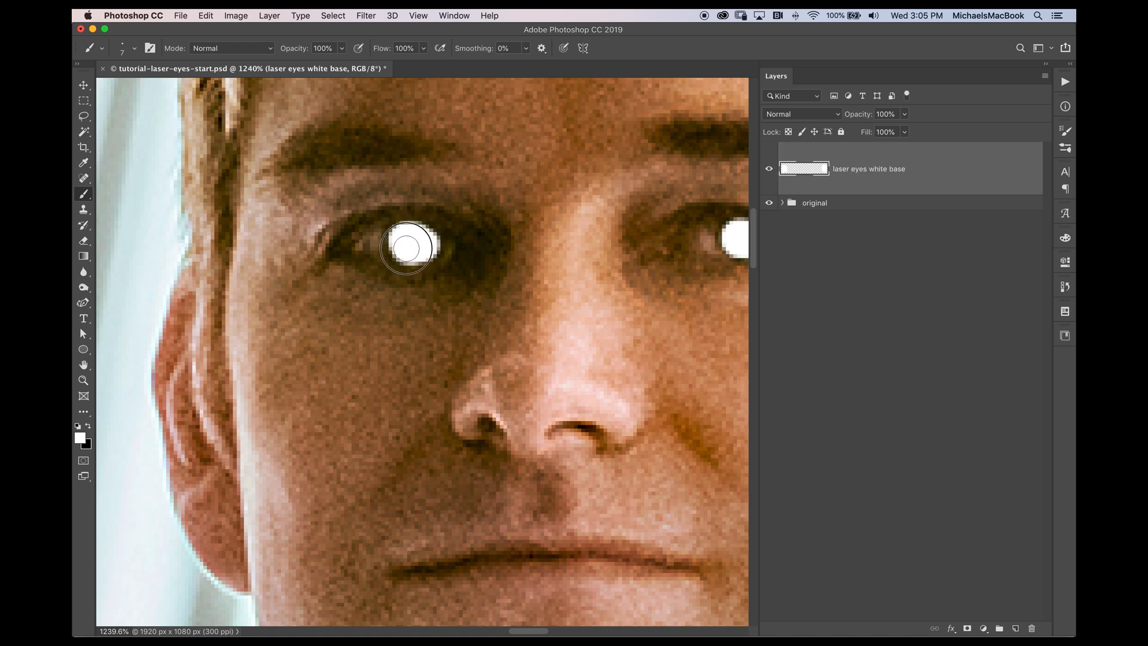
{"action": "mouse_move", "coordinate": [410, 240]}
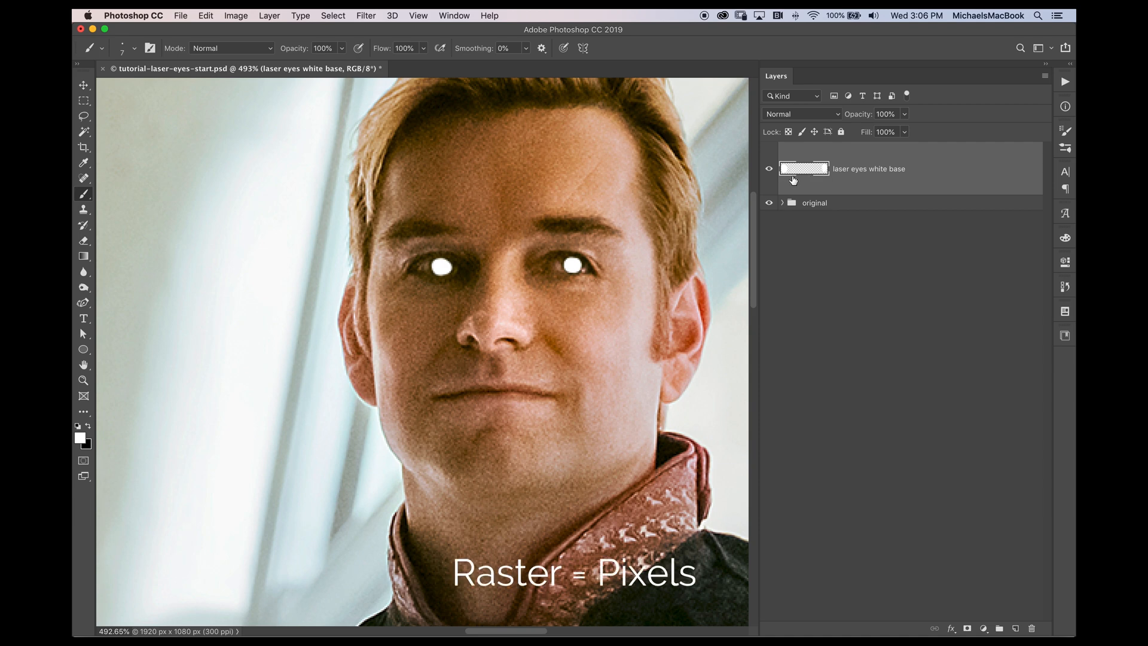
{"action": "mouse_move", "coordinate": [834, 180]}
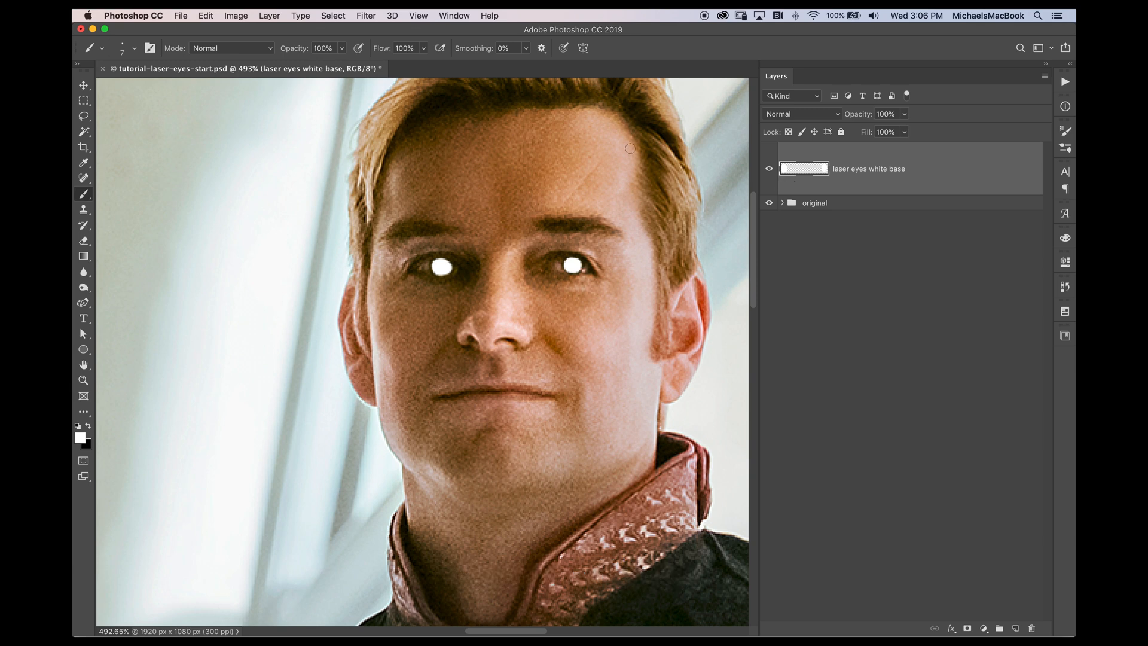
Step: Convert the laser eyes white base layer to a smart object from the Layer menu
{"action": "left_click", "coordinate": [269, 16]}
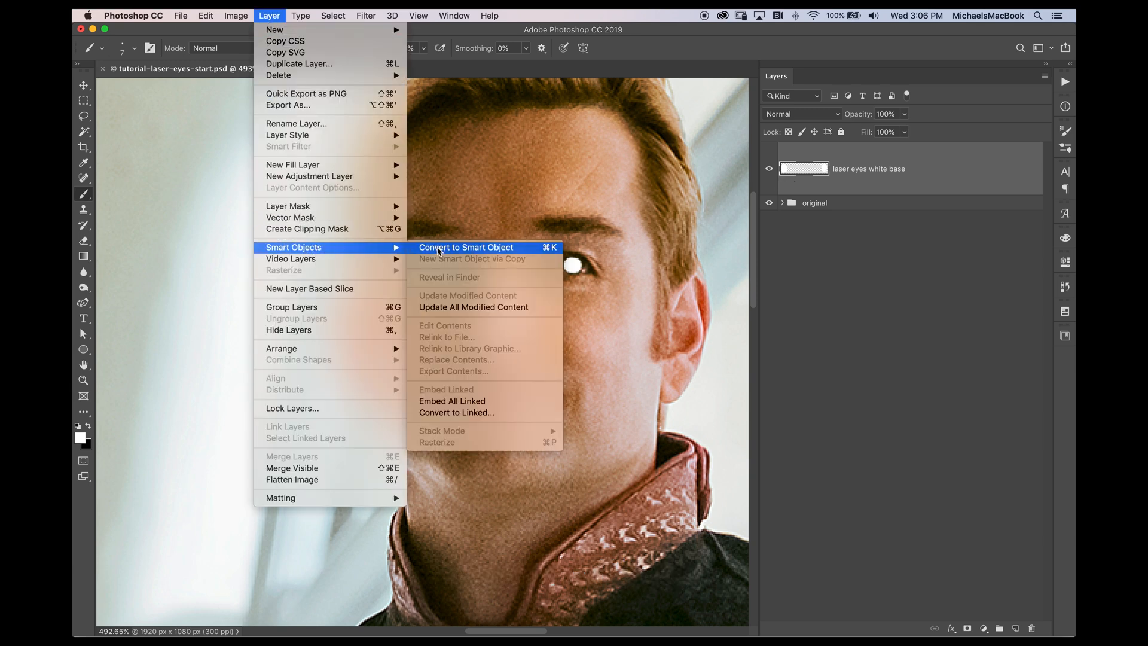
{"action": "left_click", "coordinate": [465, 246]}
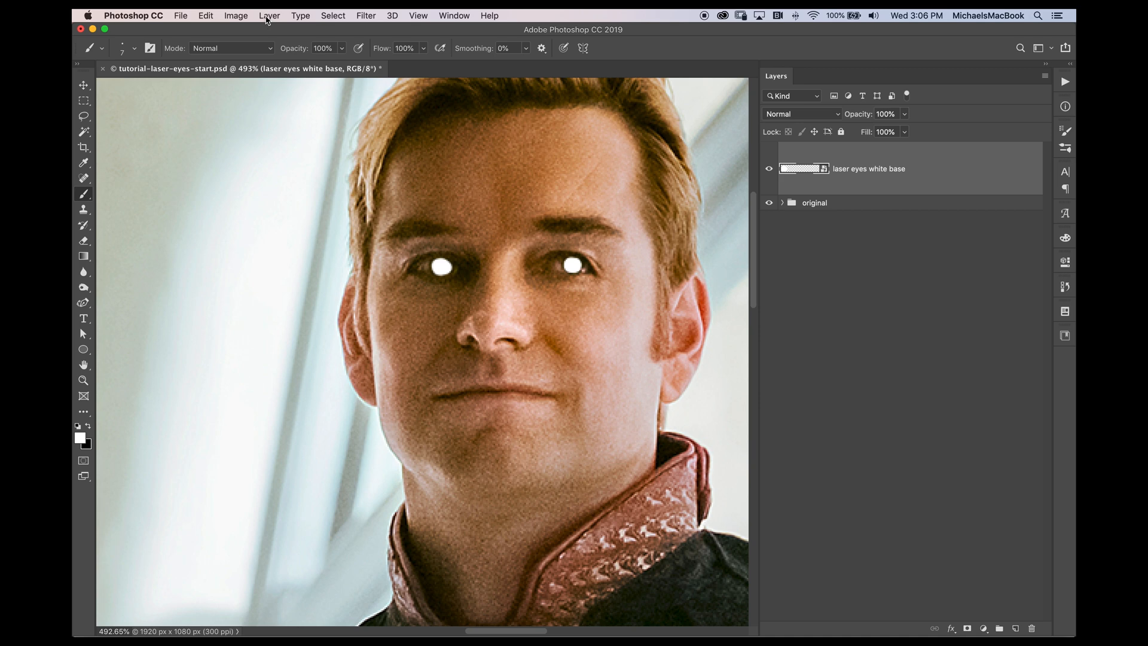
{"action": "left_click", "coordinate": [269, 16]}
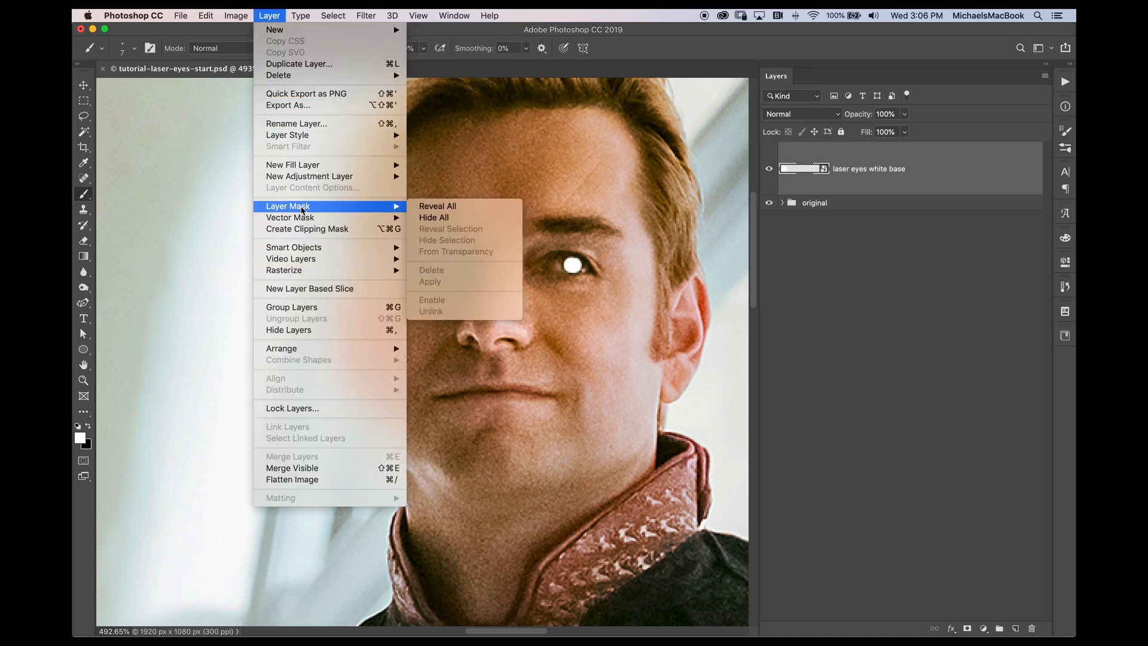
Step: Add a Reveal All layer mask, test hiding the eye dots with black, then restore them with white
{"action": "left_click", "coordinate": [438, 206]}
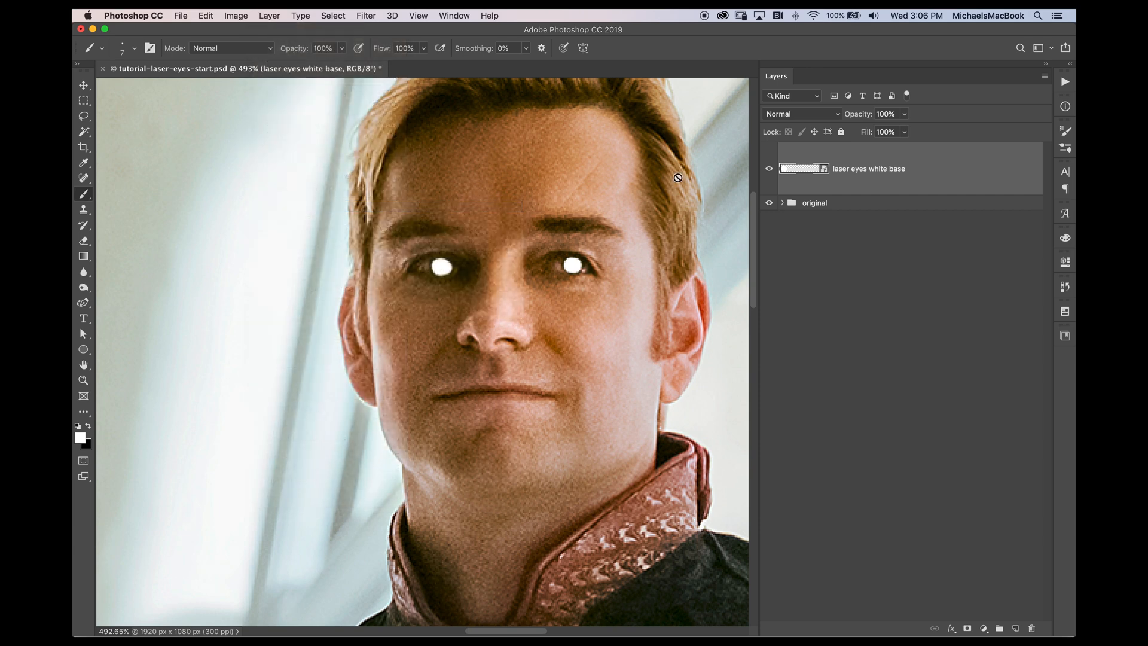
{"action": "left_click", "coordinate": [985, 628]}
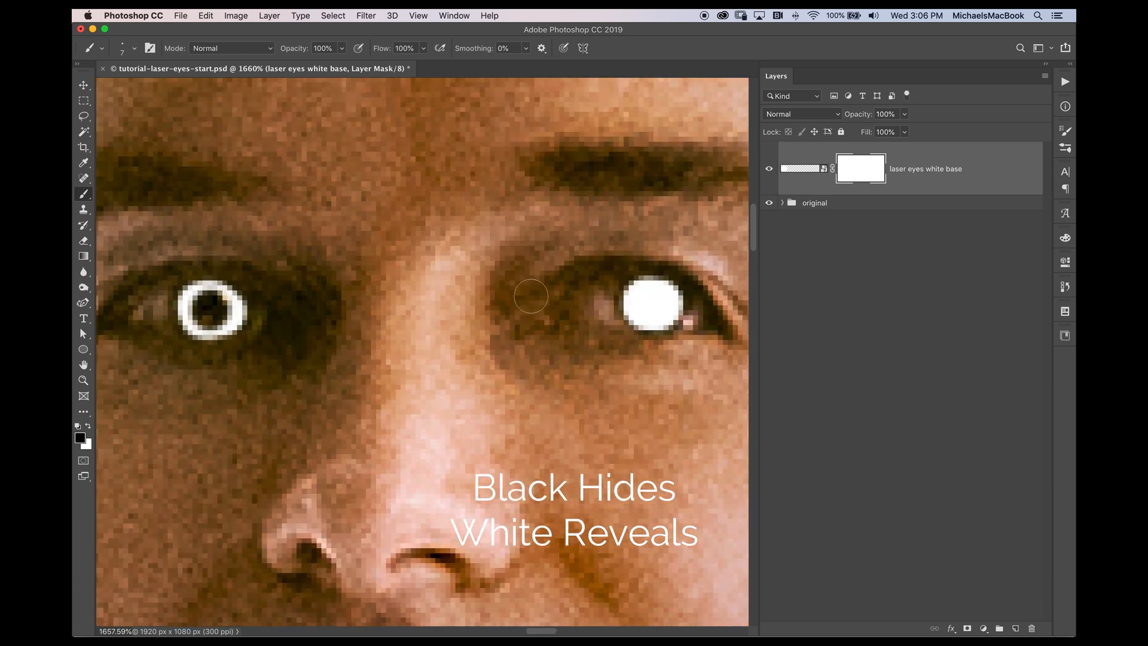
{"action": "left_click", "coordinate": [211, 306]}
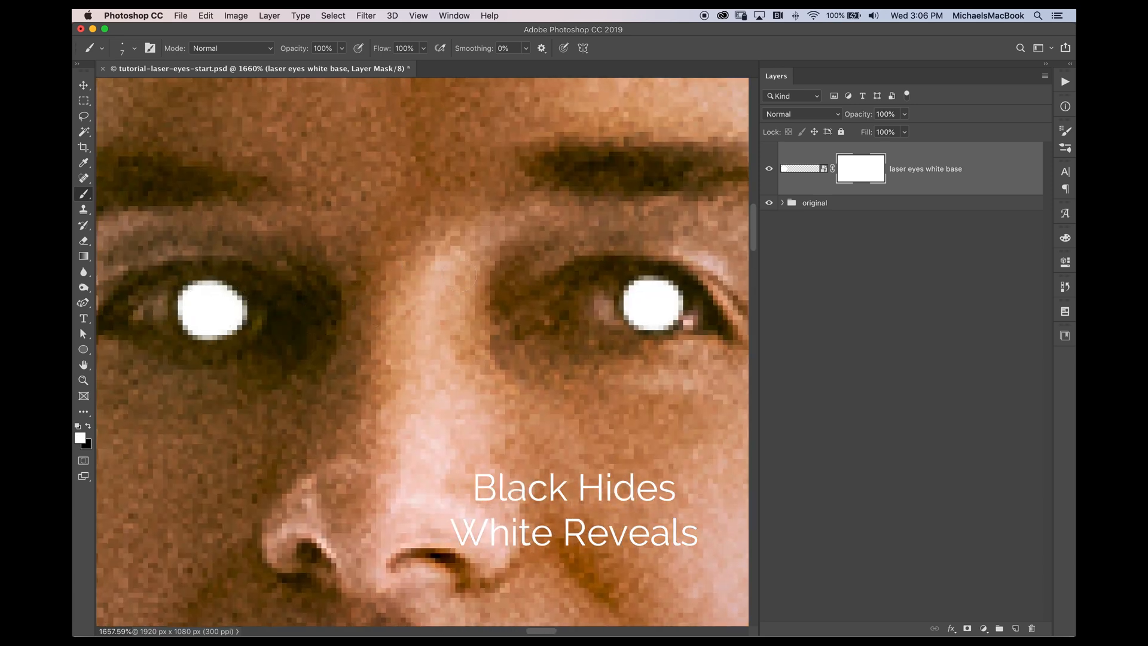
{"action": "left_click", "coordinate": [651, 304]}
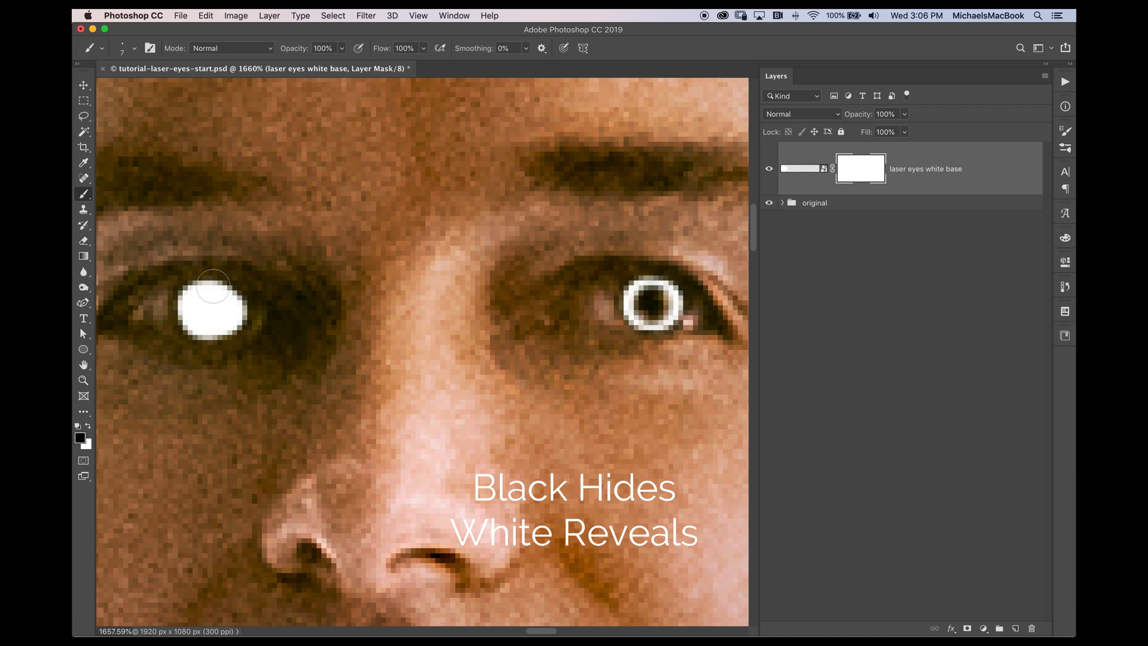
{"action": "left_click", "coordinate": [211, 306]}
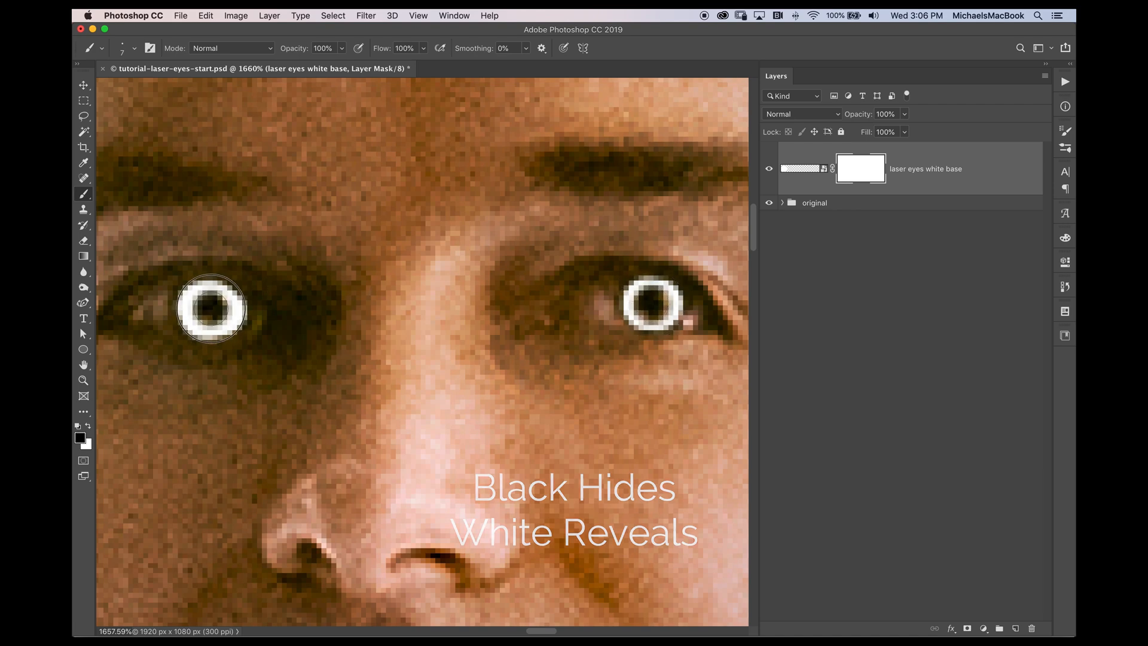
{"action": "left_click", "coordinate": [84, 380]}
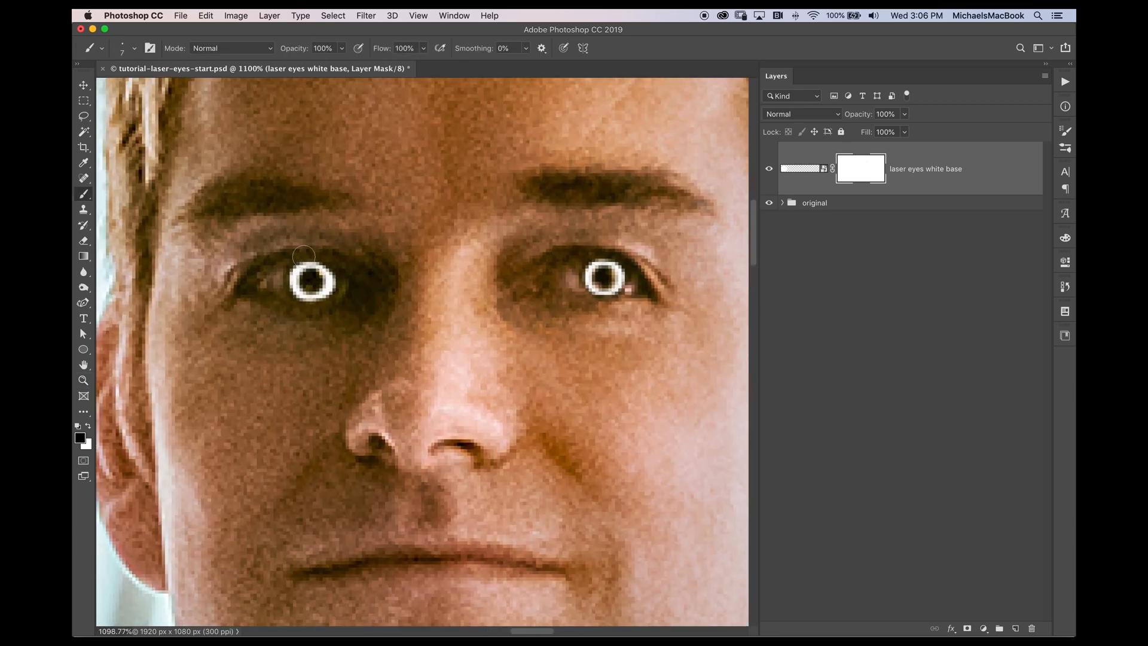
{"action": "left_click", "coordinate": [310, 285]}
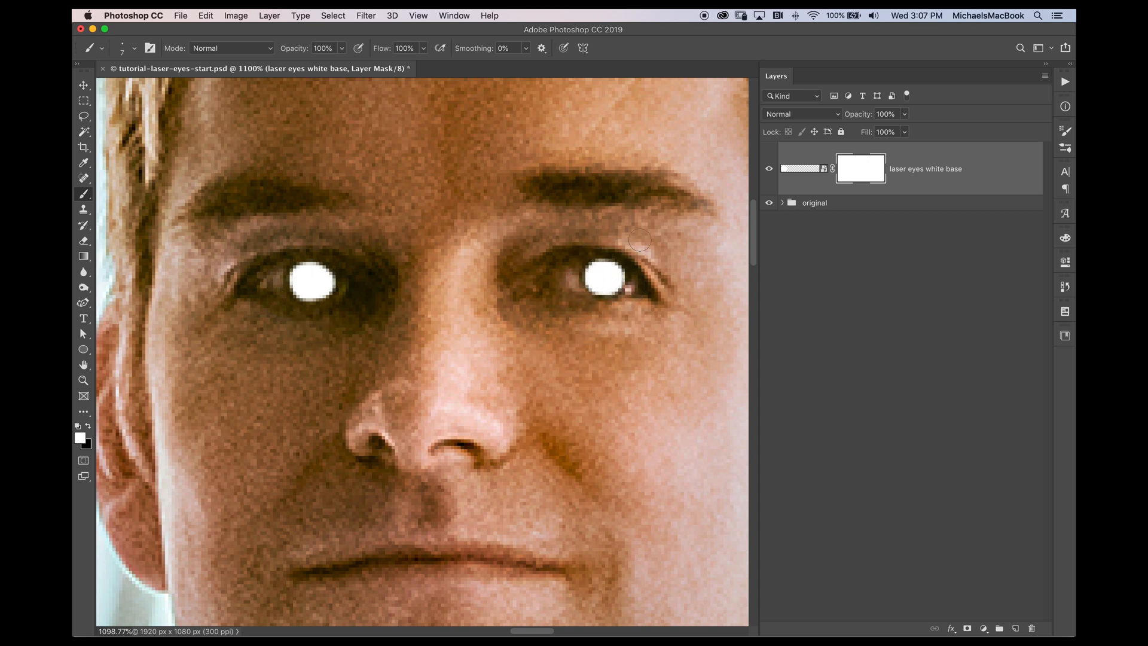
{"action": "mouse_move", "coordinate": [944, 169]}
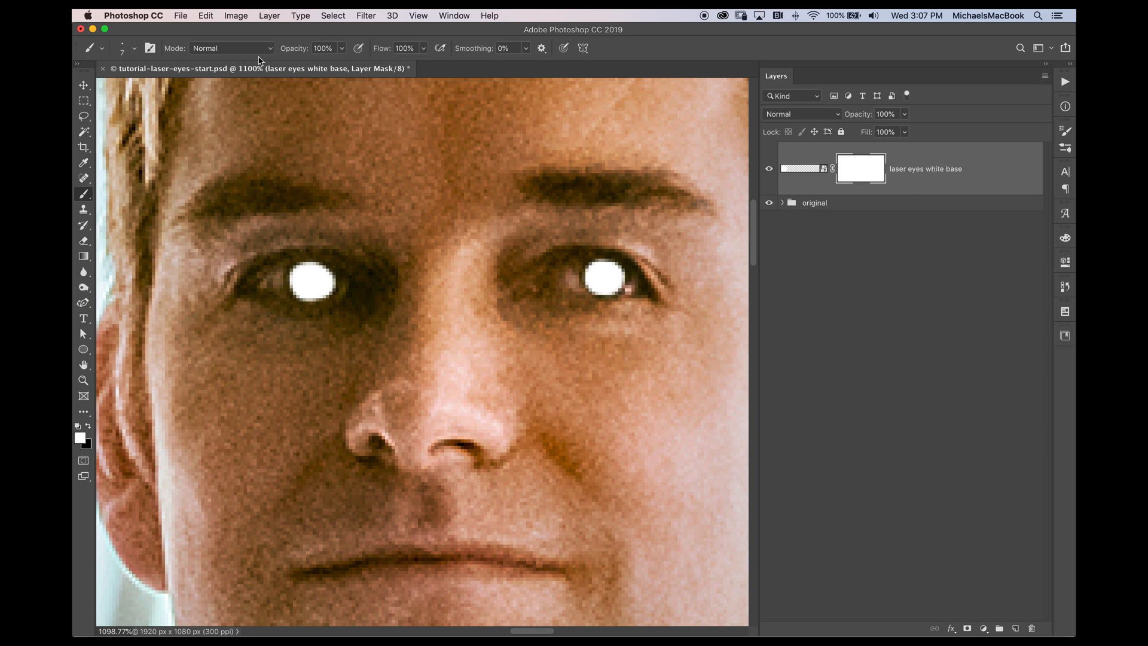
Step: Group the white base layer and rename the group laser eyes group
{"action": "left_click", "coordinate": [269, 16]}
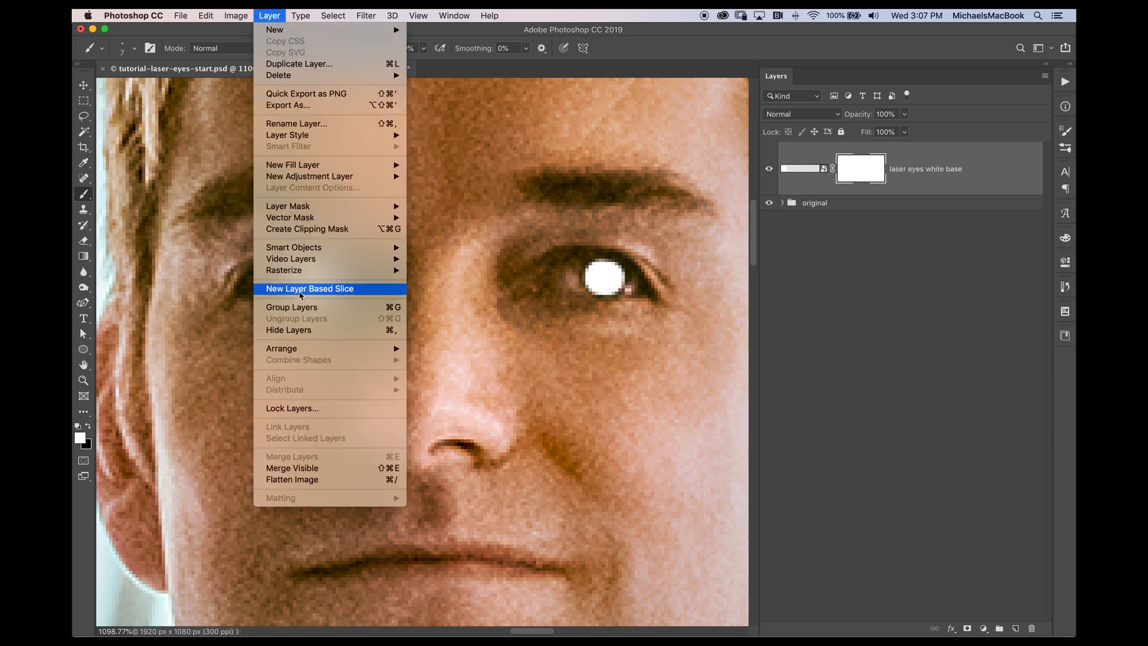
{"action": "left_click", "coordinate": [292, 307]}
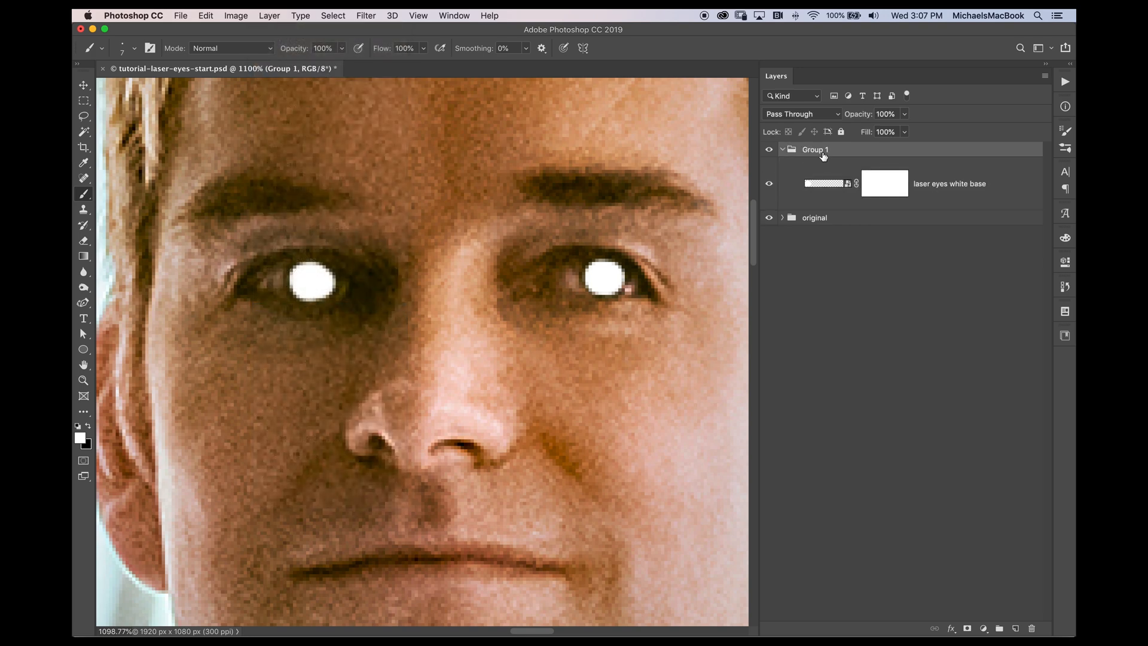
{"action": "double_click", "coordinate": [815, 150]}
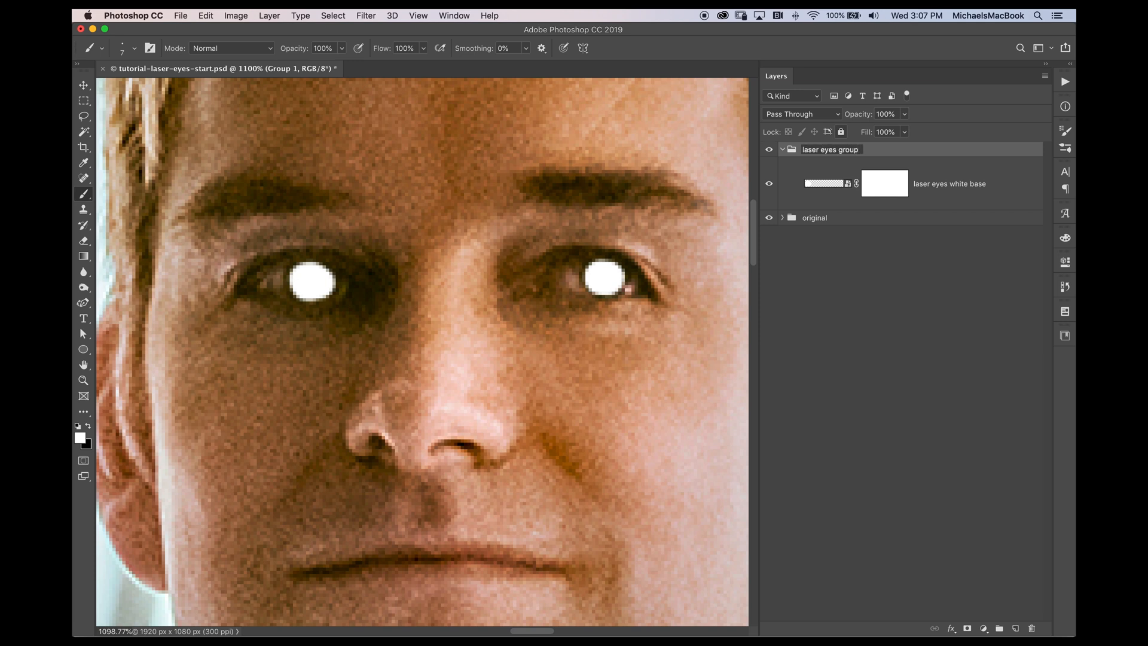
{"action": "left_click", "coordinate": [884, 183]}
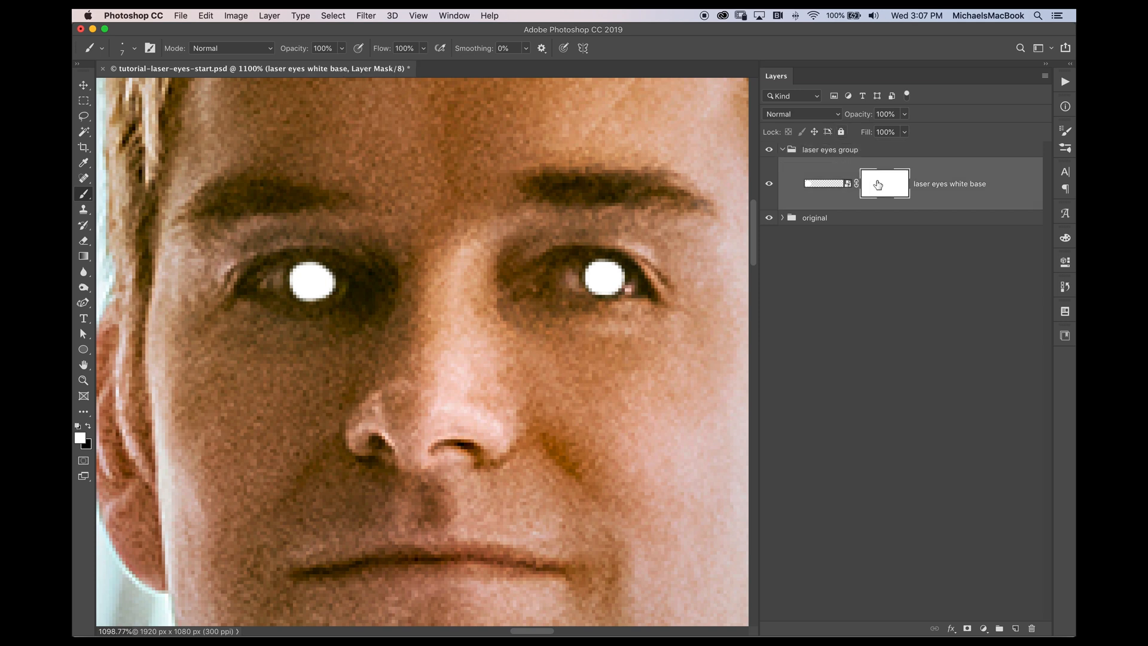
{"action": "mouse_move", "coordinate": [940, 192]}
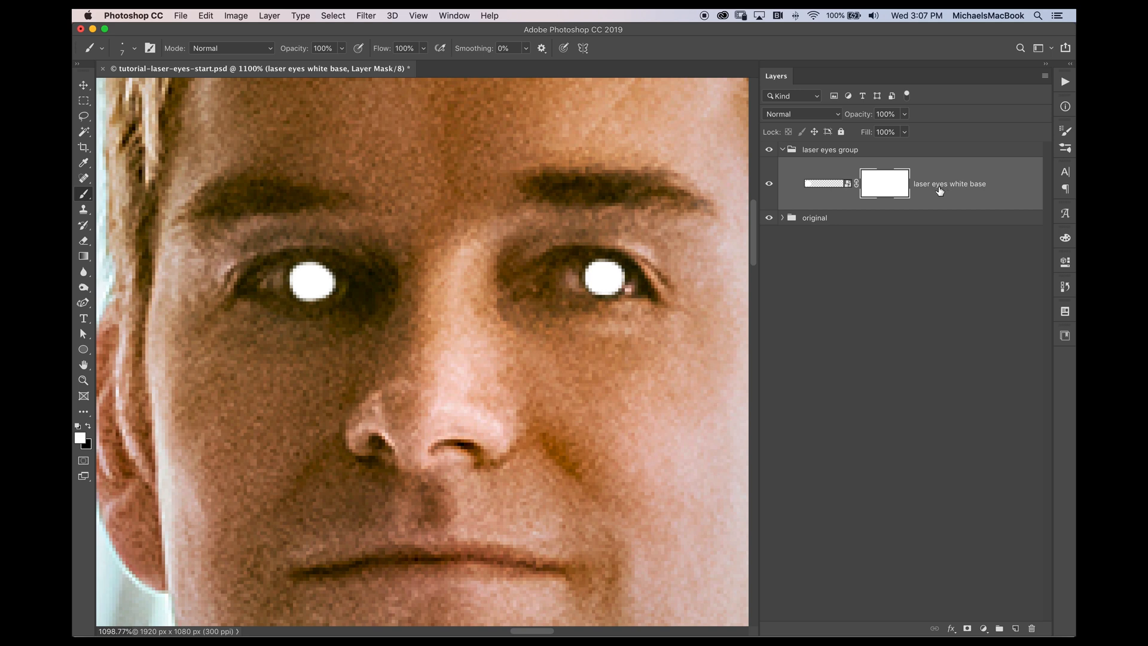
{"action": "mouse_move", "coordinate": [256, 24]}
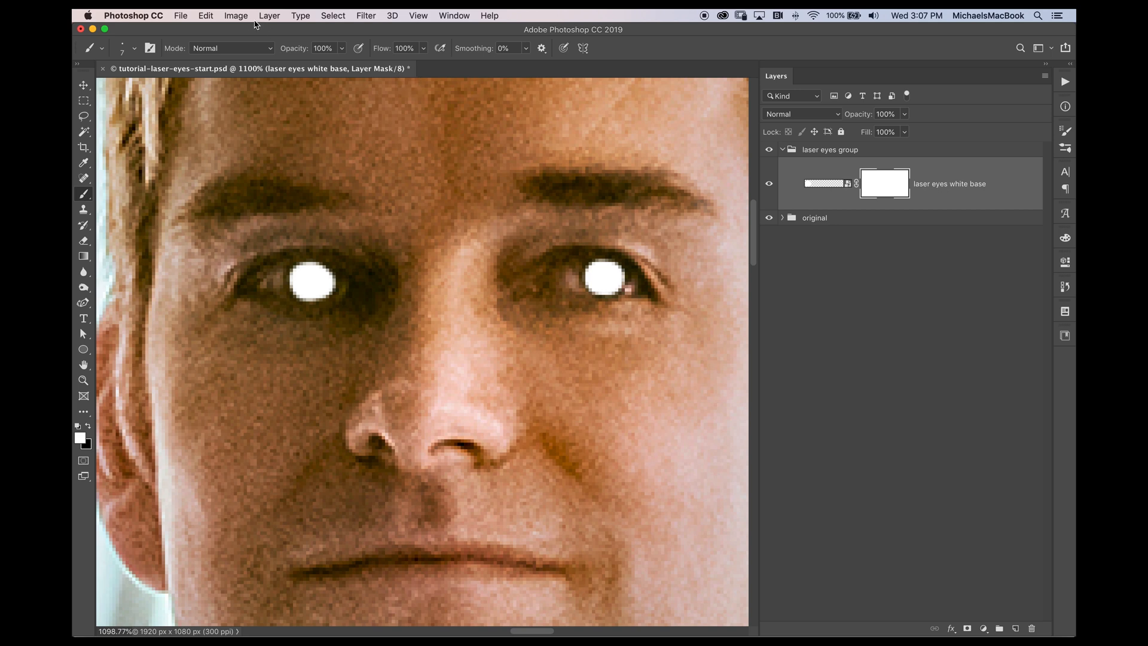
Step: Wrap the layer in a nested group and rename it base laser eyes
{"action": "left_click", "coordinate": [269, 16]}
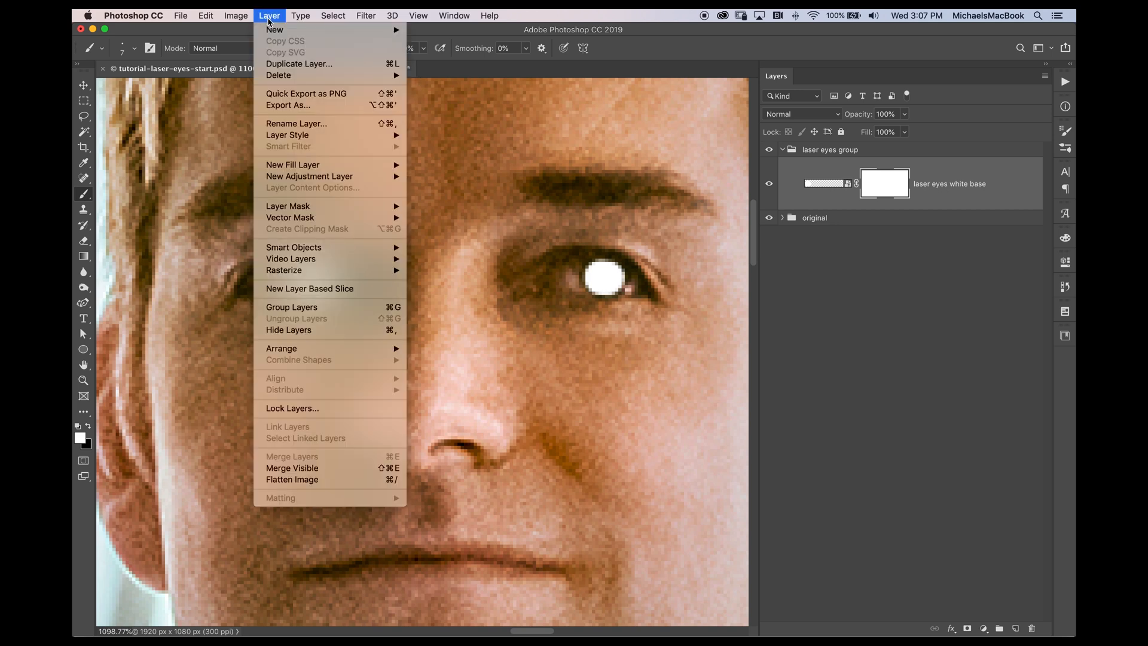
{"action": "left_click", "coordinate": [292, 307]}
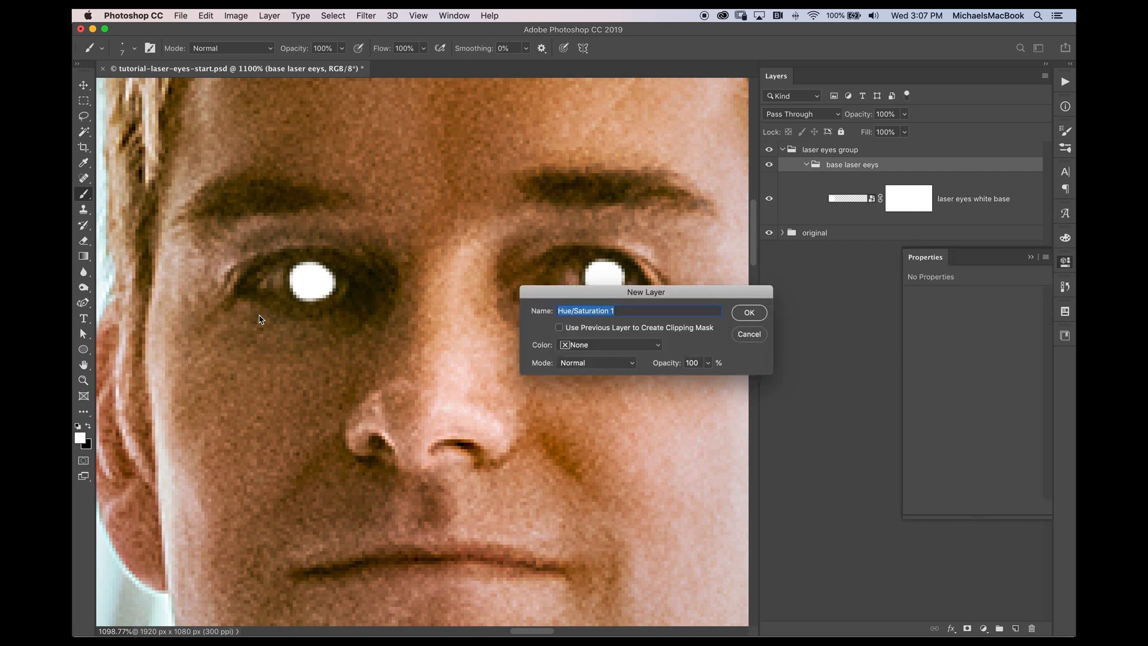
{"action": "left_click", "coordinate": [748, 334]}
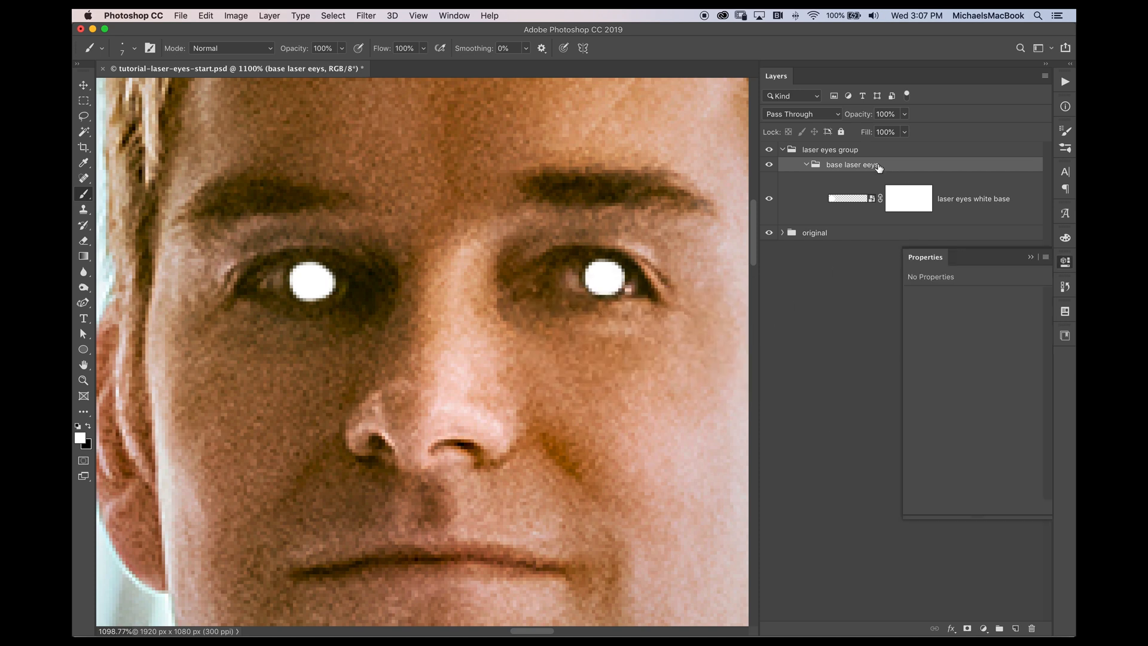
{"action": "double_click", "coordinate": [853, 164]}
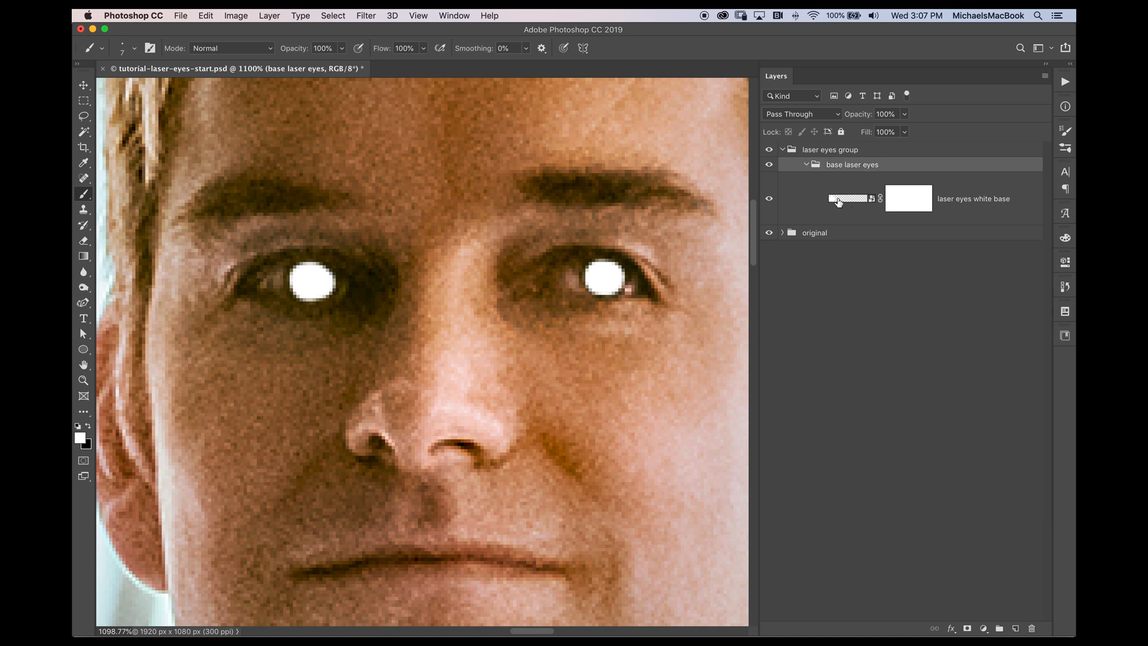
Step: Select the laser eyes white base layer and bring up the Layer menu for layer styles
{"action": "left_click", "coordinate": [923, 199]}
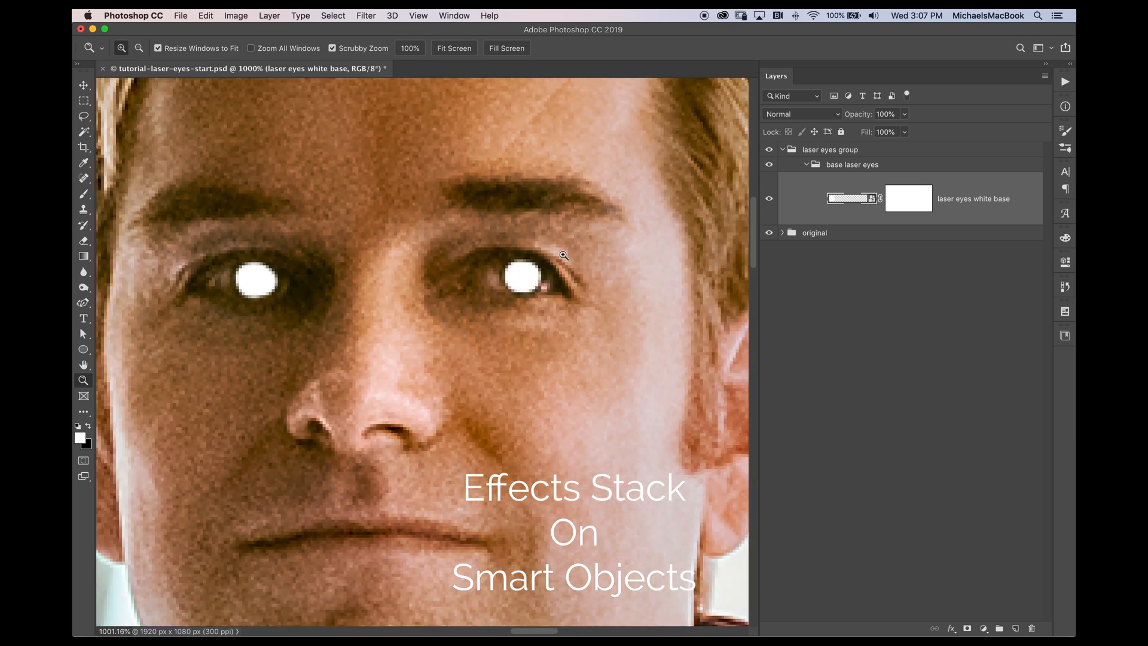
{"action": "mouse_move", "coordinate": [269, 16]}
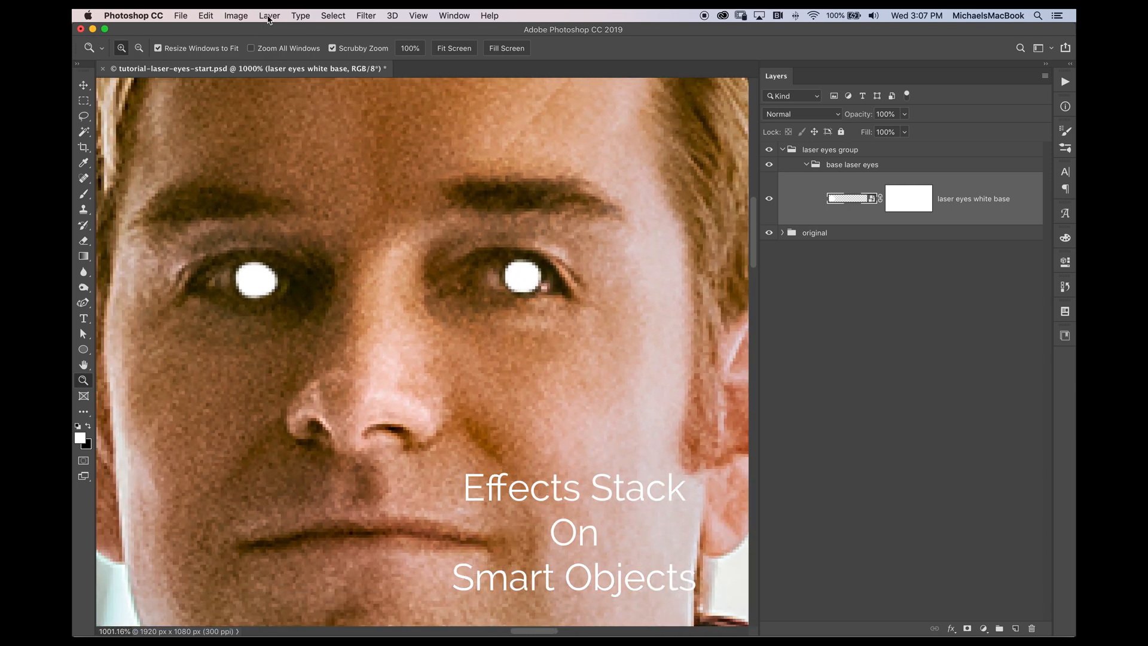
{"action": "left_click", "coordinate": [269, 16]}
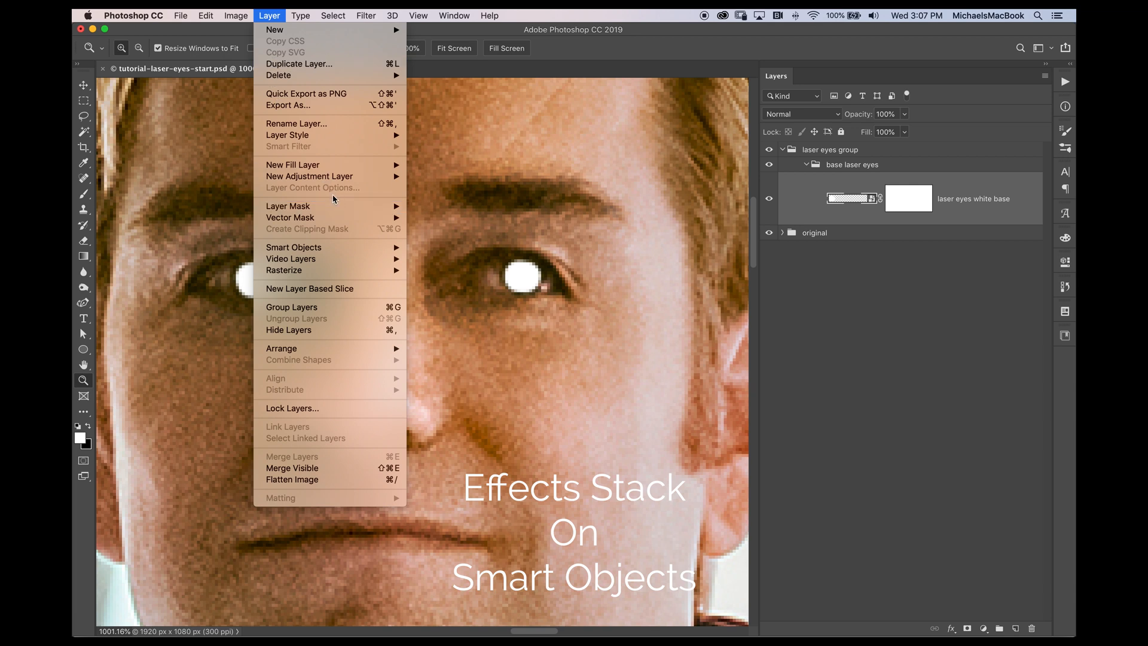
{"action": "mouse_move", "coordinate": [327, 137]}
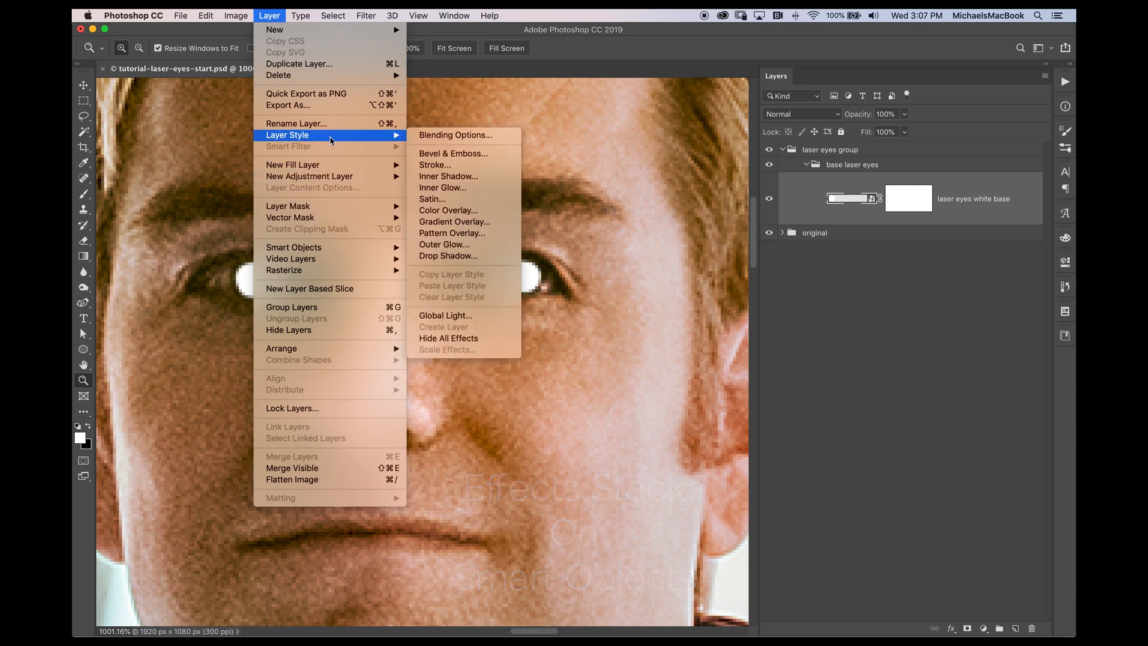
{"action": "mouse_move", "coordinate": [438, 180]}
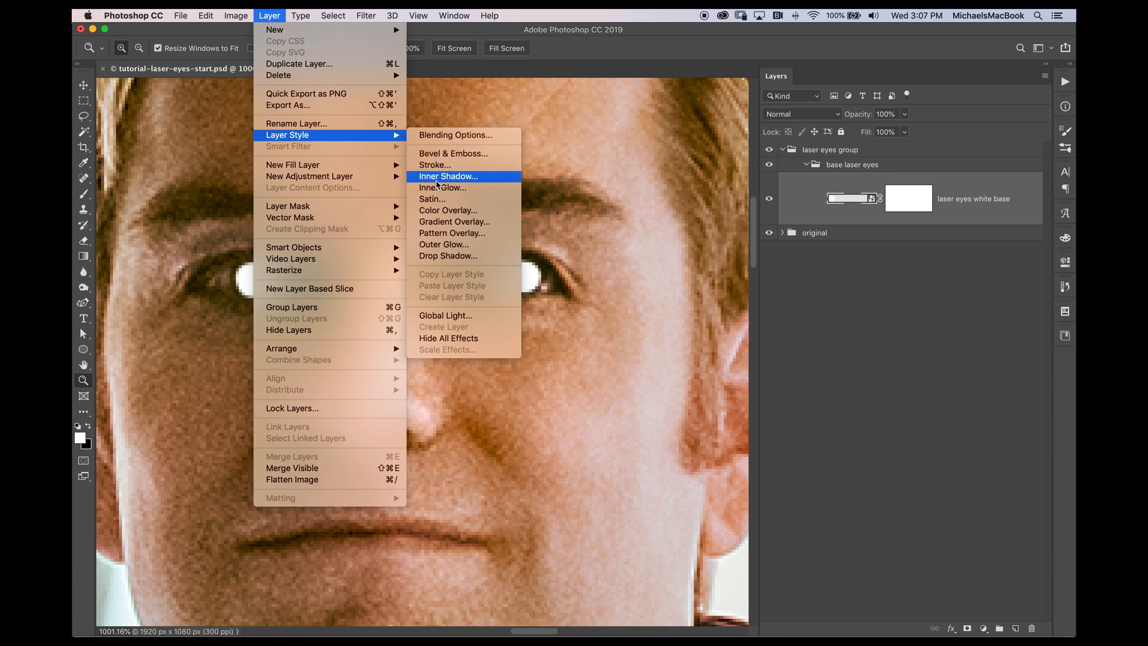
{"action": "mouse_move", "coordinate": [453, 233]}
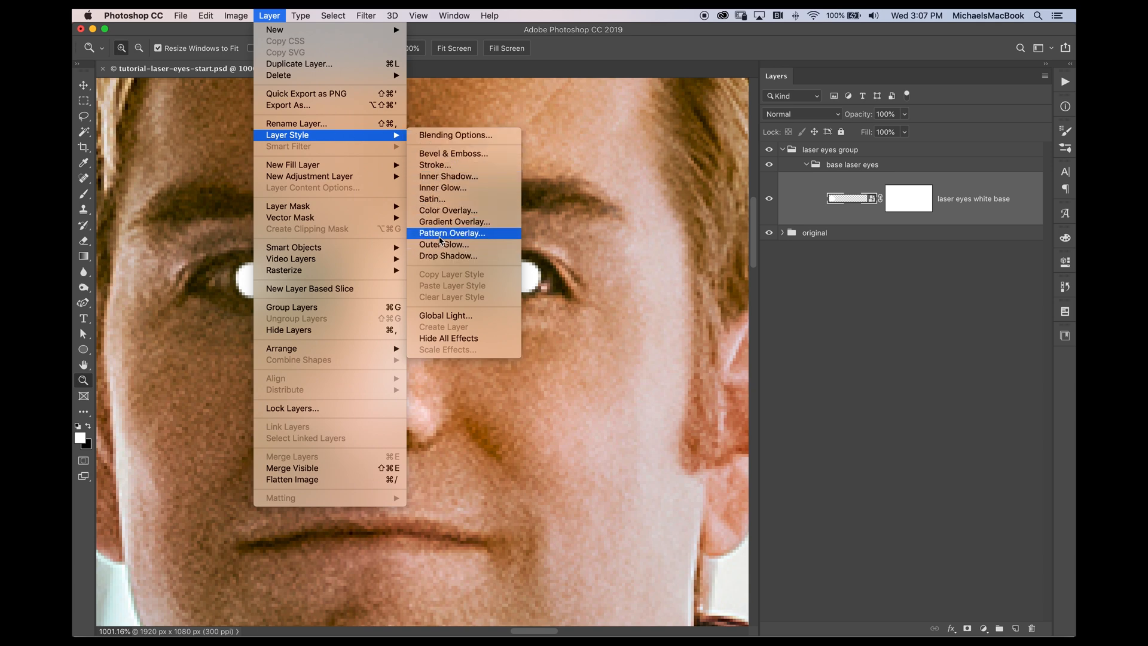
Step: Apply an Outer Glow with Linear Dodge blend, red colour, 13 px size and 100% range
{"action": "left_click", "coordinate": [447, 244]}
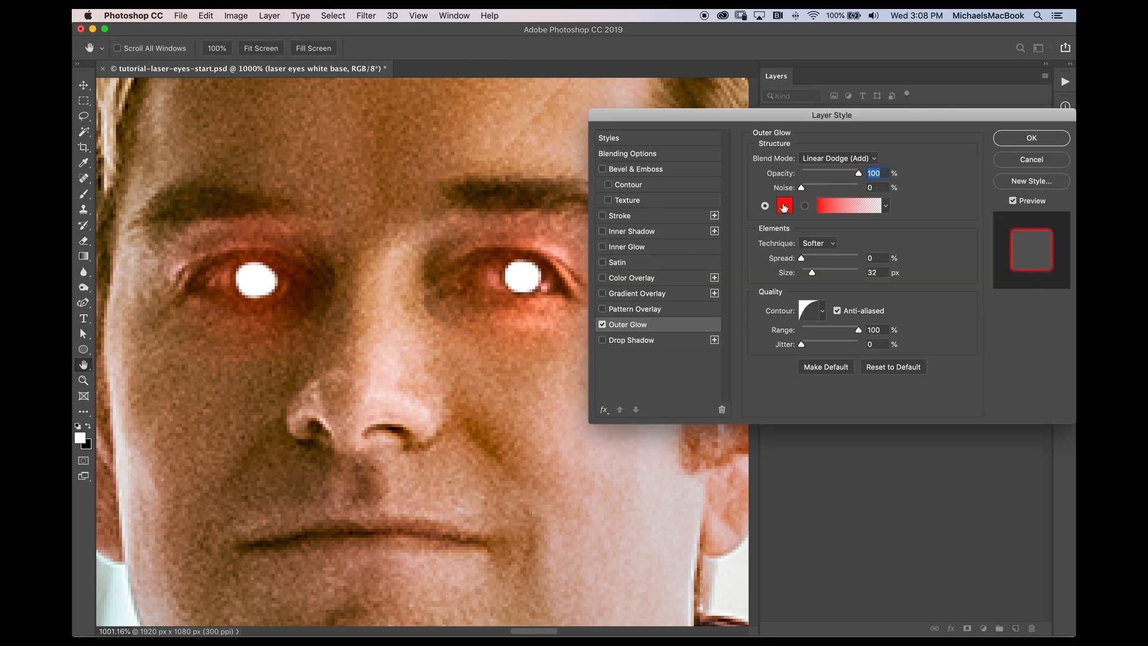
{"action": "left_click", "coordinate": [785, 204]}
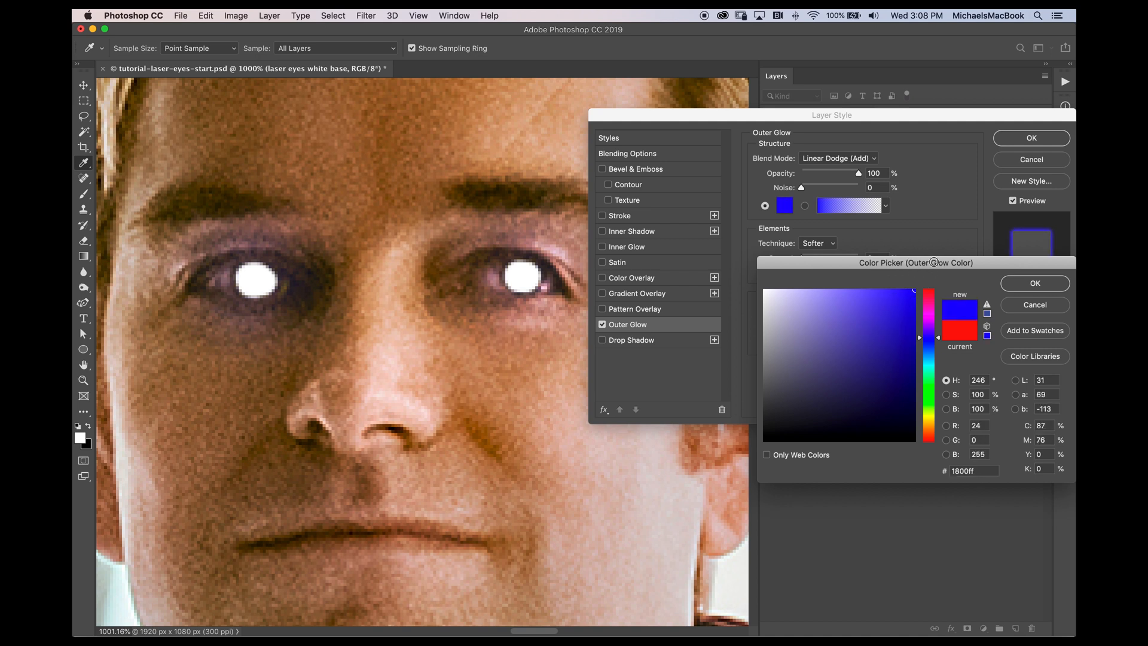
{"action": "left_click", "coordinate": [1033, 284]}
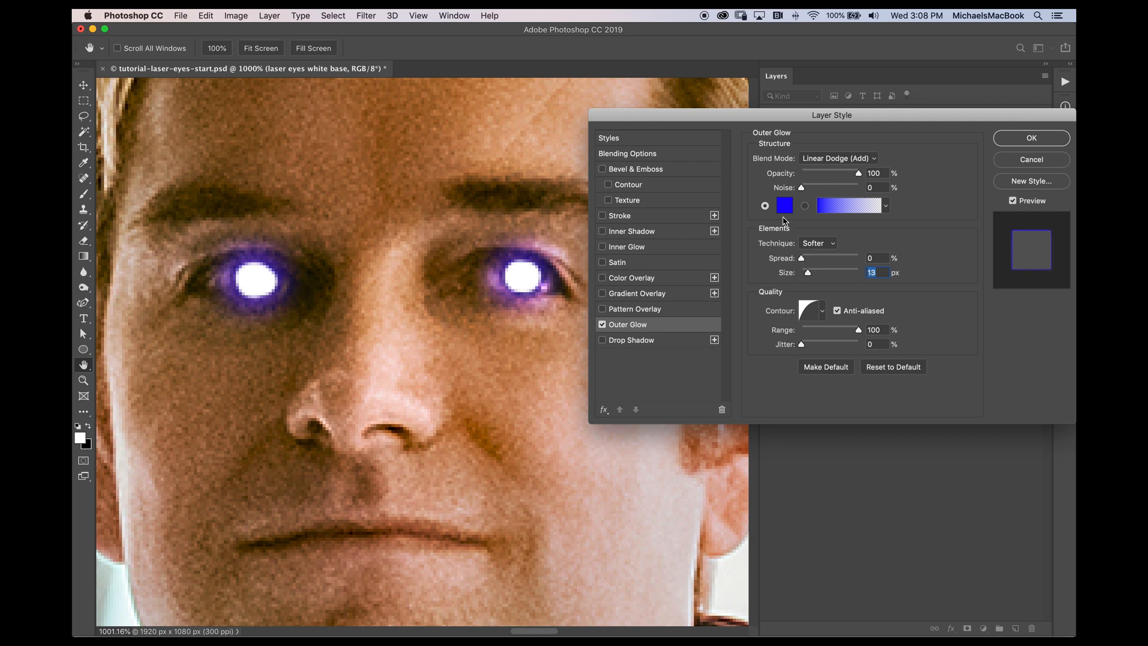
{"action": "left_click", "coordinate": [785, 204]}
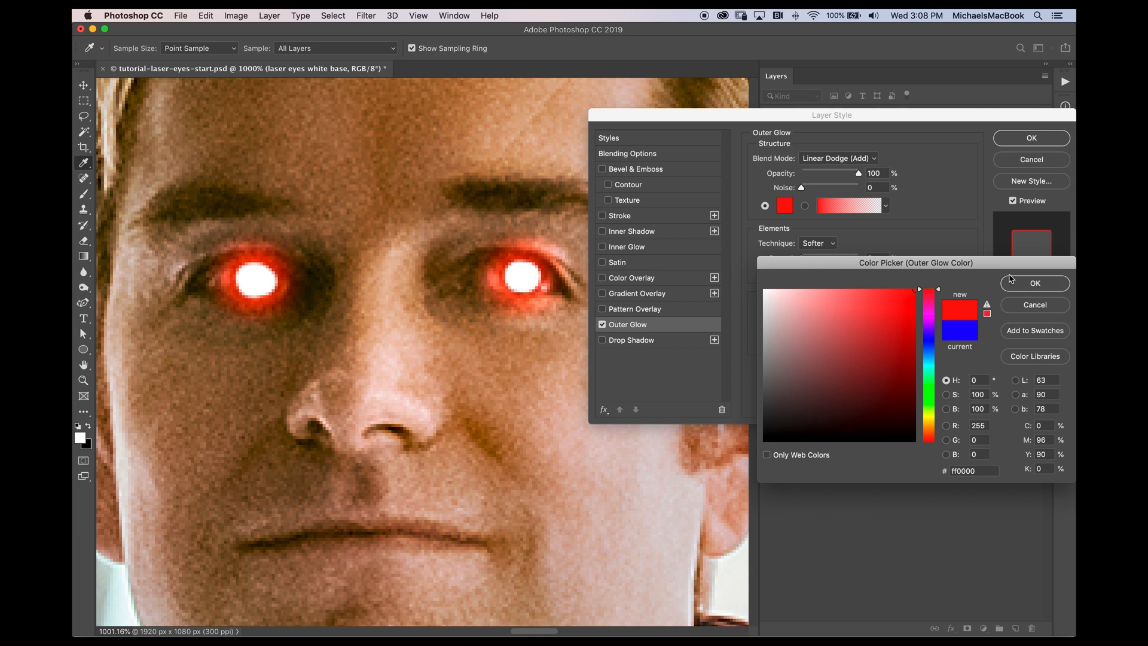
{"action": "left_click", "coordinate": [1033, 284]}
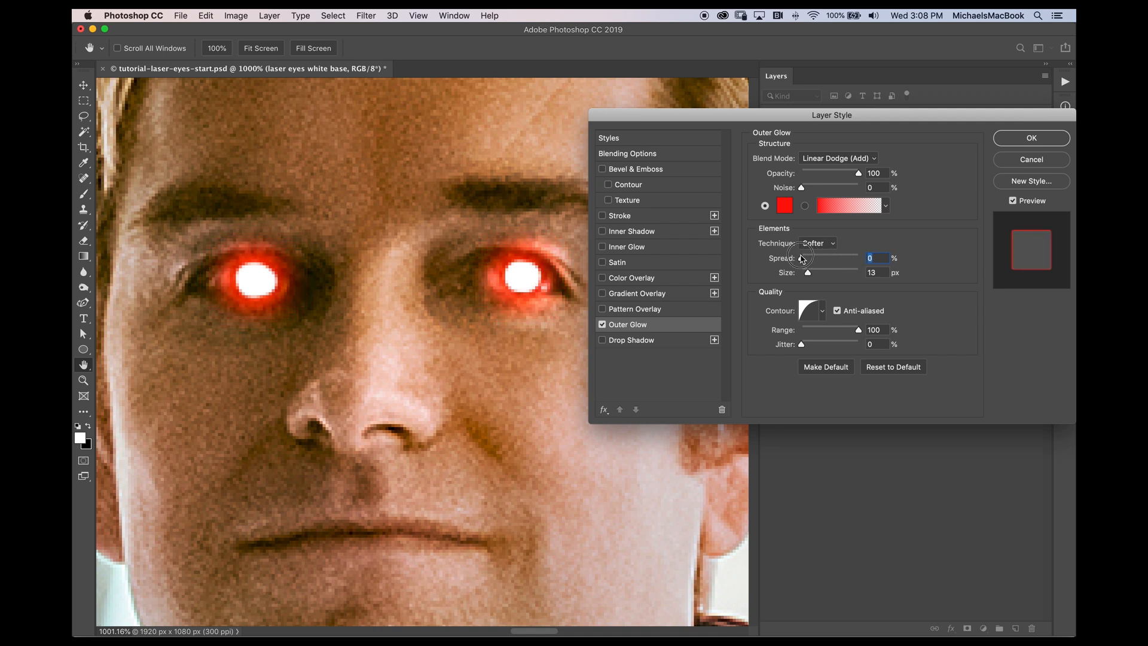
{"action": "mouse_move", "coordinate": [808, 280]}
{"action": "type", "text": "13"}
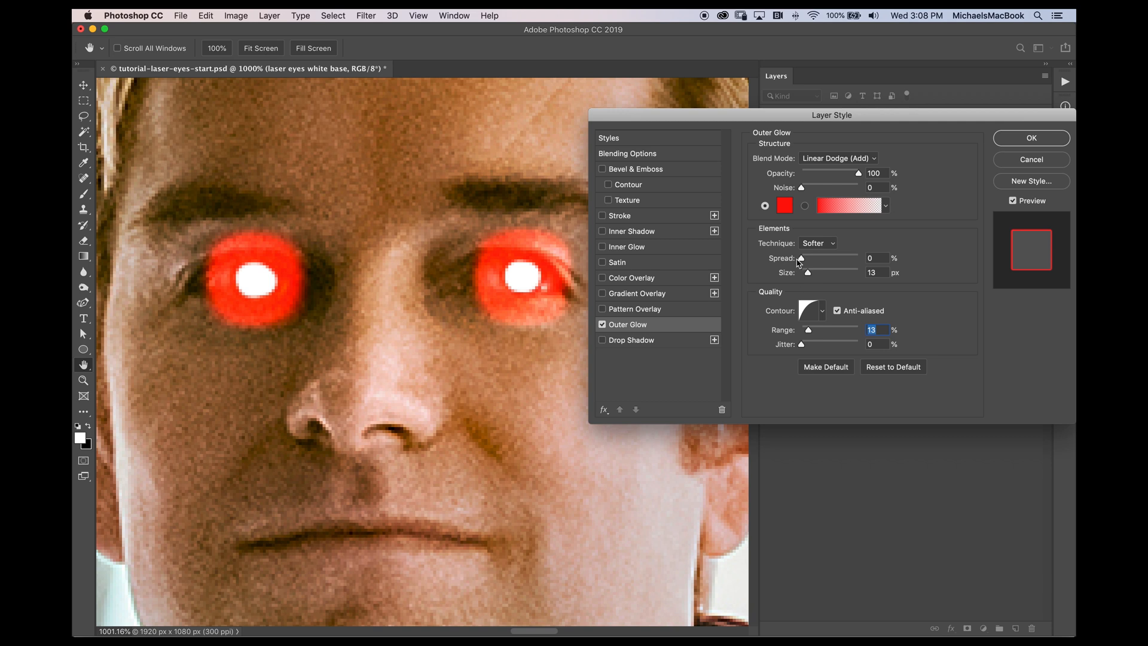
{"action": "mouse_move", "coordinate": [809, 332]}
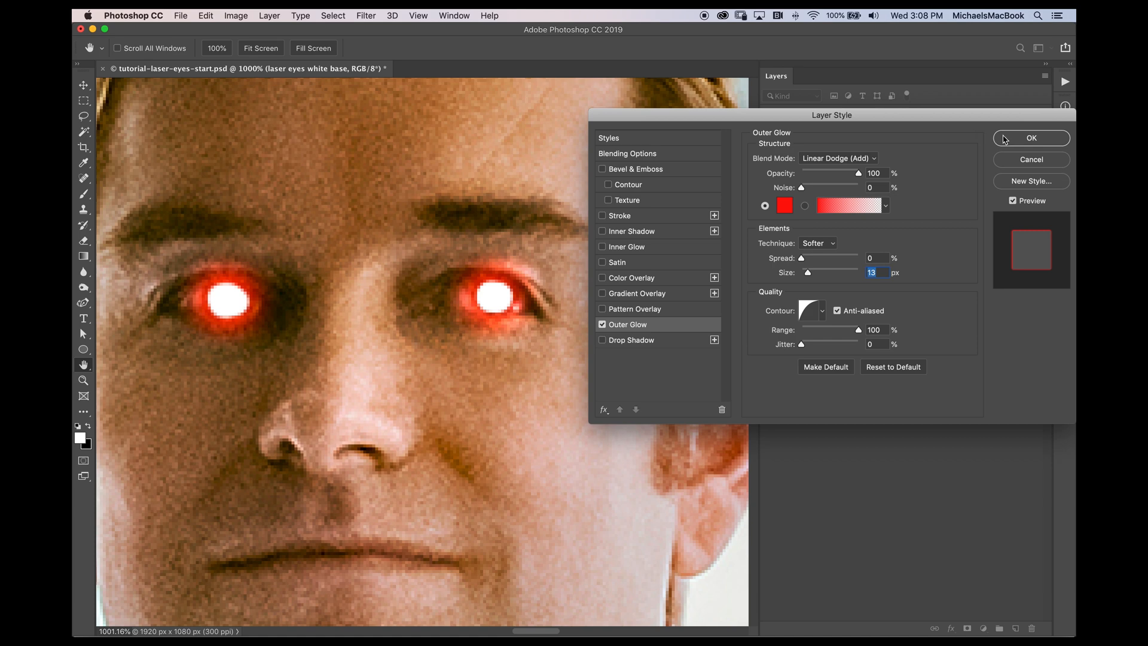
{"action": "left_click", "coordinate": [1031, 138]}
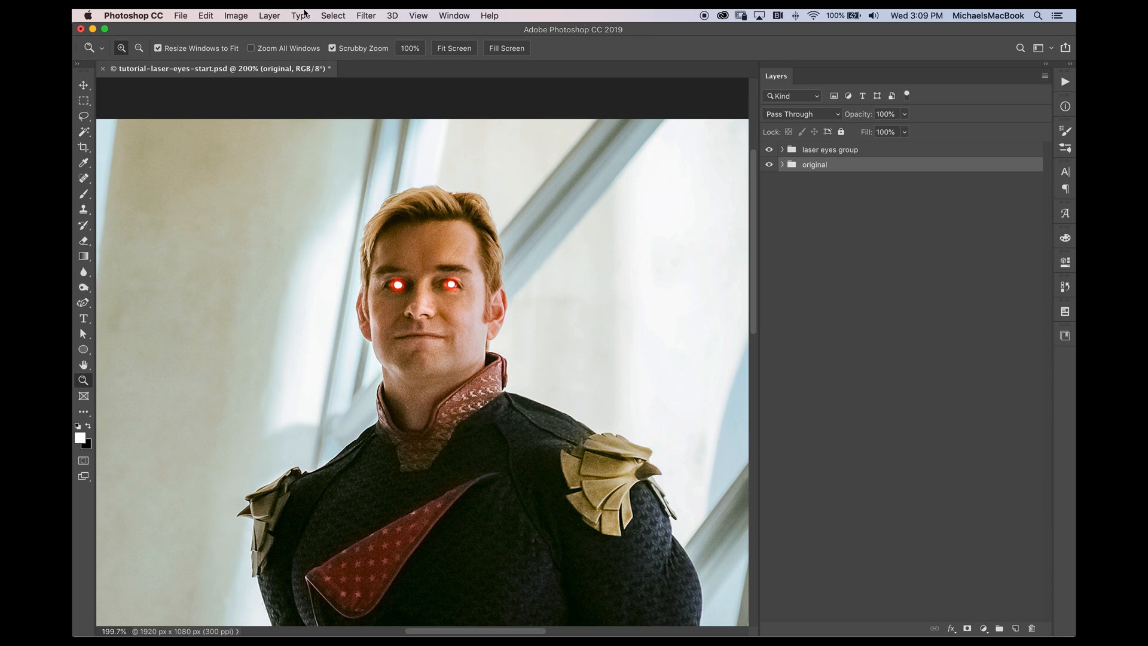
{"action": "mouse_move", "coordinate": [269, 15]}
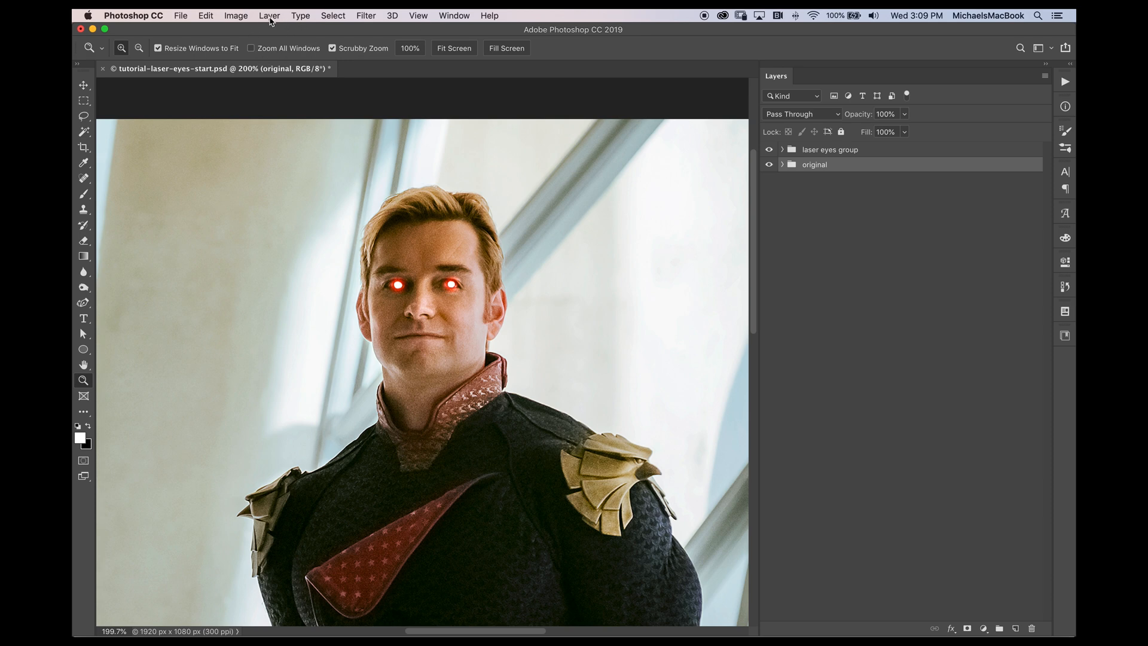
Step: Bring up the Layer menu to reach the new adjustment layer types
{"action": "left_click", "coordinate": [269, 14]}
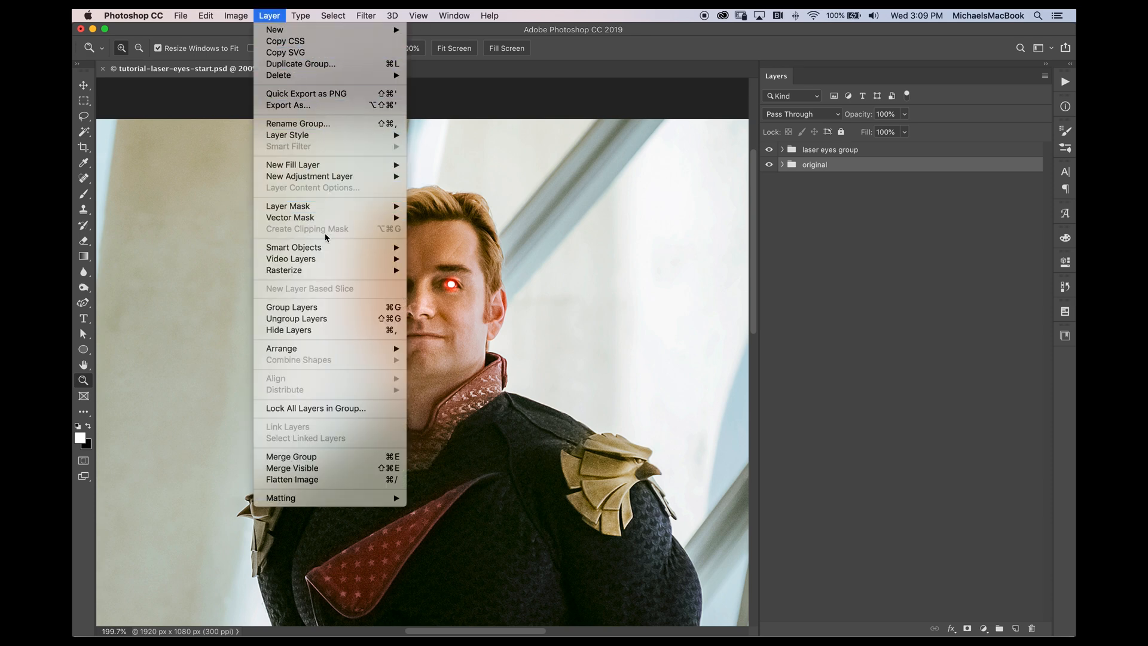
{"action": "mouse_move", "coordinate": [293, 246]}
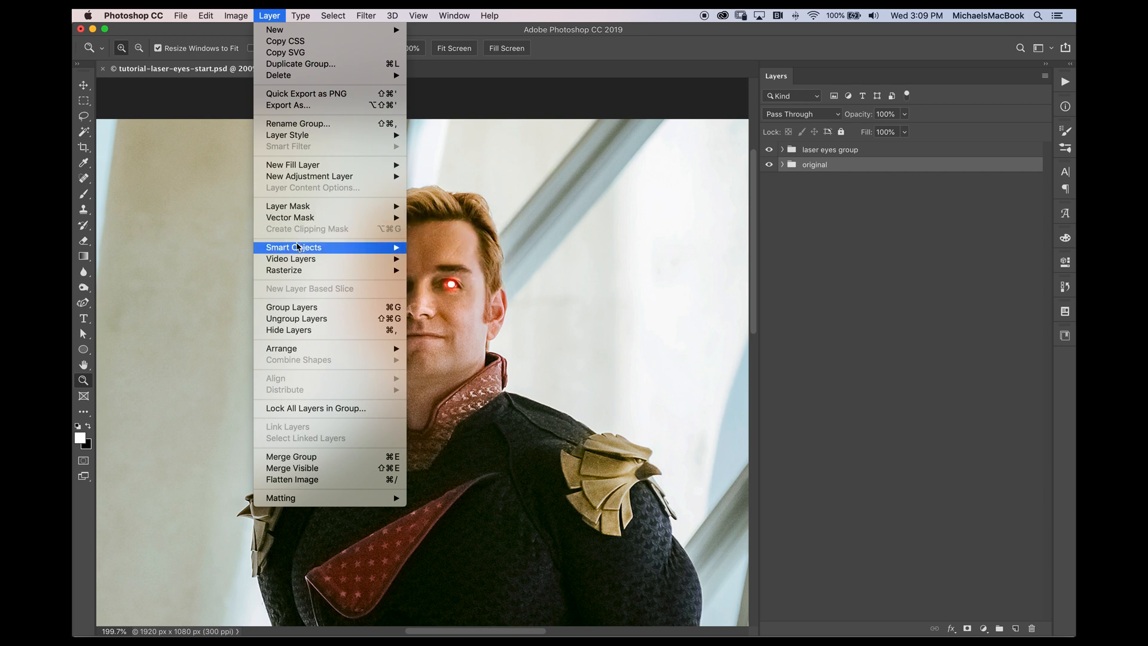
{"action": "mouse_move", "coordinate": [290, 218]}
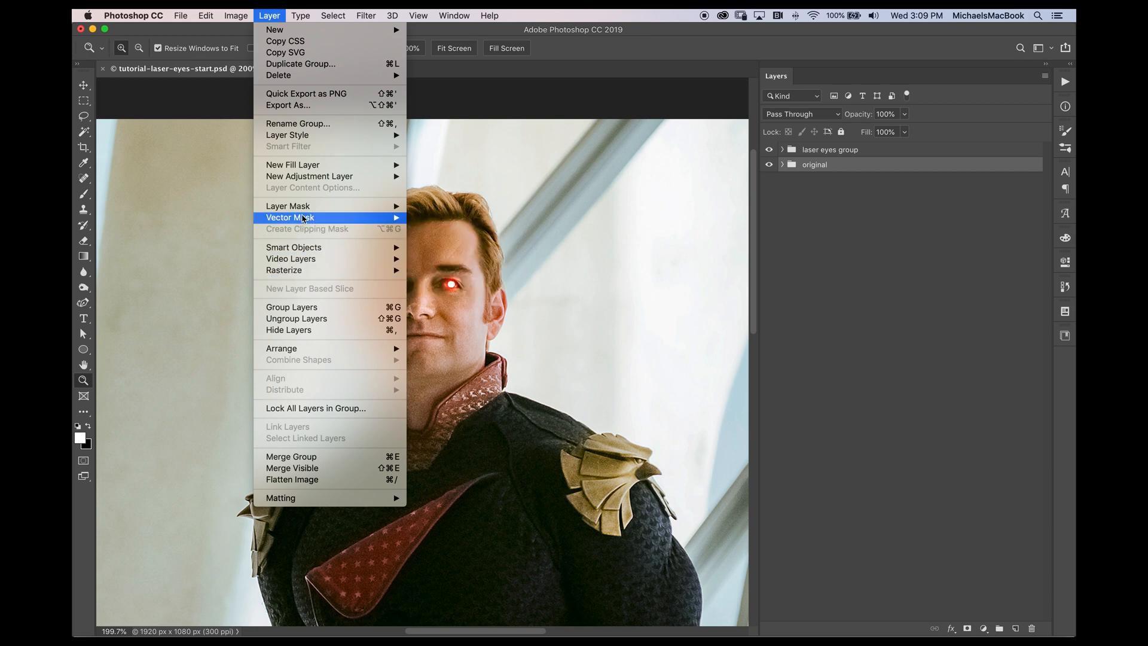
{"action": "mouse_move", "coordinate": [308, 176]}
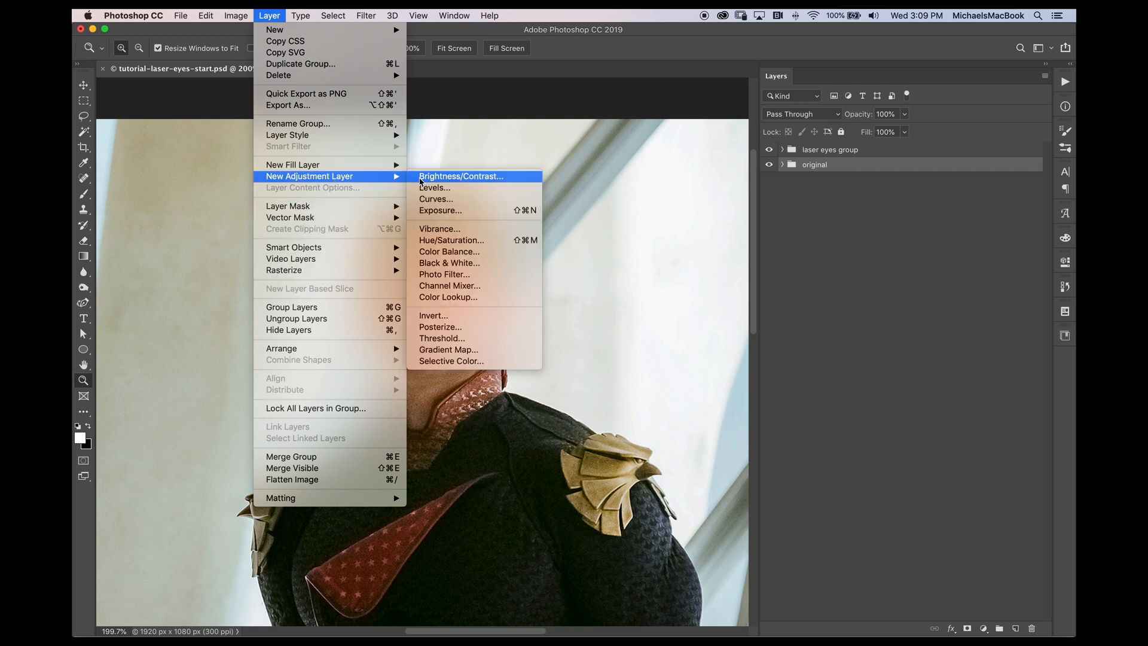
{"action": "mouse_move", "coordinate": [440, 210]}
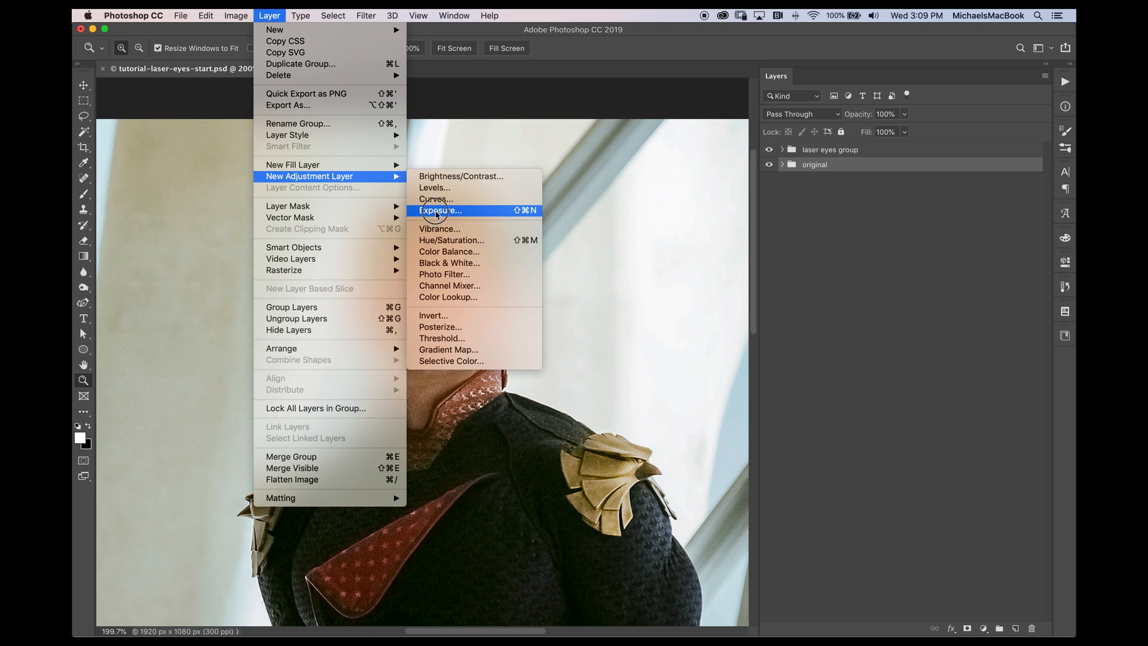
Step: Create an Exposure adjustment layer named darken and lower its exposure to darken the portrait
{"action": "left_click", "coordinate": [440, 210]}
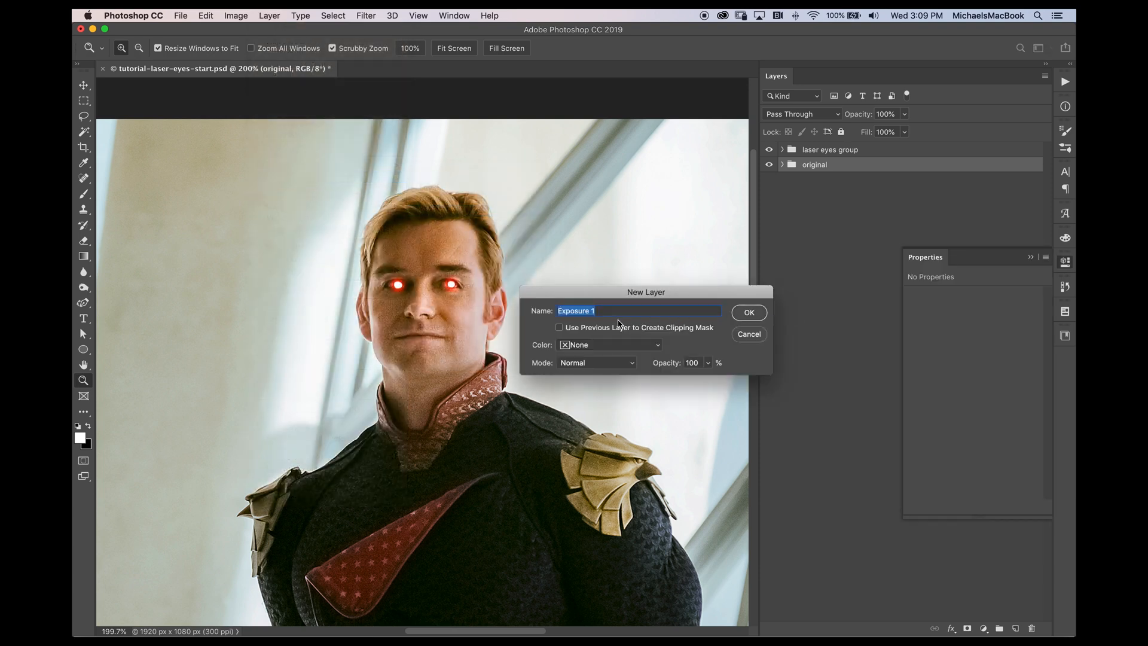
{"action": "type", "text": "darken"}
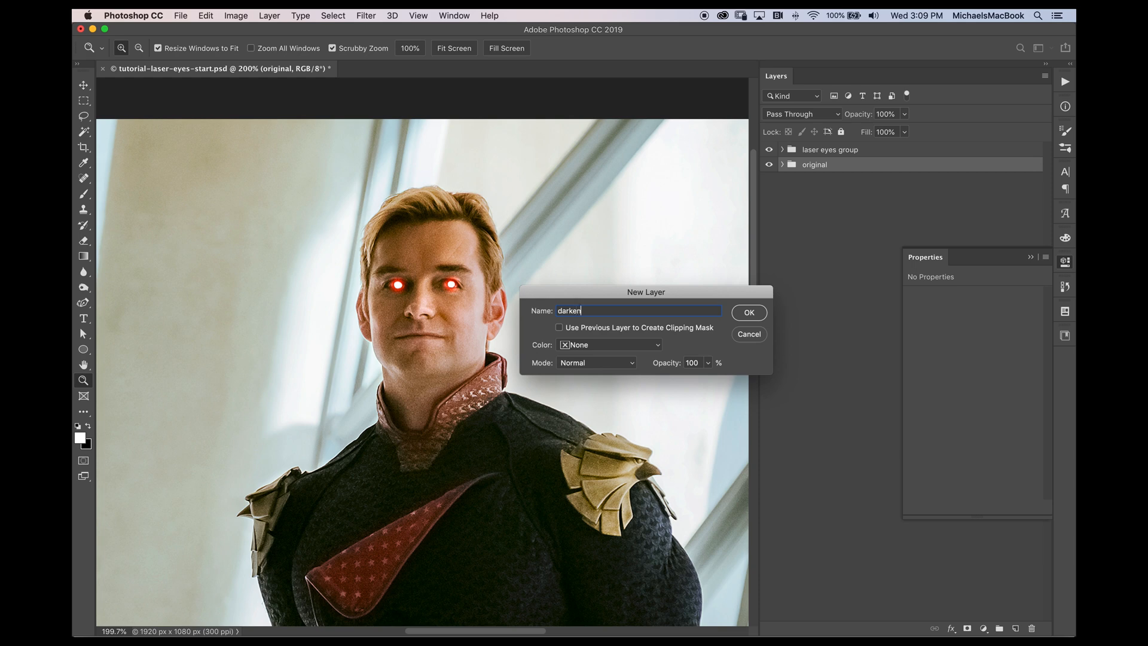
{"action": "left_click", "coordinate": [748, 313]}
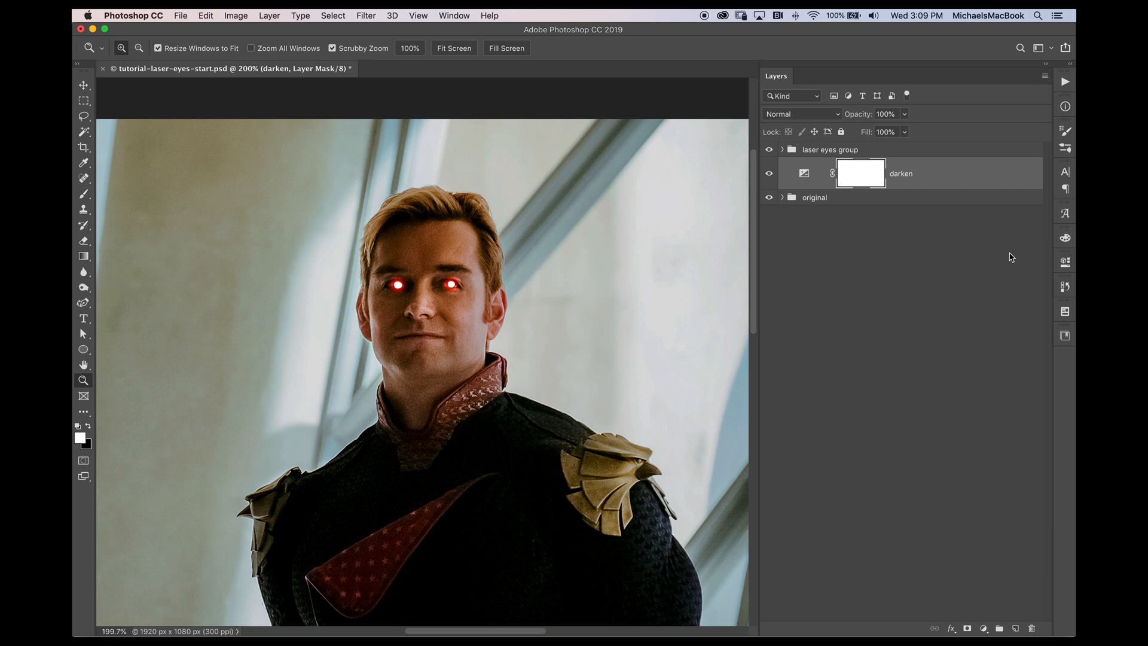
{"action": "mouse_move", "coordinate": [872, 172]}
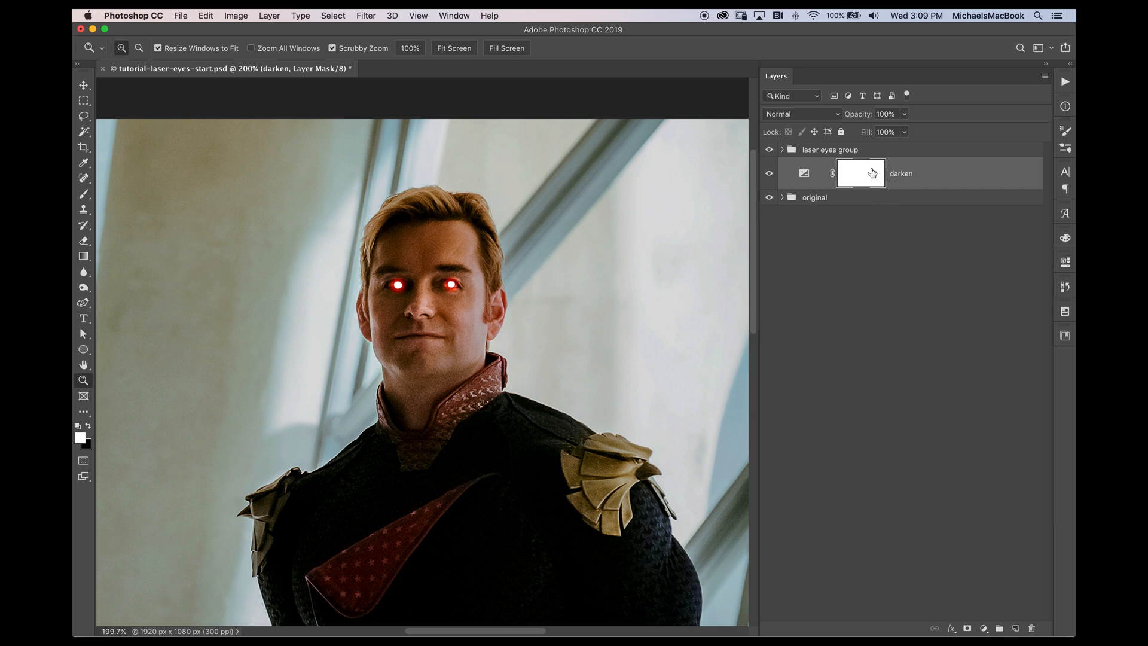
{"action": "mouse_move", "coordinate": [271, 35]}
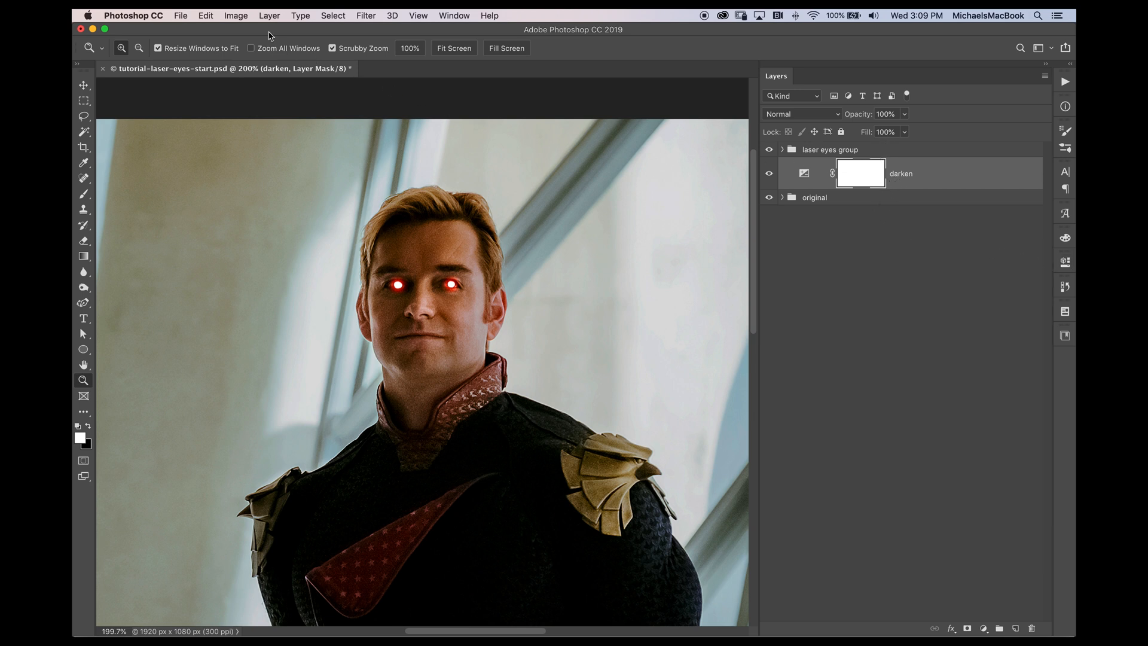
Step: Group the darken layer (Cmd+G) into a group named adj, colour-labelled red
{"action": "left_click", "coordinate": [269, 15]}
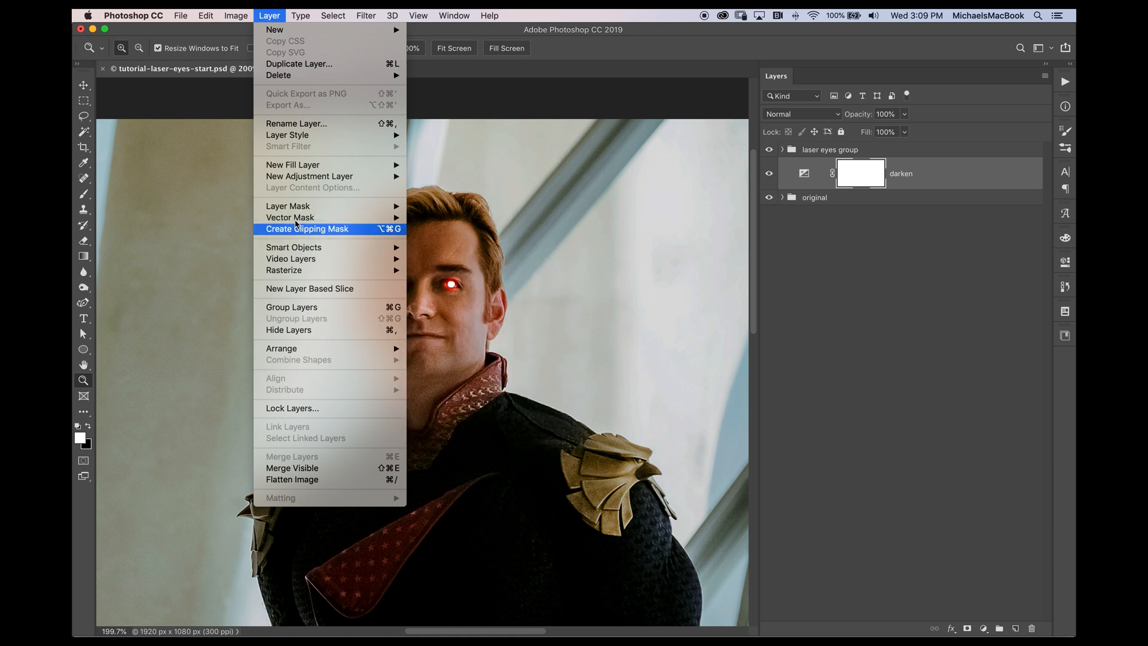
{"action": "mouse_move", "coordinate": [298, 307]}
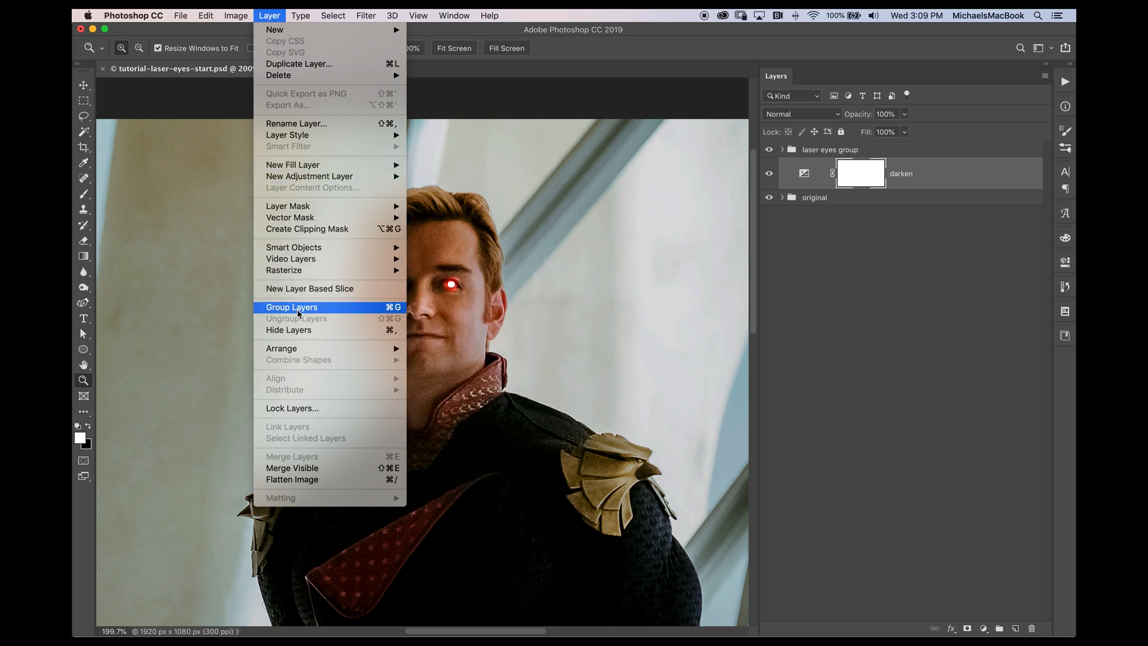
{"action": "left_click", "coordinate": [292, 307]}
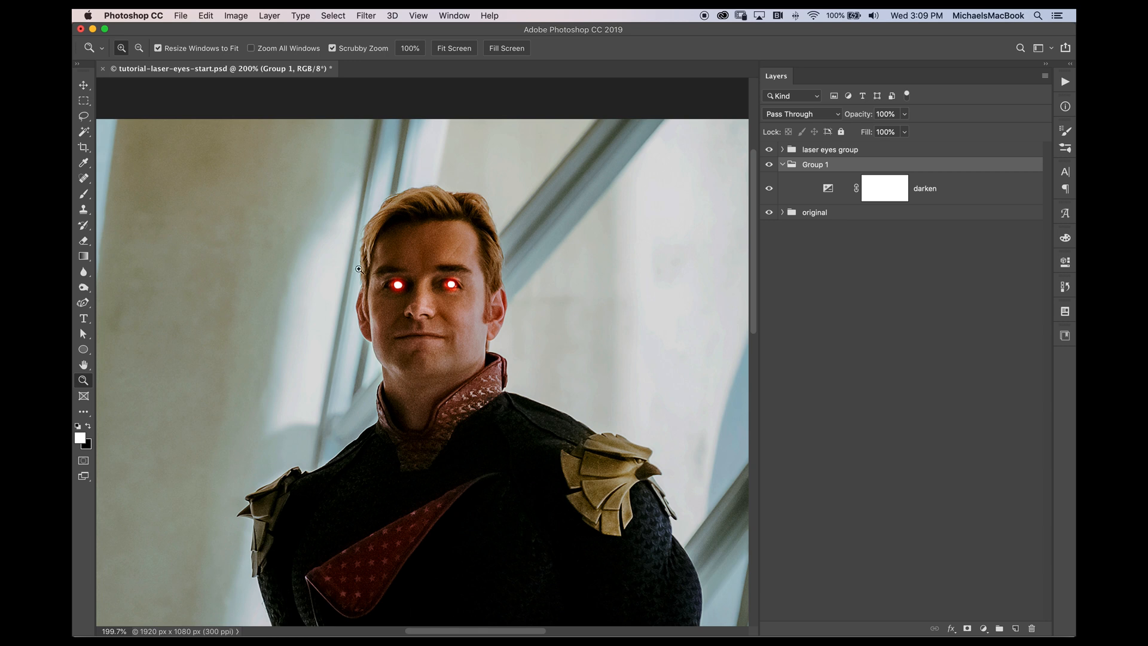
{"action": "double_click", "coordinate": [814, 164]}
{"action": "type", "text": "adj"}
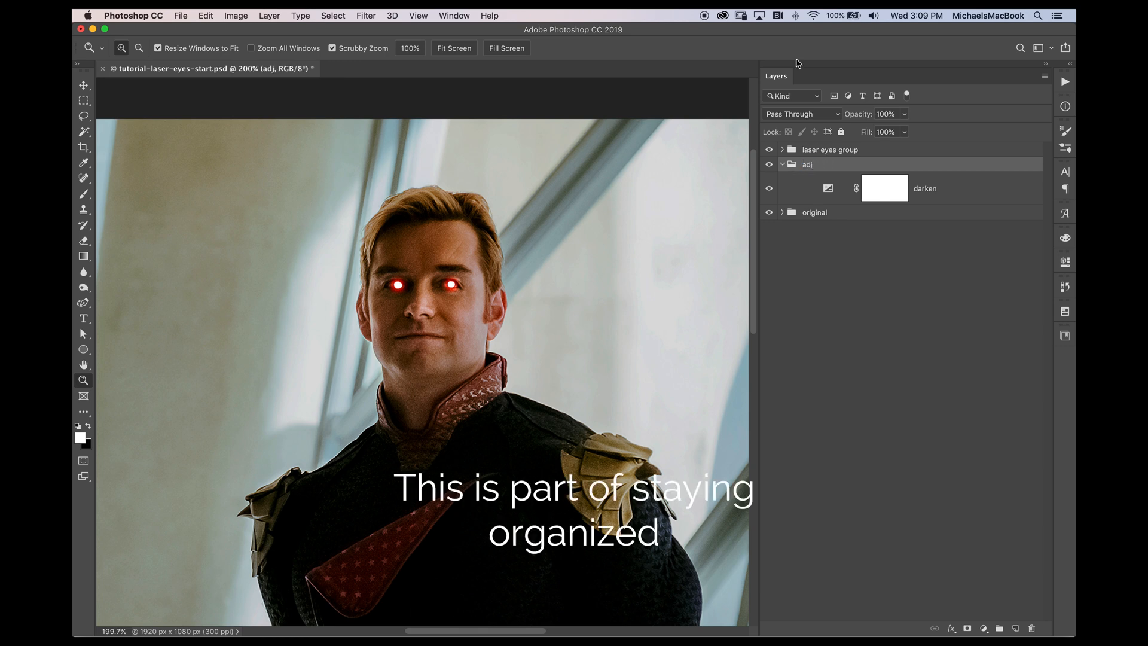
{"action": "right_click", "coordinate": [807, 163]}
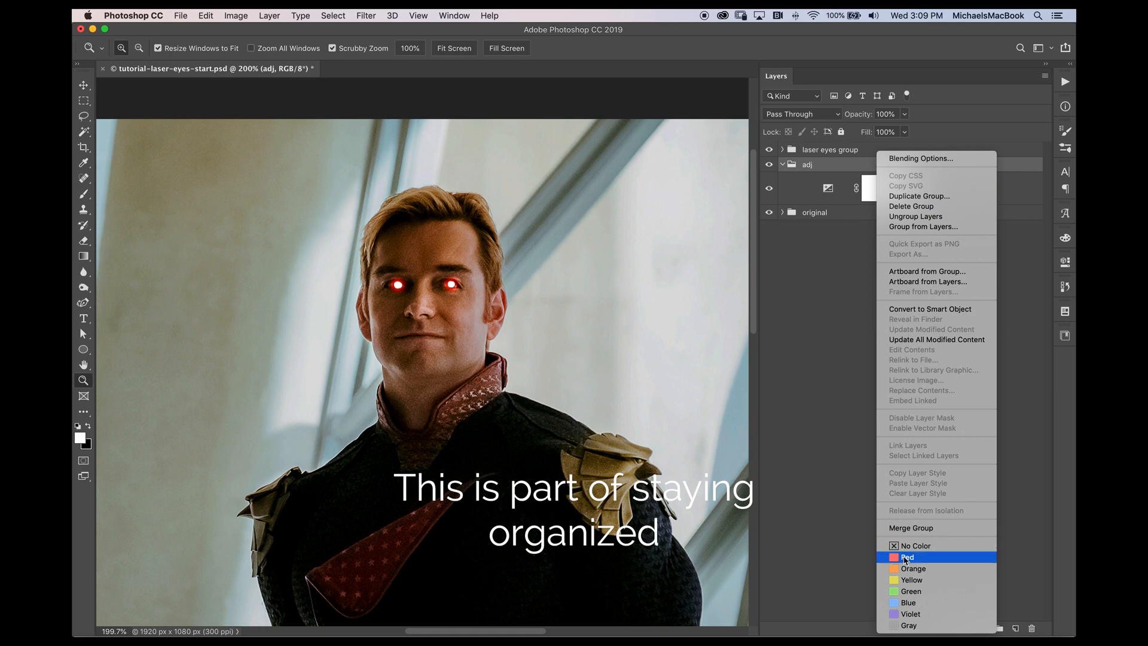
{"action": "left_click", "coordinate": [908, 558]}
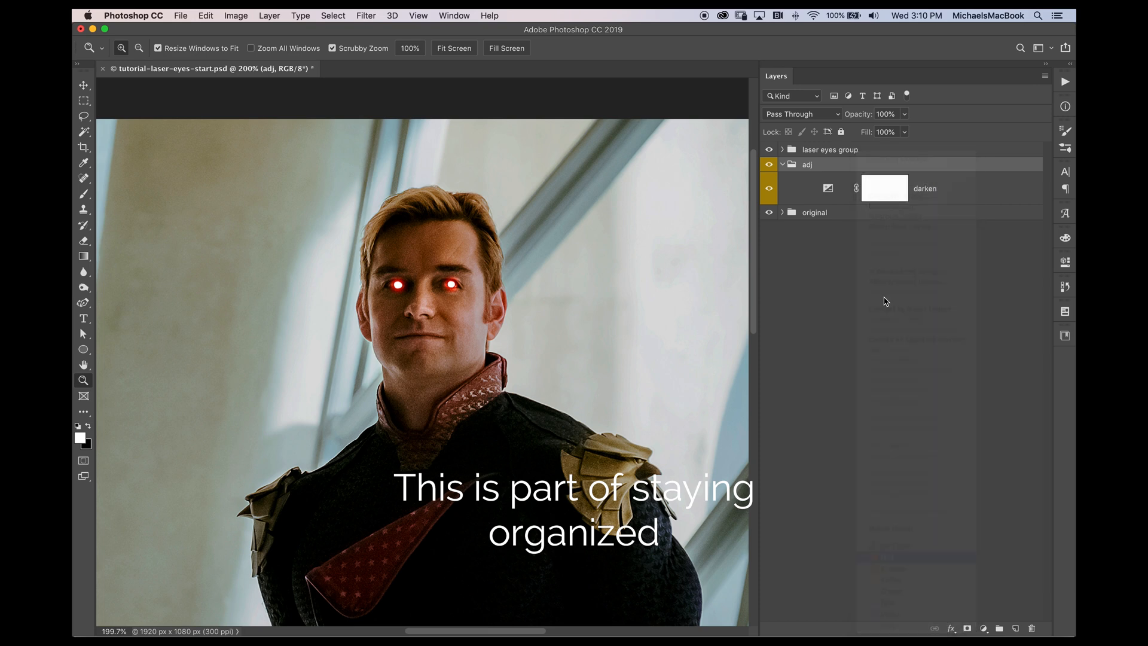
Step: Toggle the adj group's visibility off and on to compare the darkening
{"action": "left_click", "coordinate": [782, 164]}
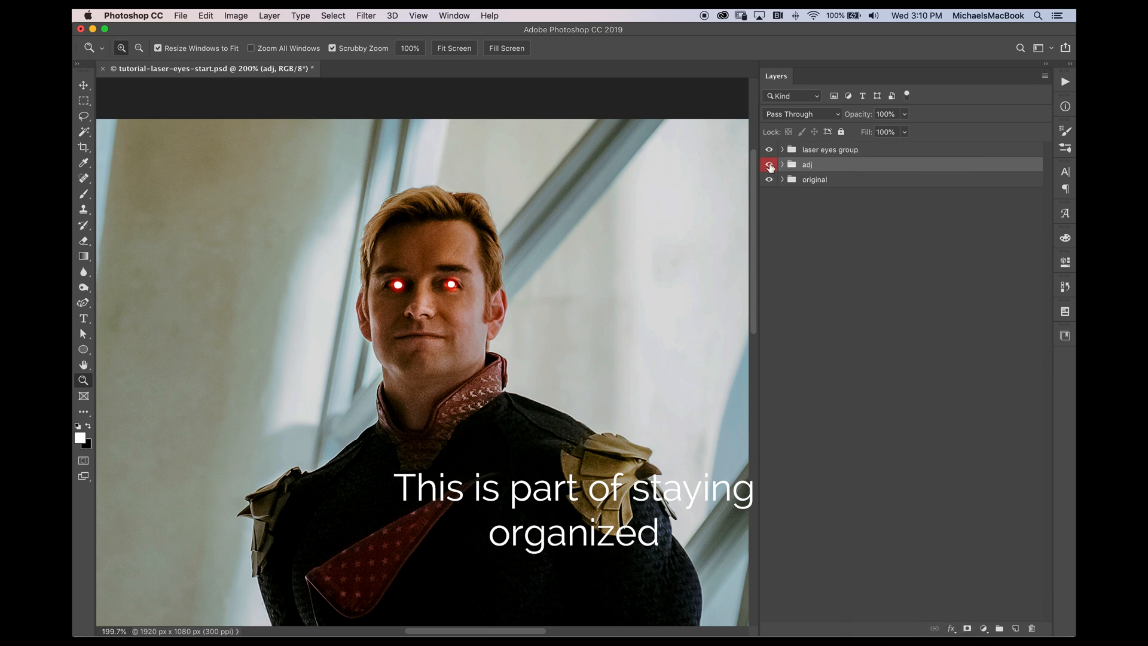
{"action": "left_click", "coordinate": [769, 164]}
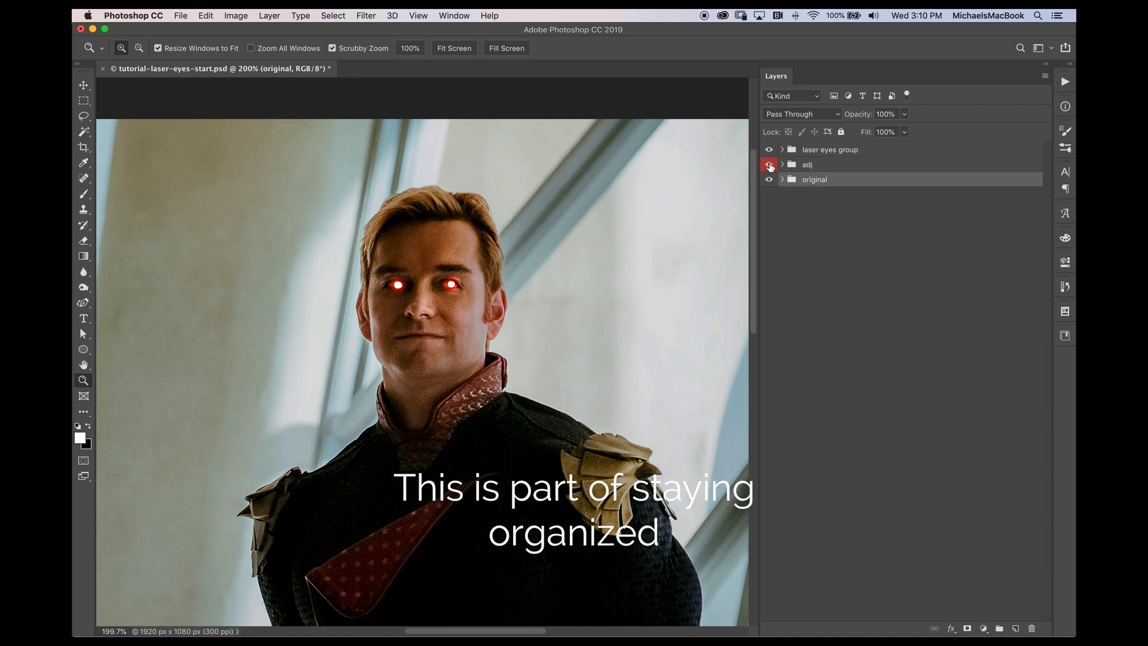
{"action": "left_click", "coordinate": [769, 164]}
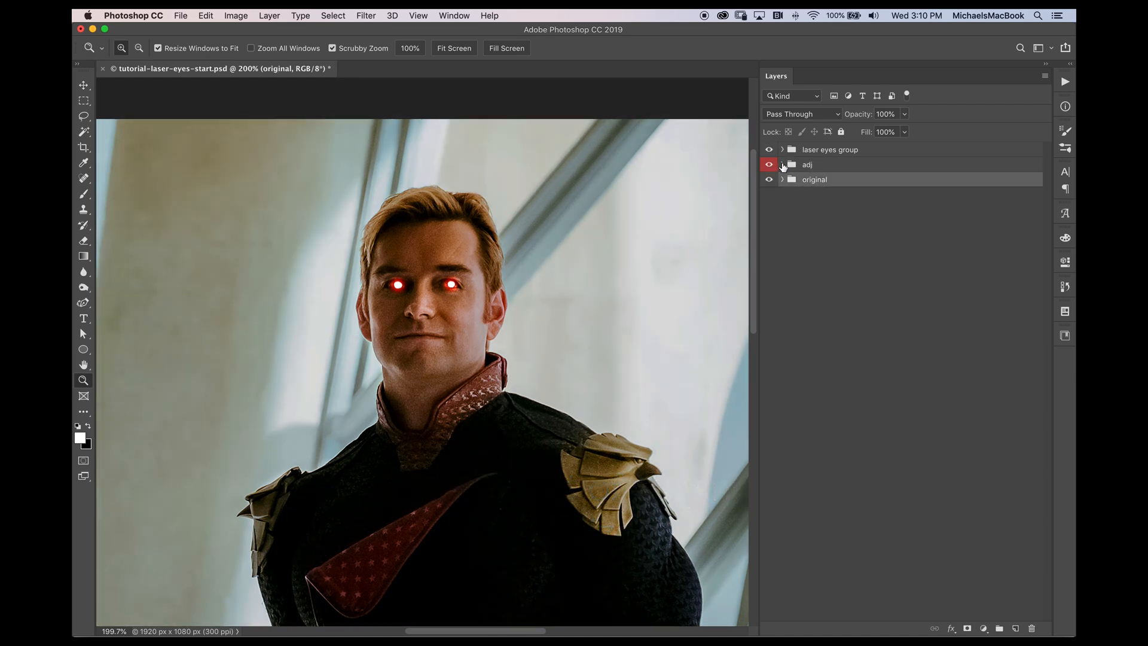
{"action": "left_click", "coordinate": [782, 164]}
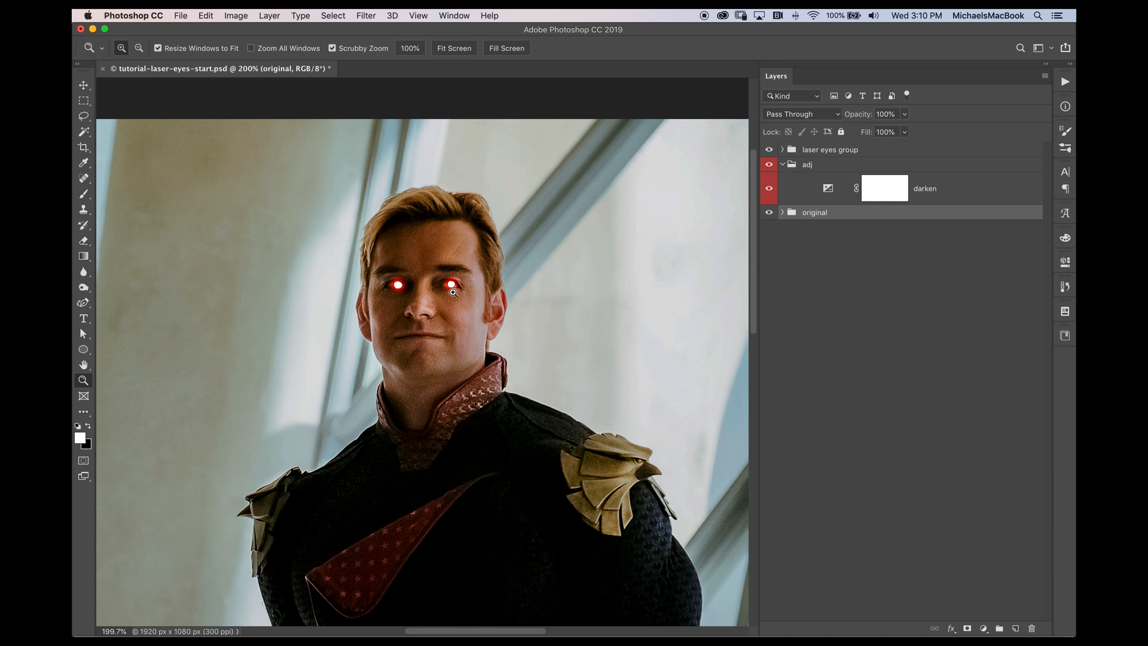
Step: Expand the laser eyes group and select the laser eyes white base layer for mask editing
{"action": "left_click", "coordinate": [452, 287]}
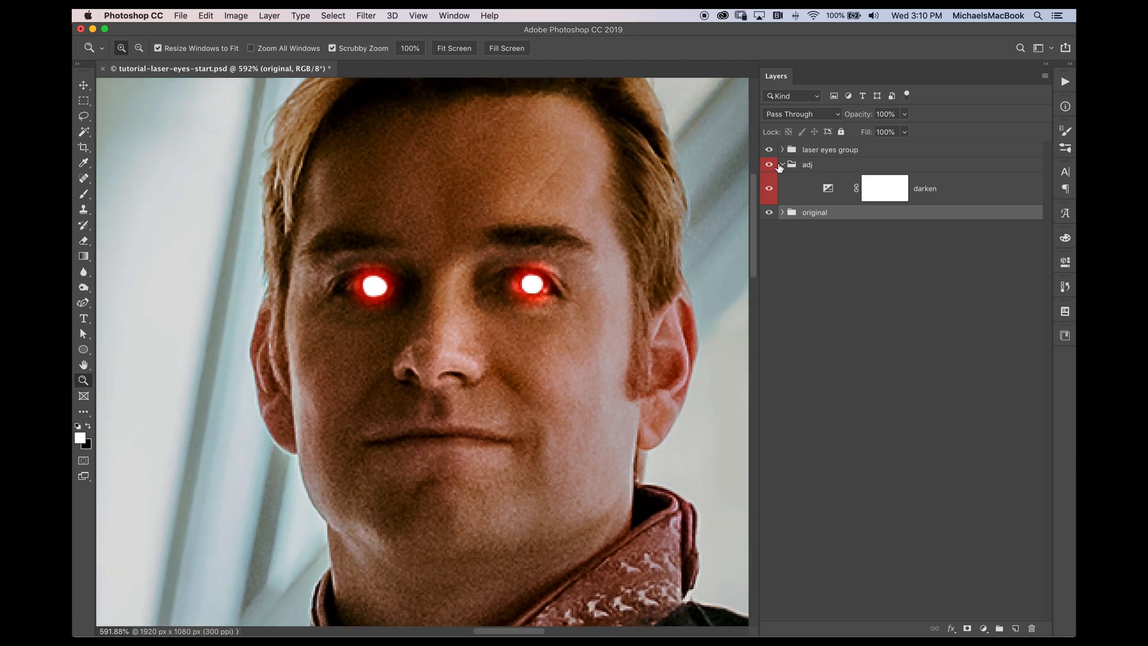
{"action": "left_click", "coordinate": [782, 150]}
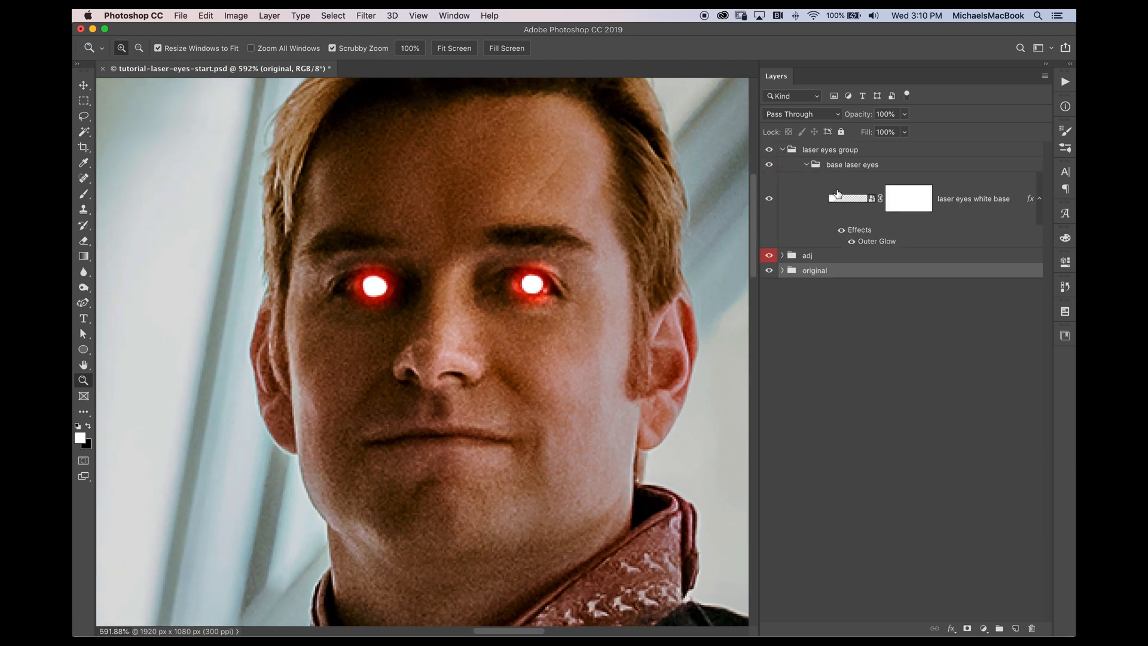
{"action": "left_click", "coordinate": [849, 197]}
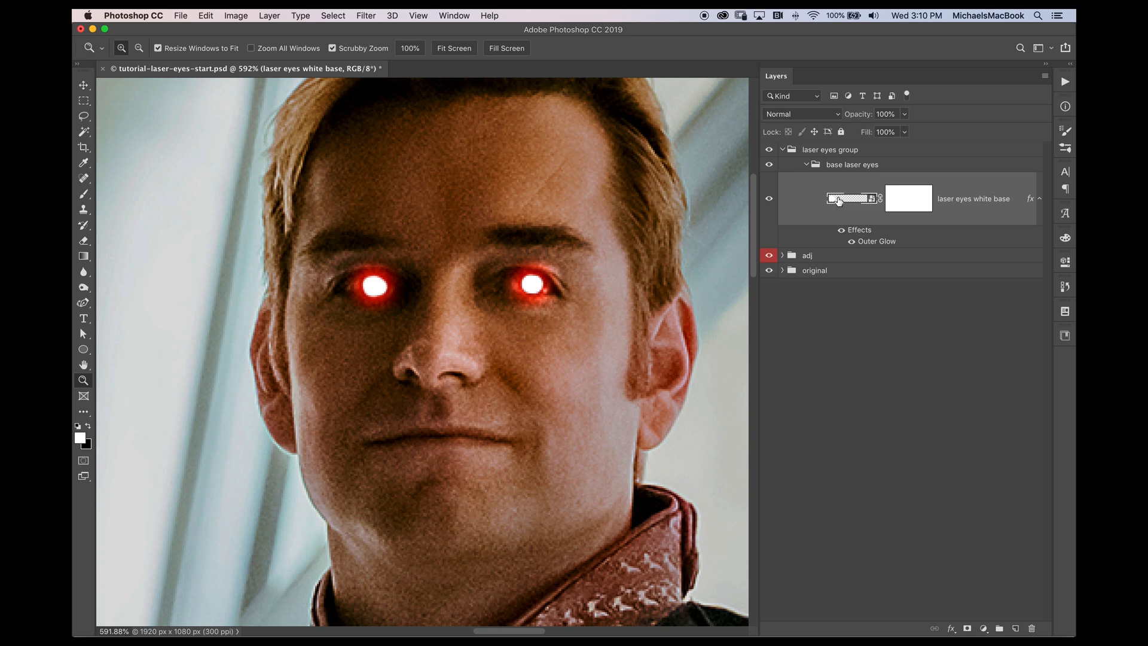
{"action": "mouse_move", "coordinate": [533, 284]}
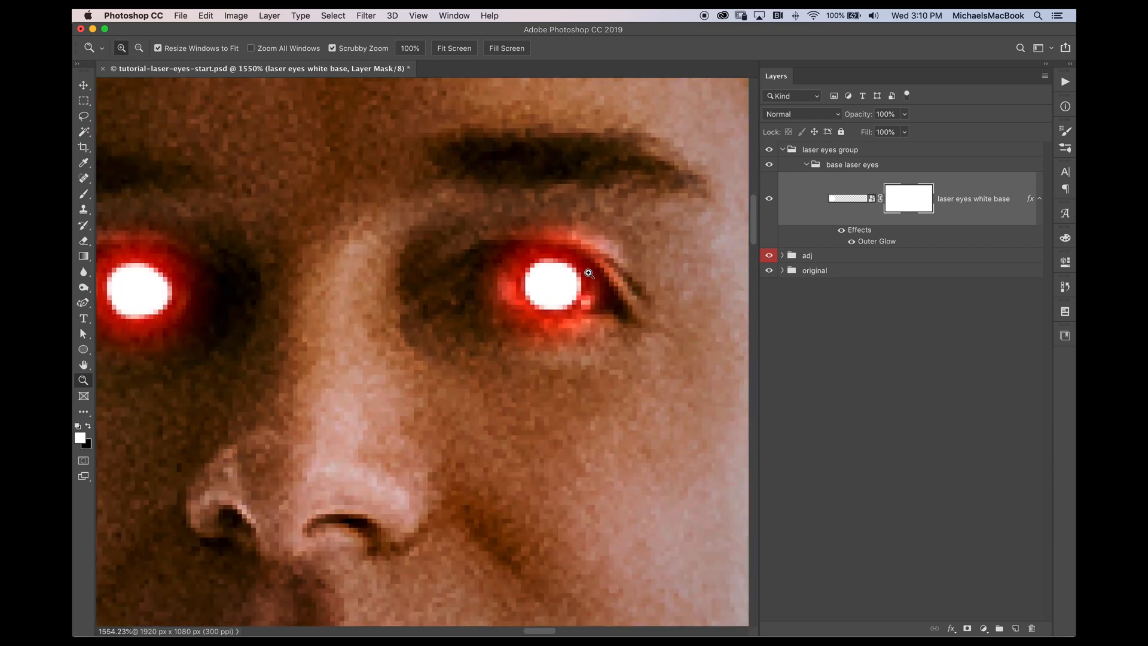
Step: Paint black specks into the white base layer's mask over both eye cores, then return to the layer pixels
{"action": "left_click", "coordinate": [83, 194]}
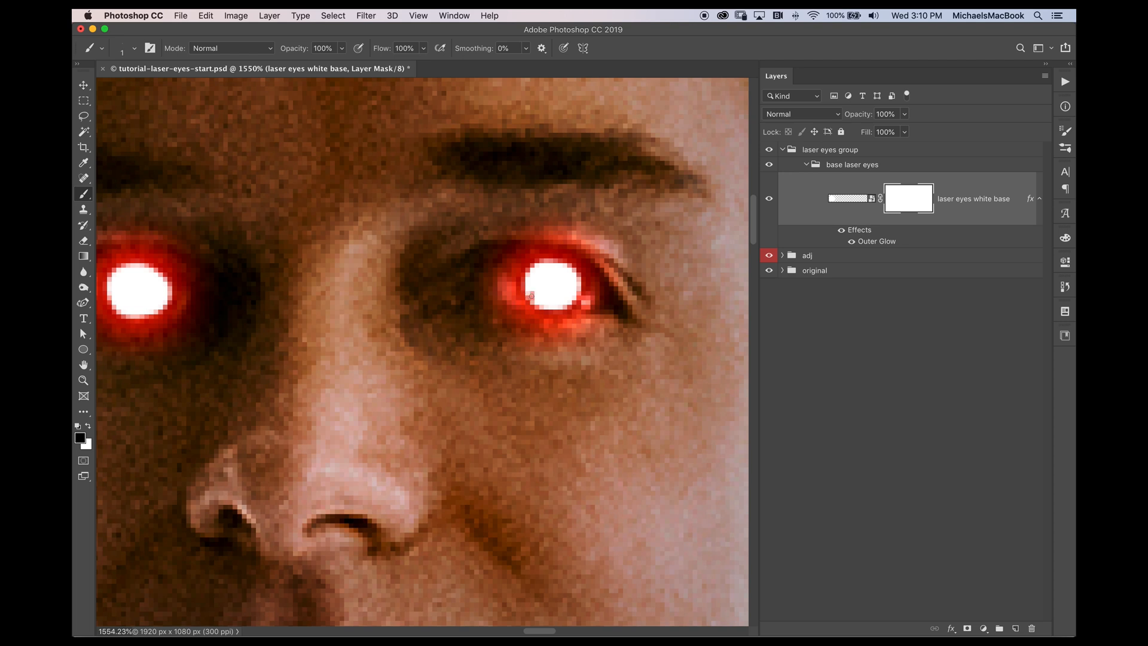
{"action": "left_click", "coordinate": [545, 304]}
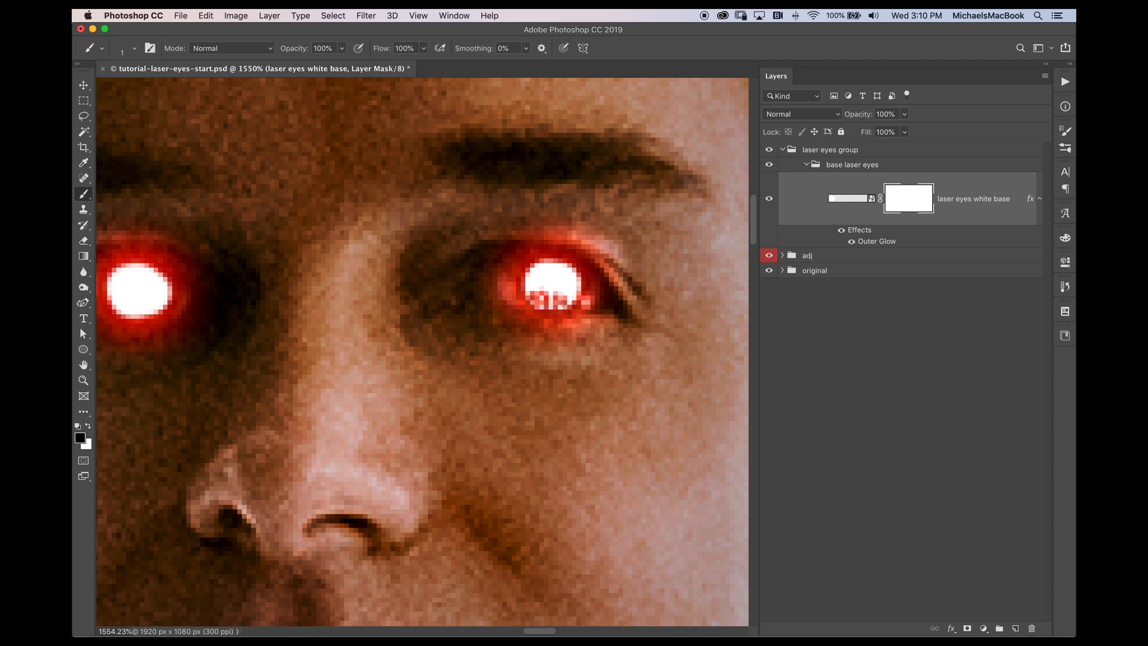
{"action": "mouse_move", "coordinate": [569, 275]}
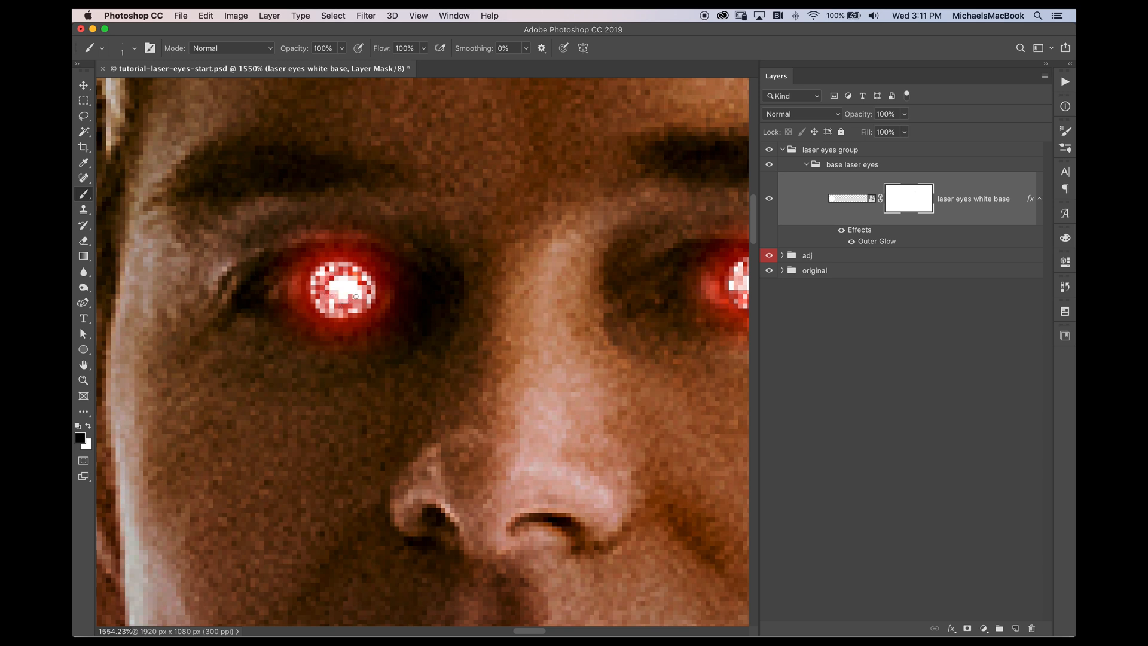
{"action": "left_click", "coordinate": [84, 380]}
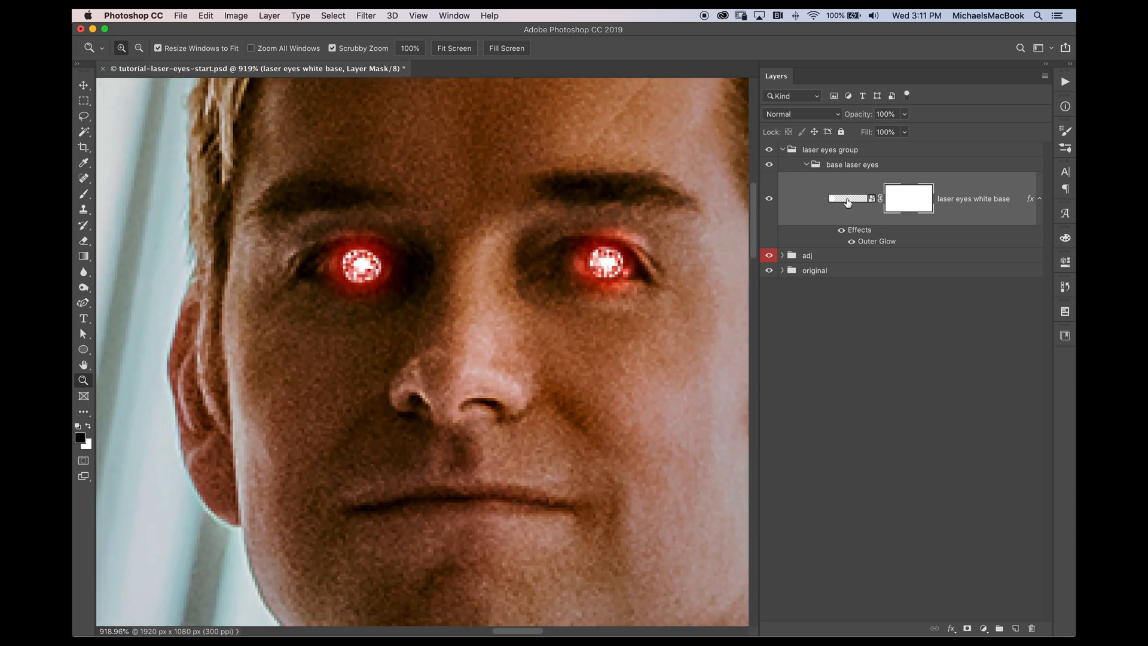
{"action": "left_click", "coordinate": [851, 198]}
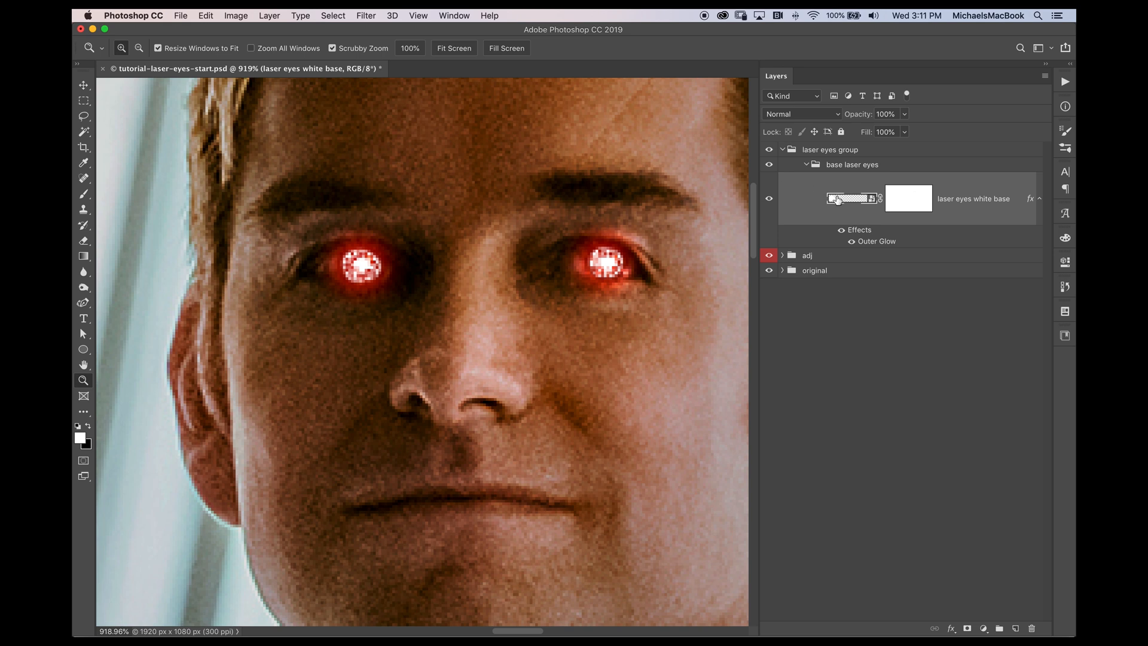
{"action": "mouse_move", "coordinate": [253, 16]}
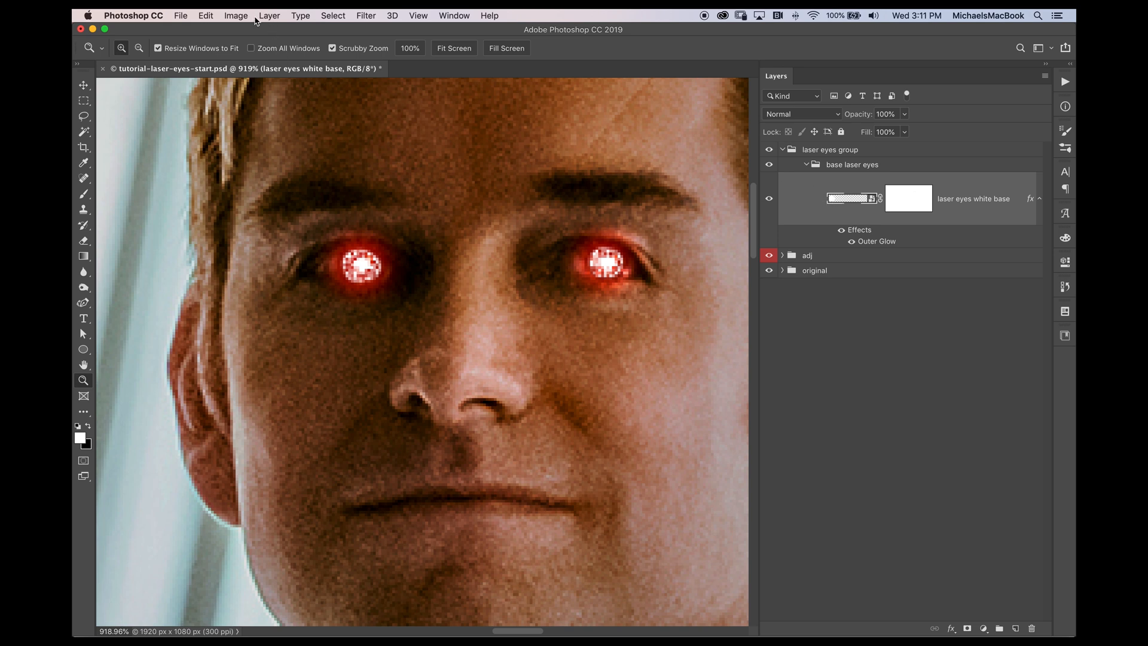
Step: Duplicate the laser eyes white base layer as a new layer named extra glow
{"action": "left_click", "coordinate": [269, 15]}
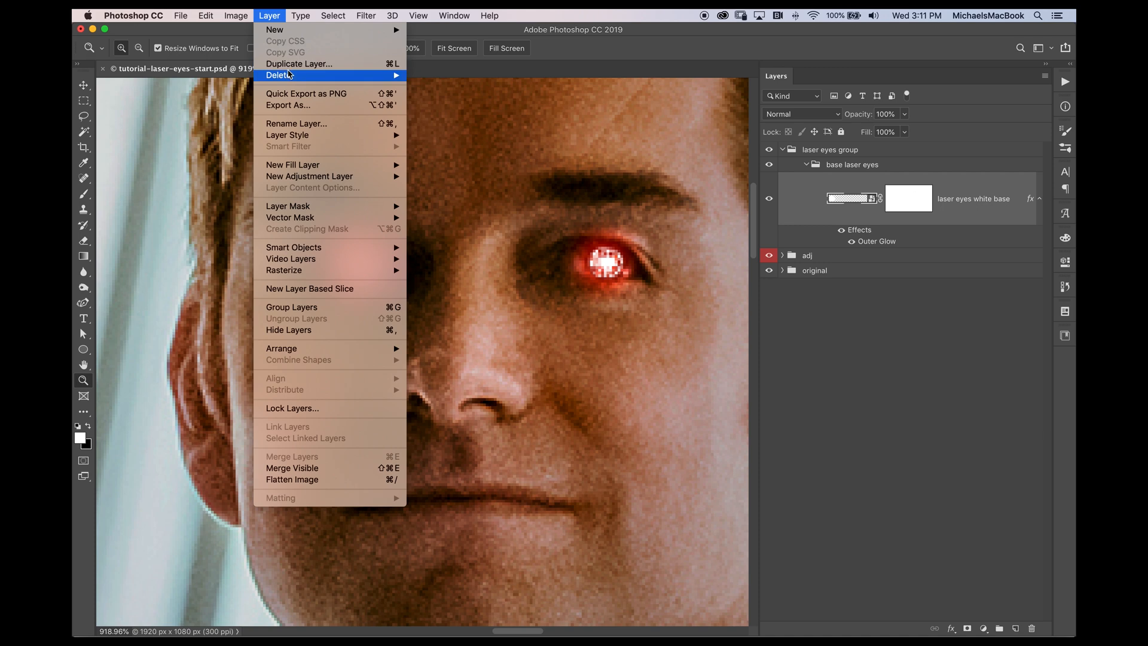
{"action": "left_click", "coordinate": [299, 64]}
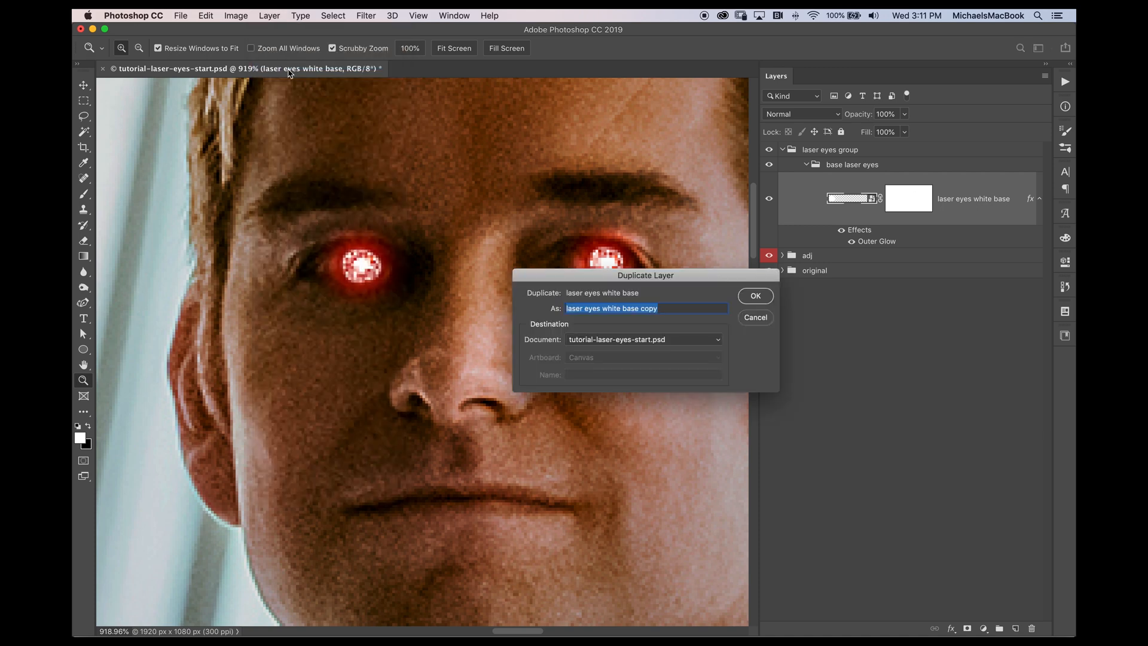
{"action": "mouse_move", "coordinate": [635, 262]}
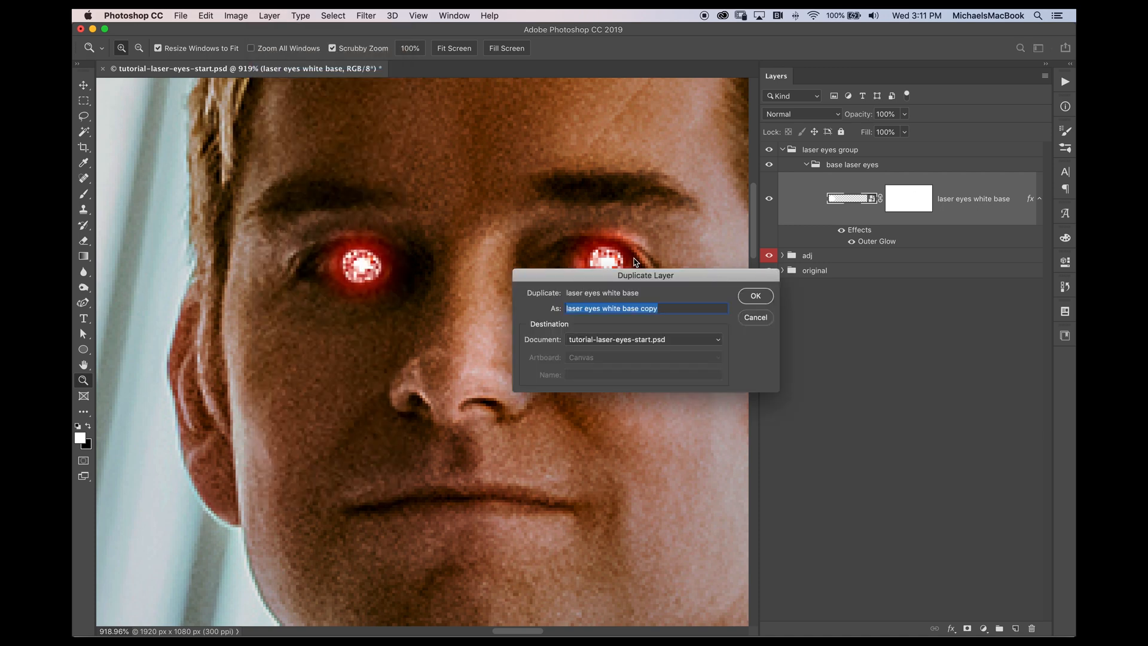
{"action": "type", "text": "extra"}
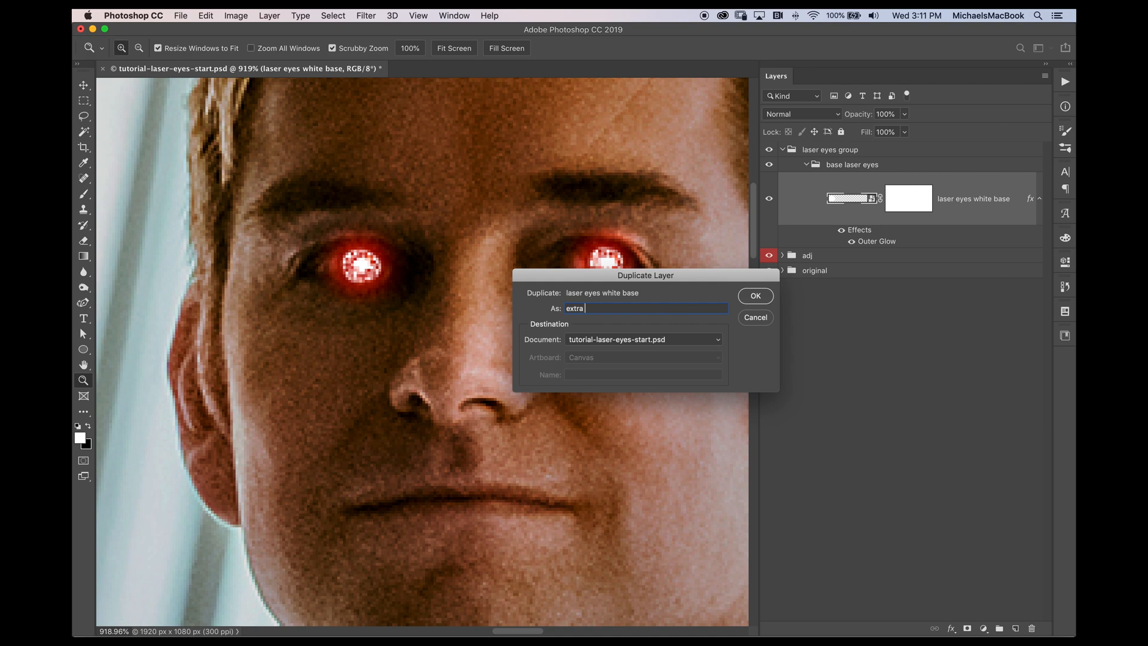
{"action": "type", "text": "glow"}
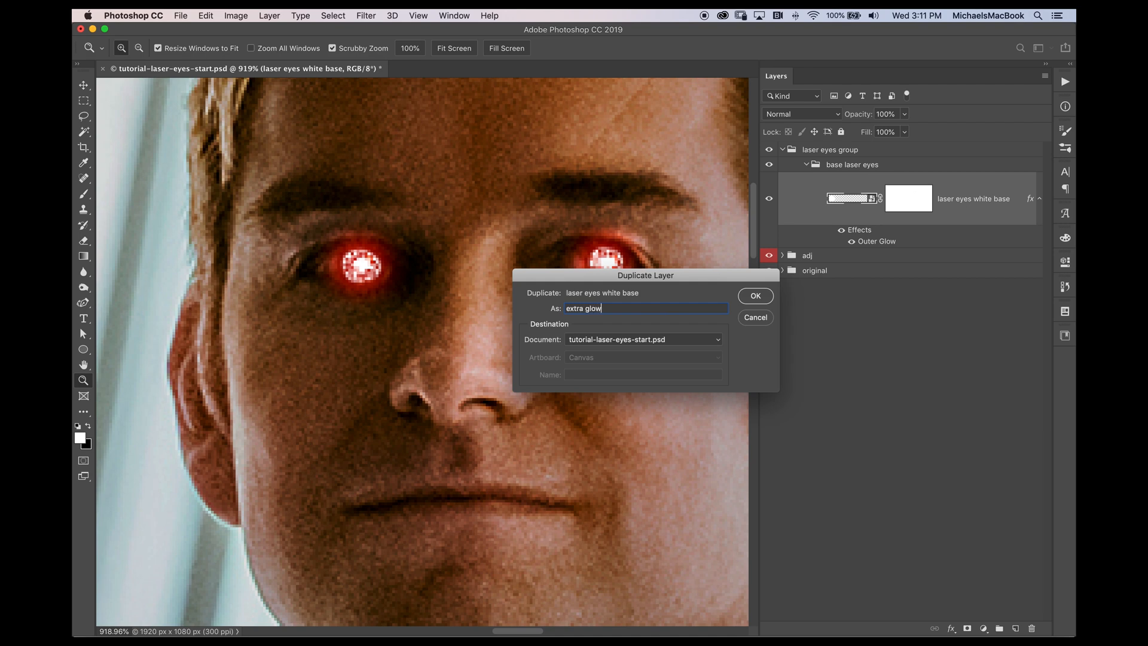
{"action": "left_click", "coordinate": [754, 295]}
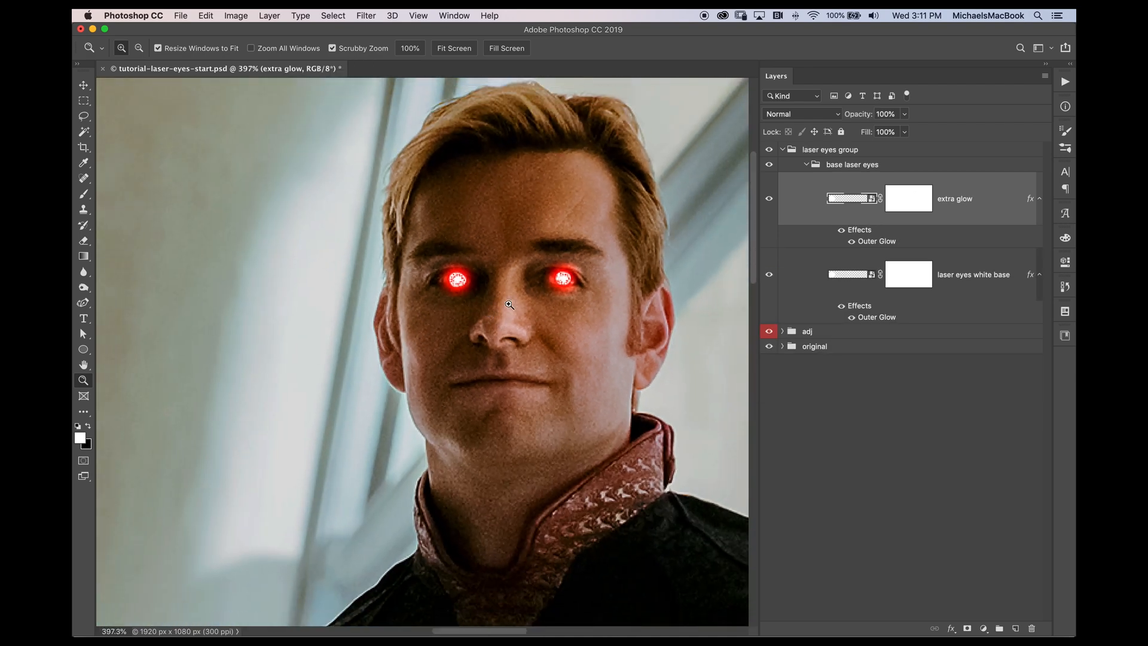
{"action": "mouse_move", "coordinate": [861, 242]}
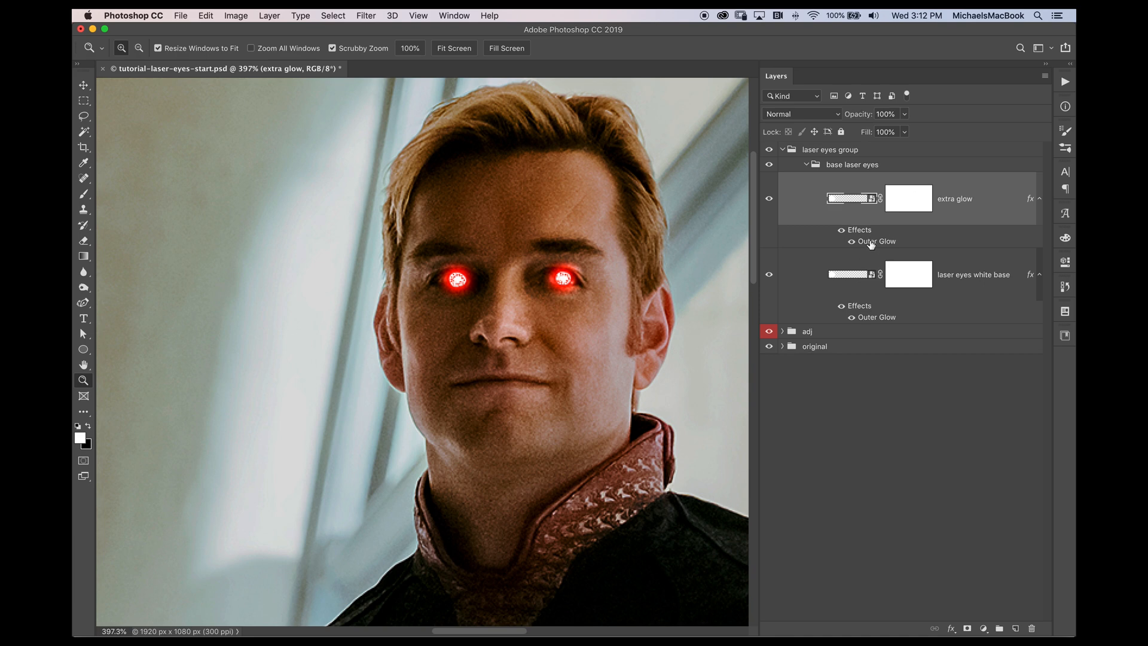
Step: Set the extra glow layer's Outer Glow to Spread 4% and Size 40 px
{"action": "double_click", "coordinate": [875, 241]}
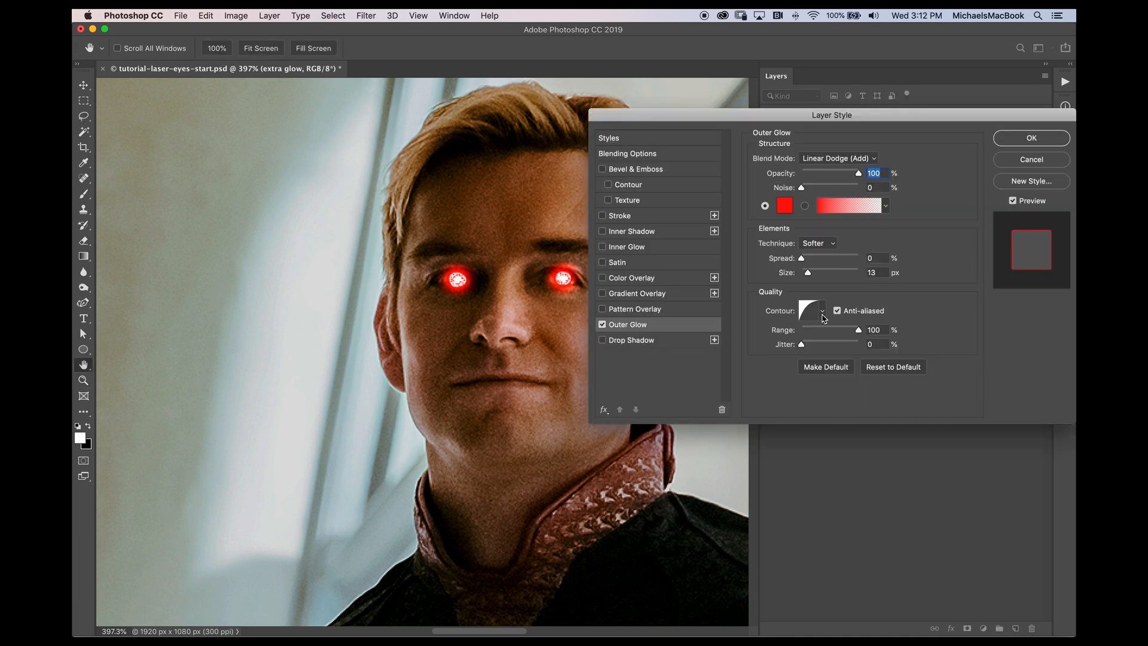
{"action": "mouse_move", "coordinate": [801, 259]}
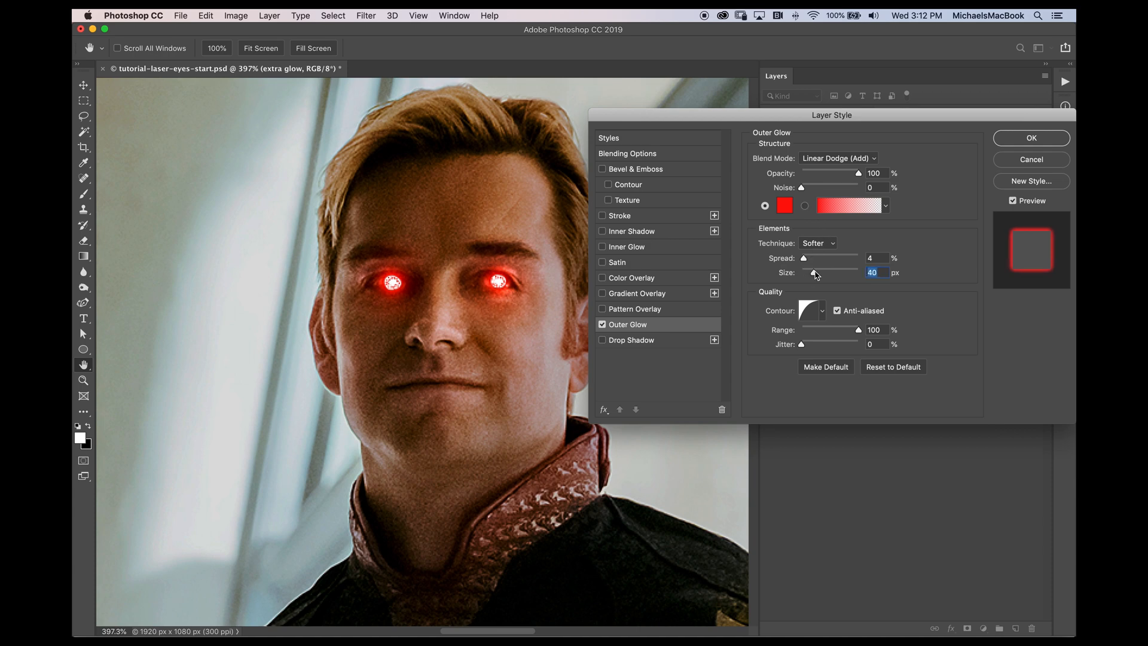
{"action": "left_click", "coordinate": [1030, 137]}
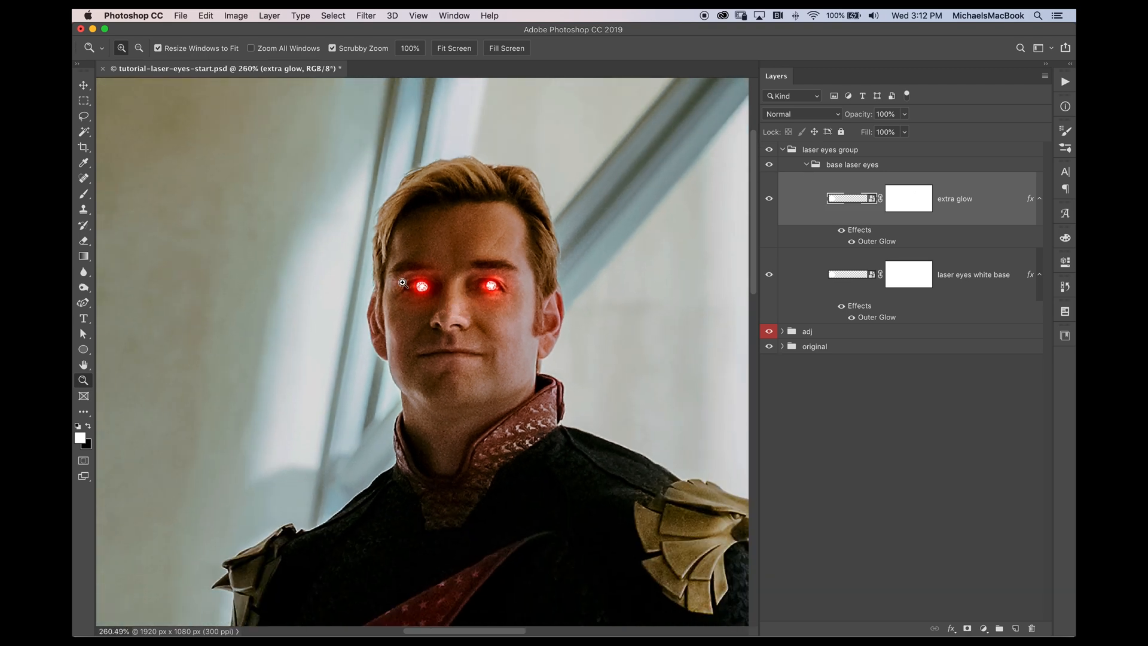
{"action": "mouse_move", "coordinate": [616, 286]}
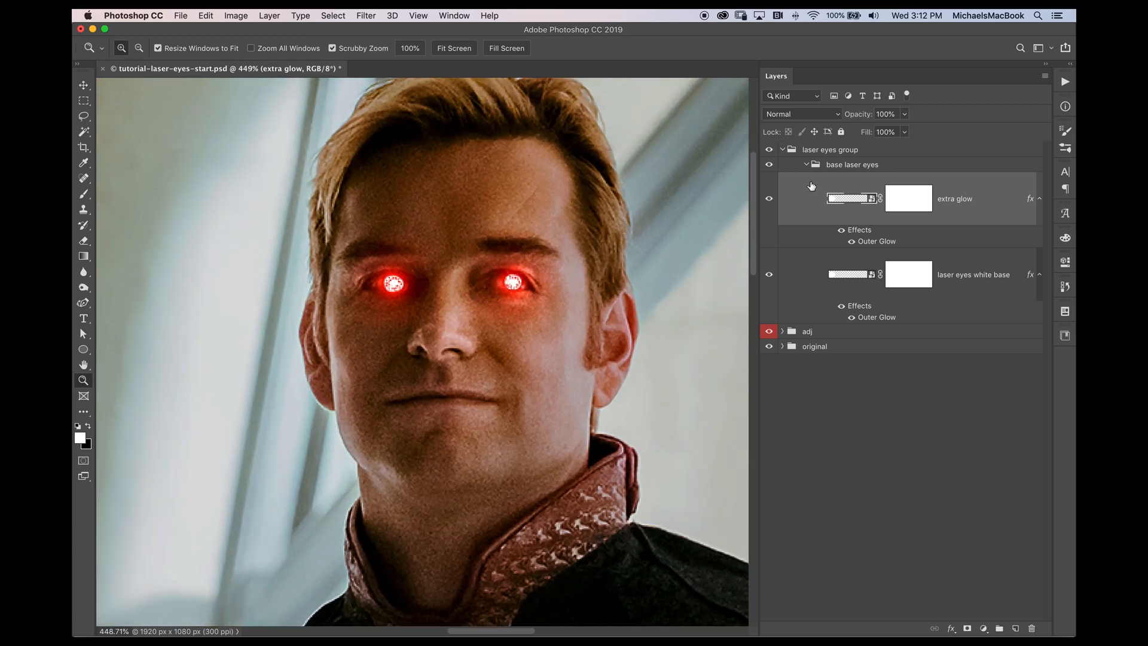
{"action": "mouse_move", "coordinate": [817, 211]}
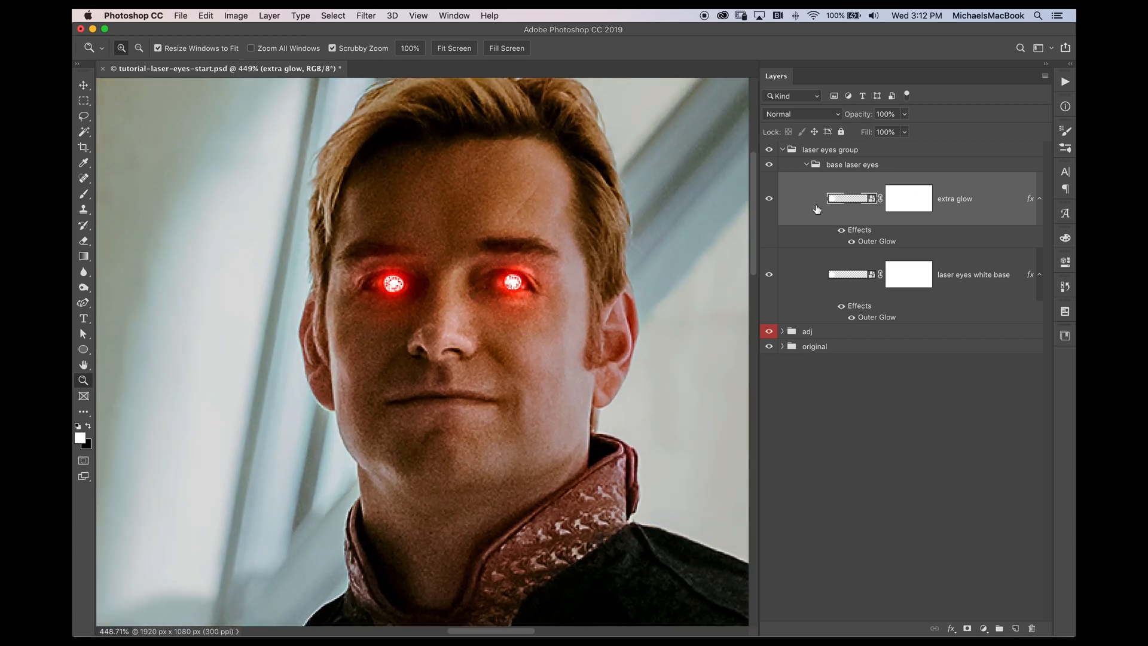
Step: Duplicate the extra glow layer as flare and select the flare layer
{"action": "left_click", "coordinate": [270, 15]}
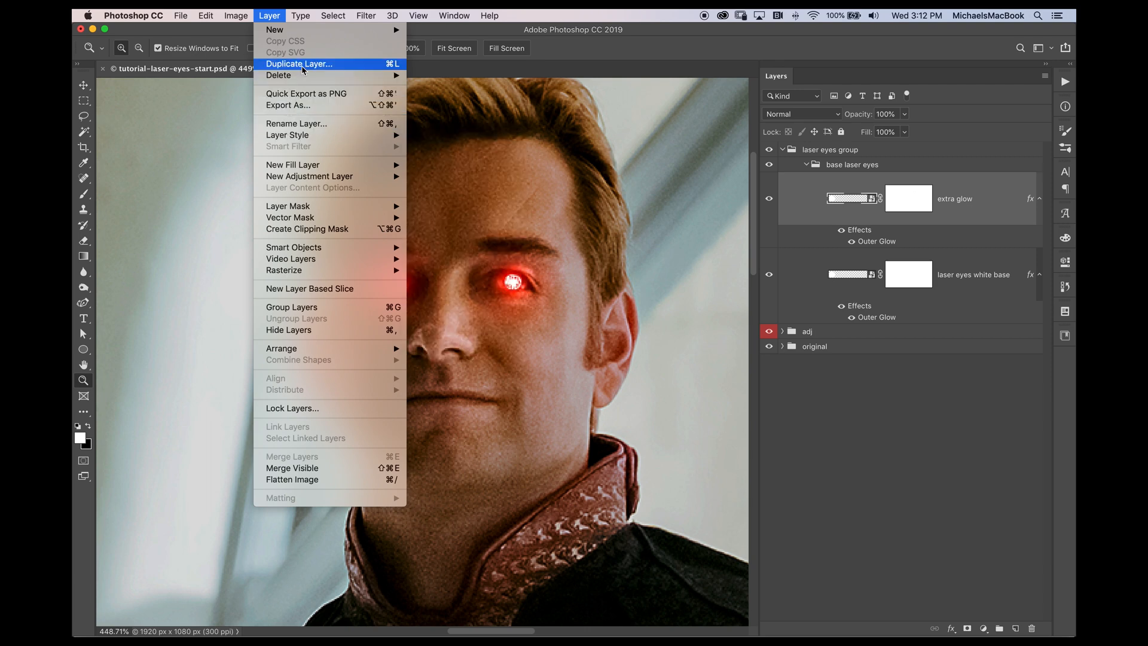
{"action": "left_click", "coordinate": [299, 63]}
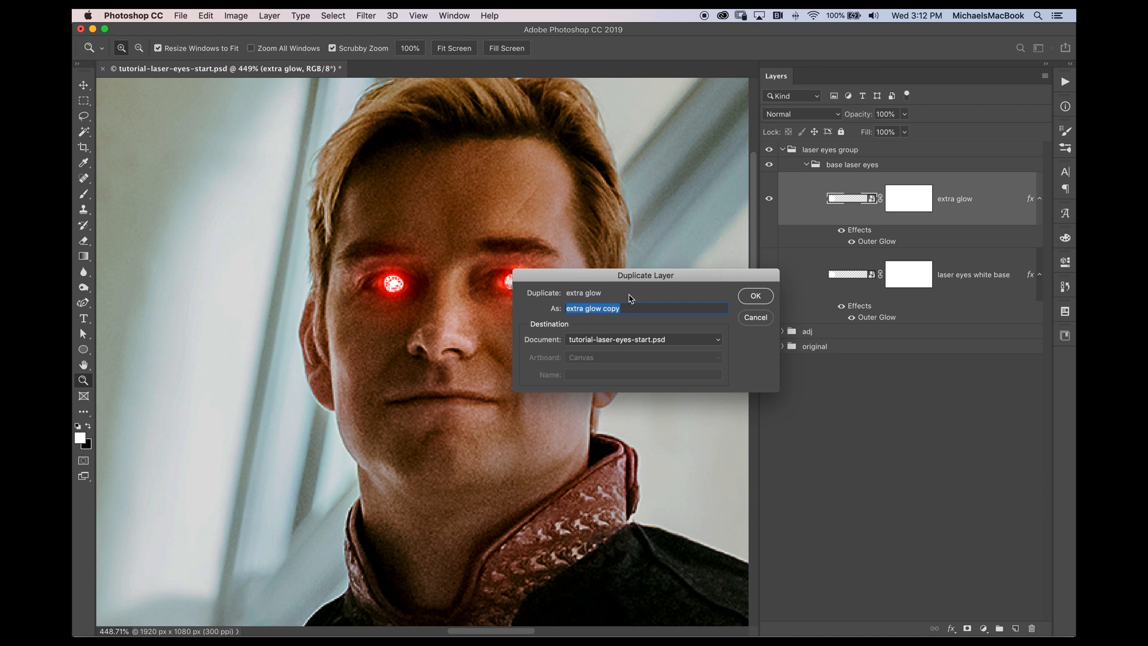
{"action": "left_click", "coordinate": [755, 295]}
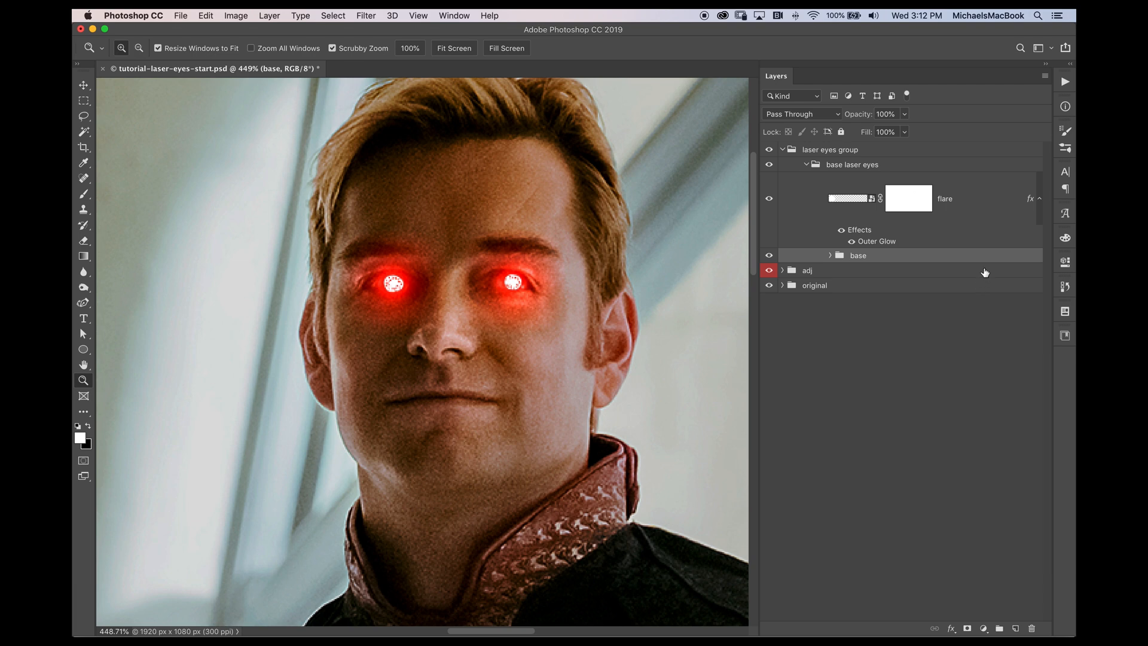
{"action": "mouse_move", "coordinate": [791, 110]}
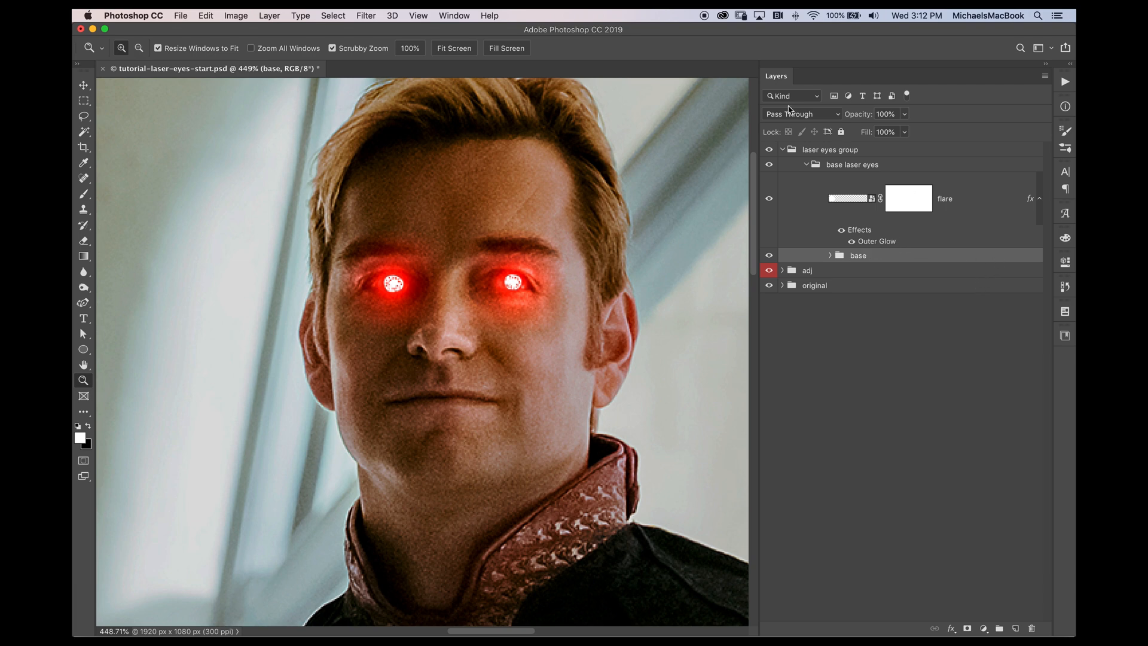
{"action": "left_click", "coordinate": [849, 198]}
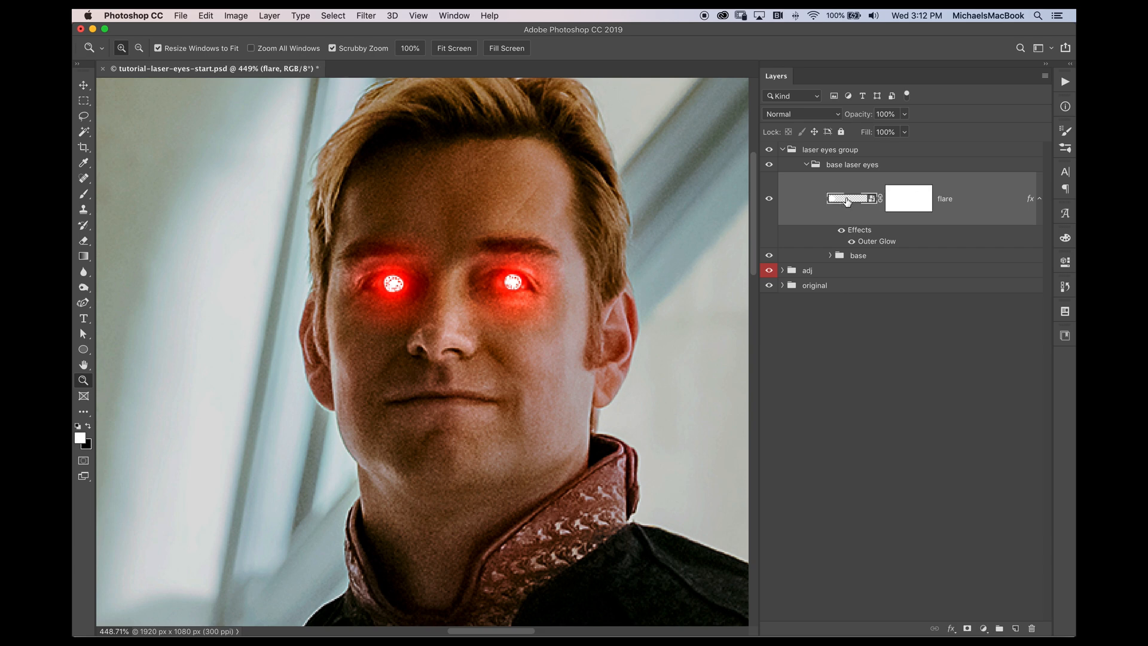
{"action": "mouse_move", "coordinate": [730, 169]}
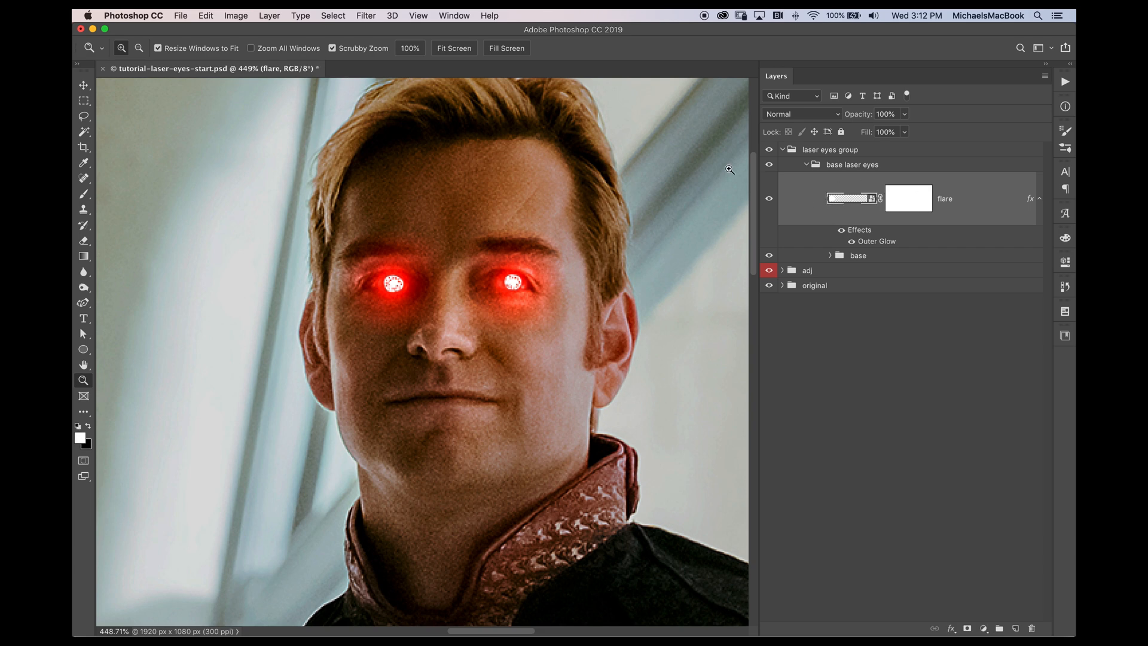
Step: Apply a Motion Blur filter to the flare layer
{"action": "left_click", "coordinate": [366, 16]}
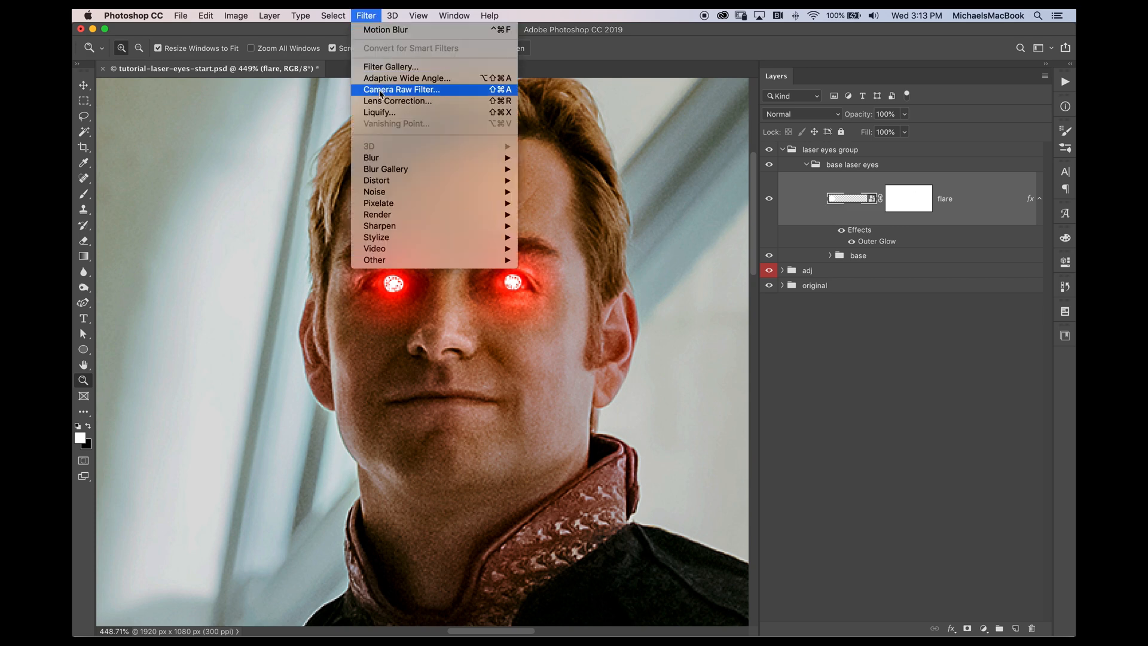
{"action": "mouse_move", "coordinate": [371, 158]}
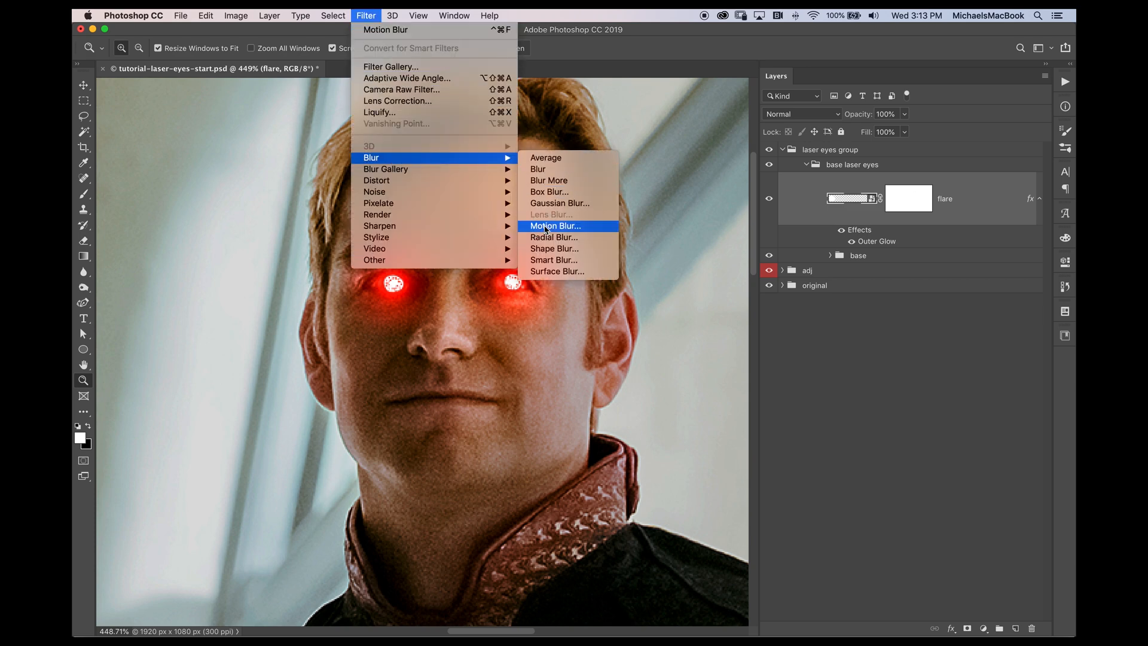
{"action": "left_click", "coordinate": [554, 226]}
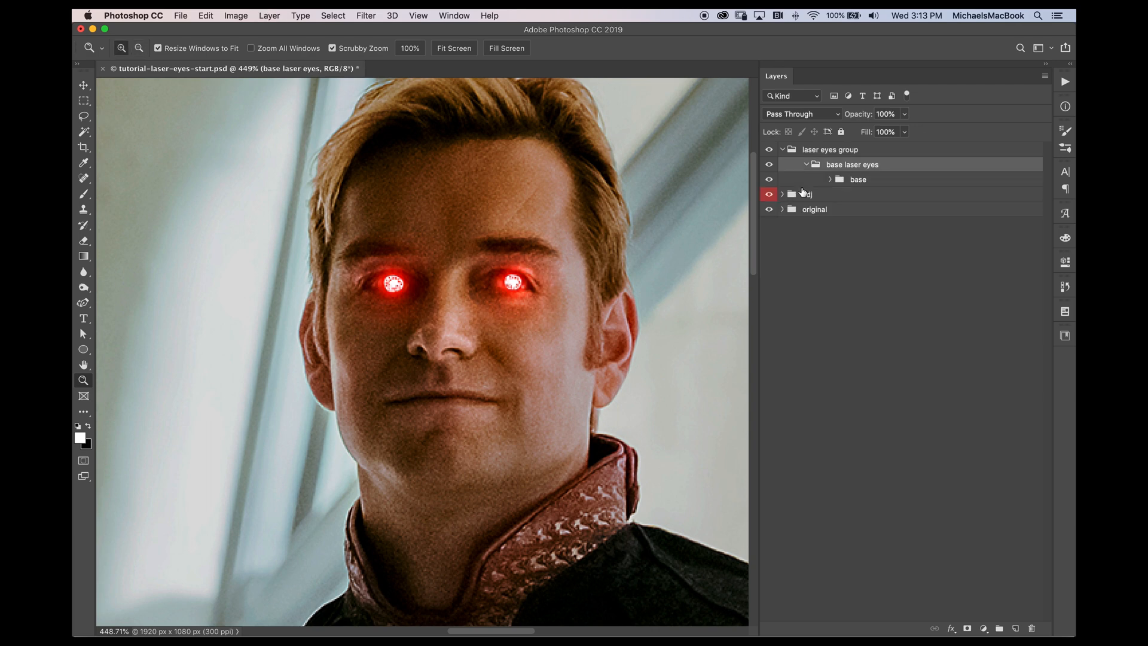
Step: Duplicate the laser eyes white base layer from the base group as a layer named flare
{"action": "left_click", "coordinate": [831, 178]}
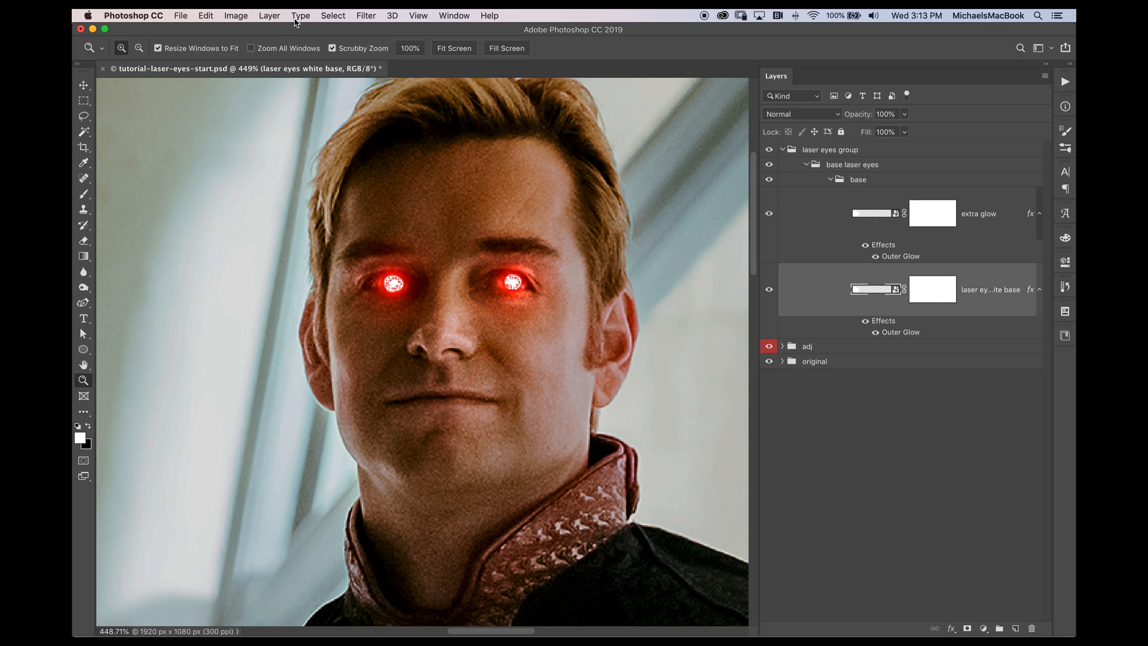
{"action": "left_click", "coordinate": [269, 16]}
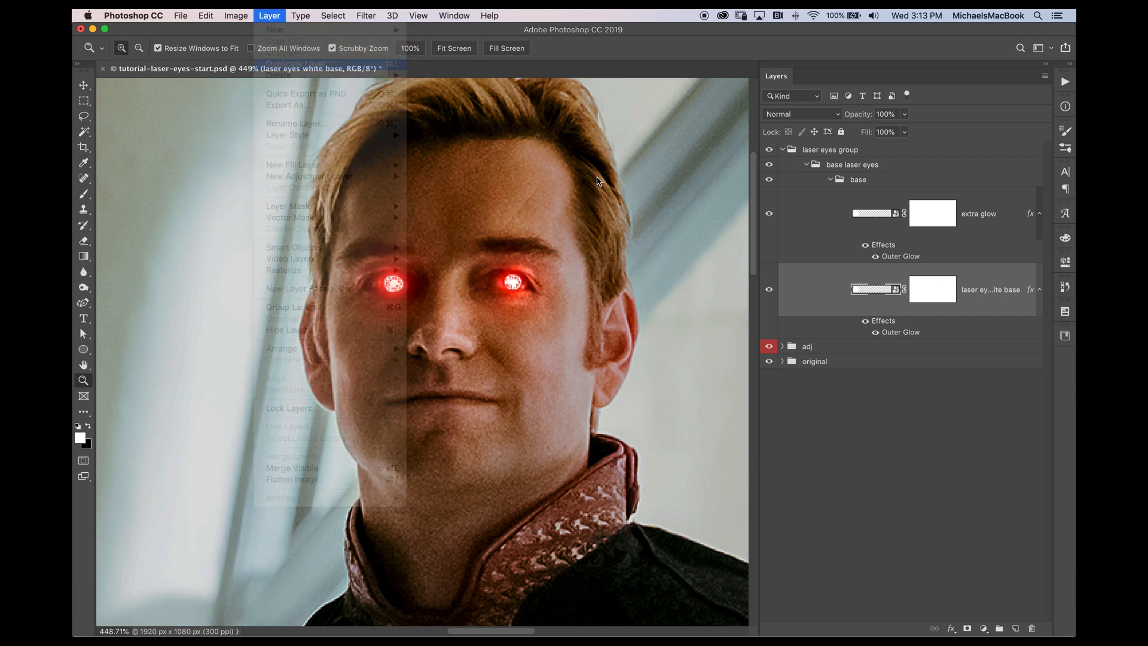
{"action": "left_click", "coordinate": [294, 64]}
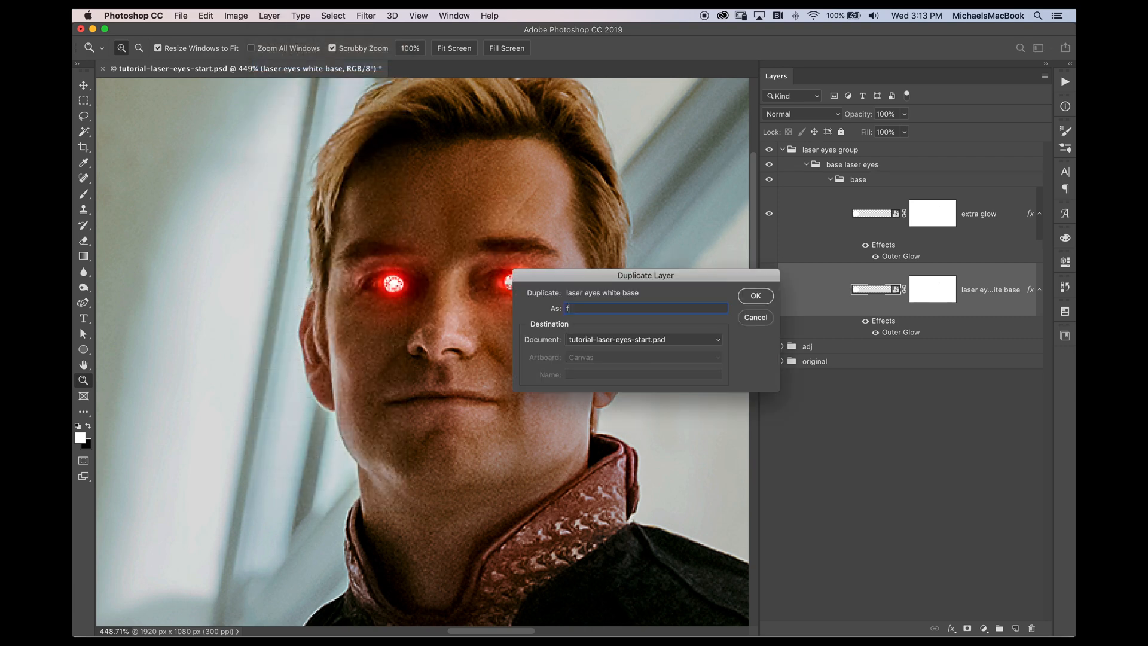
{"action": "left_click", "coordinate": [755, 295]}
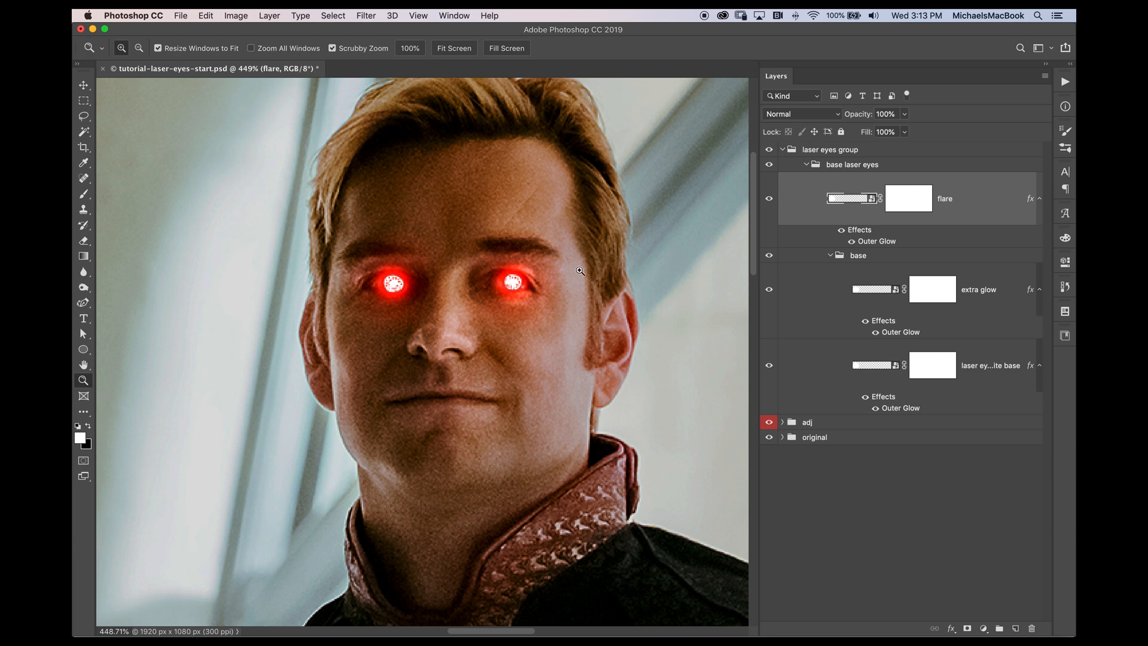
{"action": "mouse_move", "coordinate": [830, 252]}
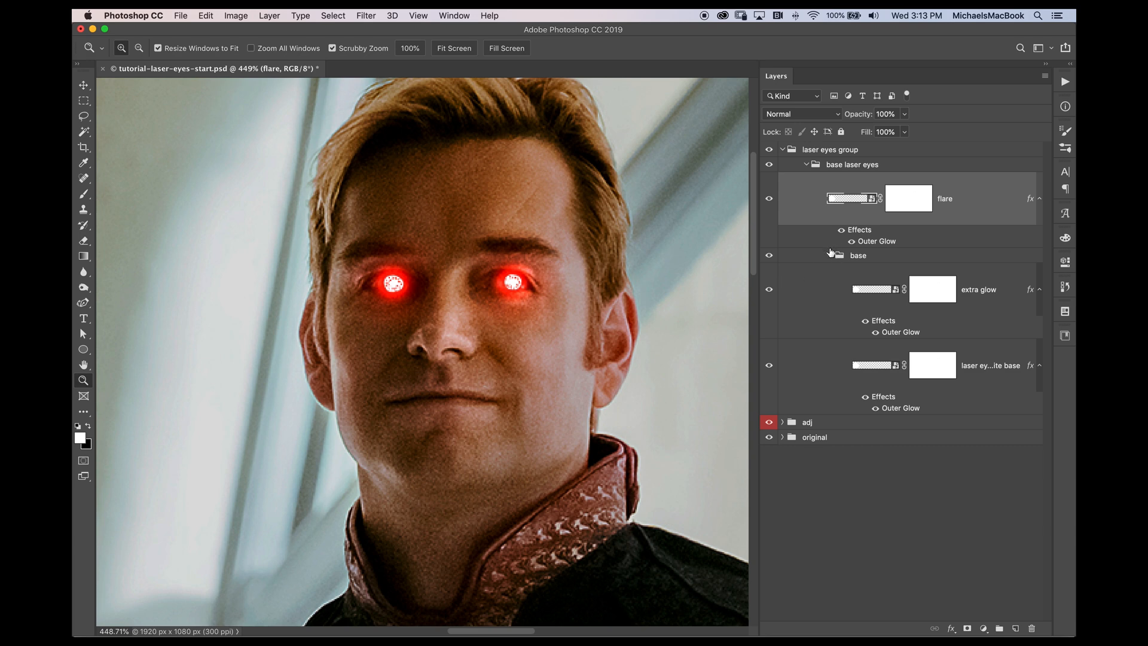
Step: Collapse the base group and put the flare layer into its own group named flare
{"action": "left_click", "coordinate": [830, 255]}
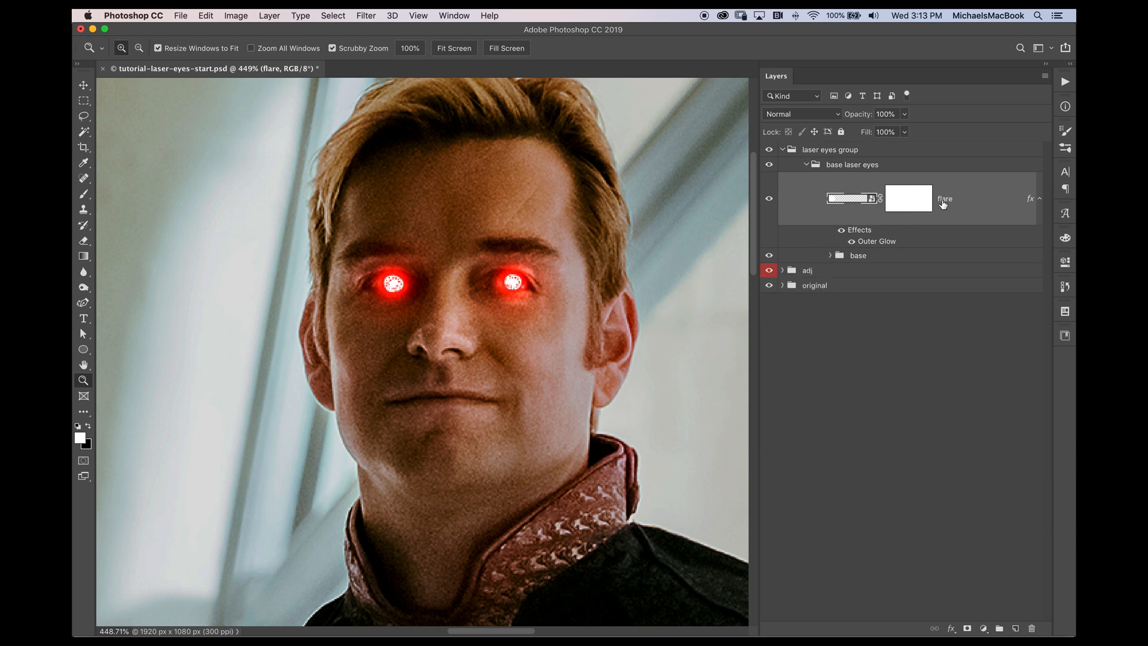
{"action": "left_click", "coordinate": [269, 16]}
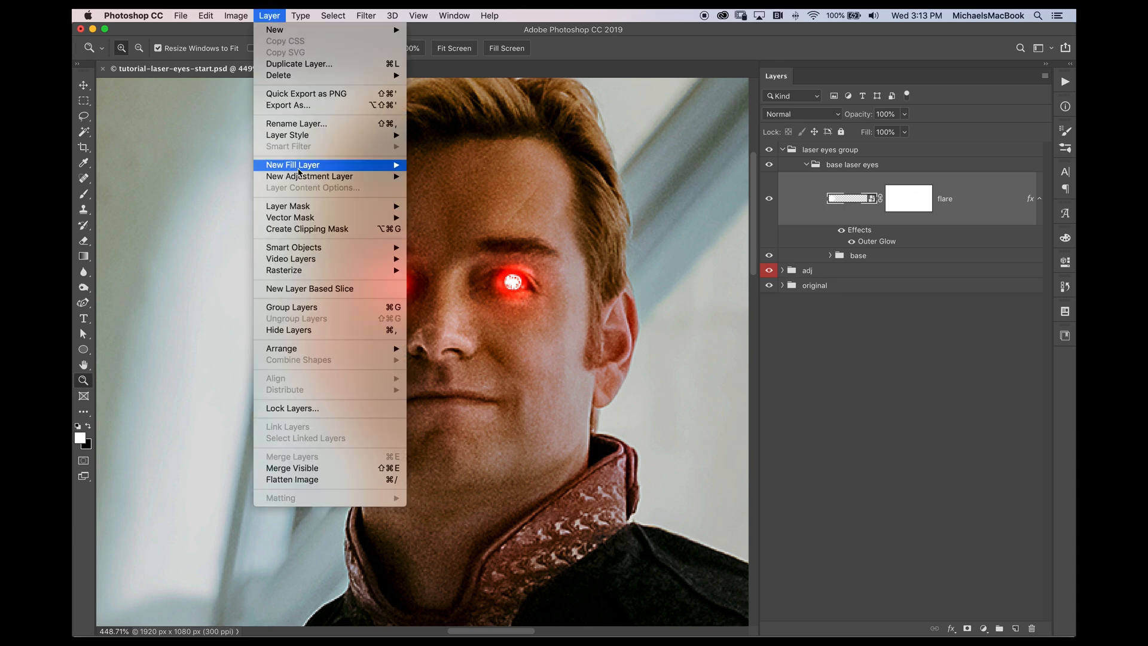
{"action": "mouse_move", "coordinate": [288, 105]}
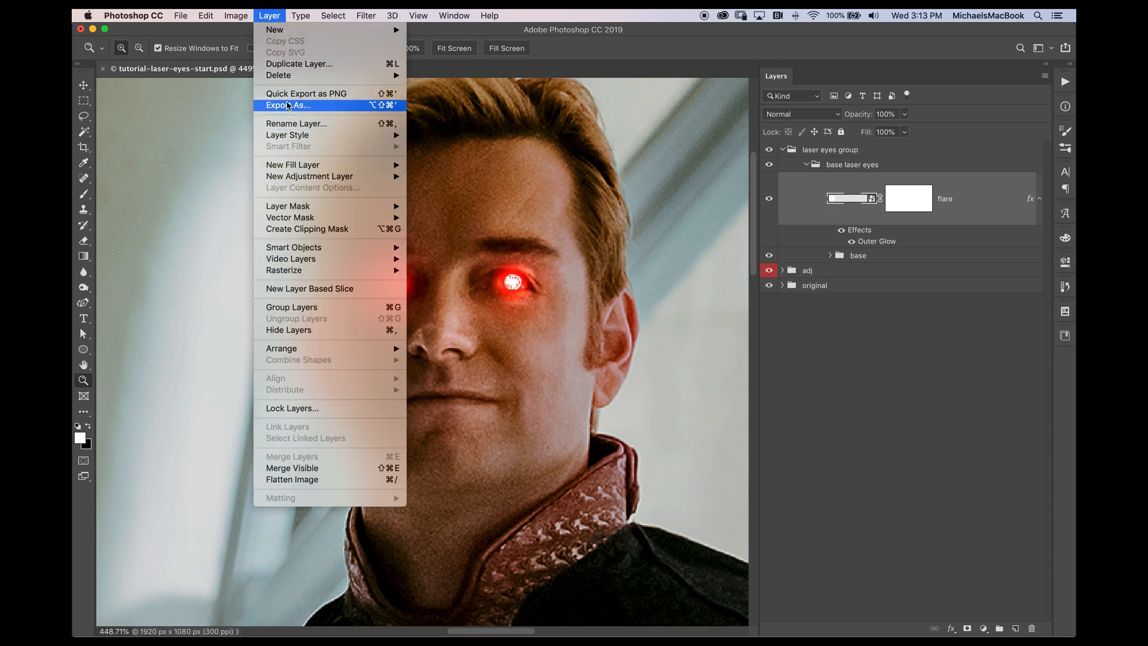
{"action": "mouse_move", "coordinate": [288, 152]}
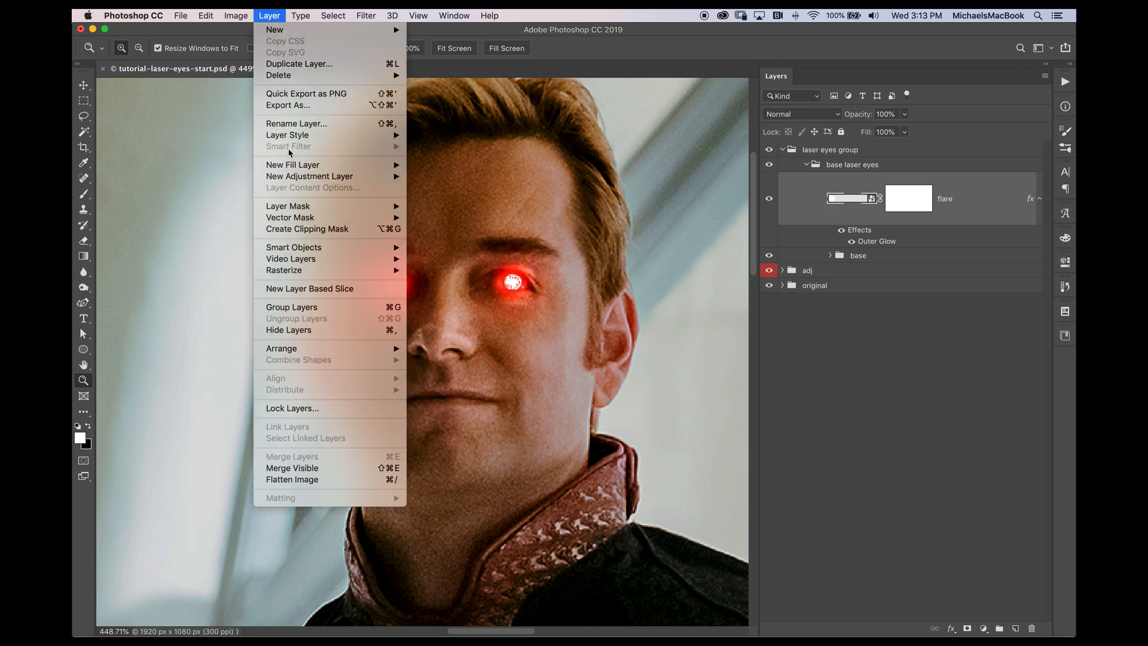
{"action": "mouse_move", "coordinate": [292, 308]}
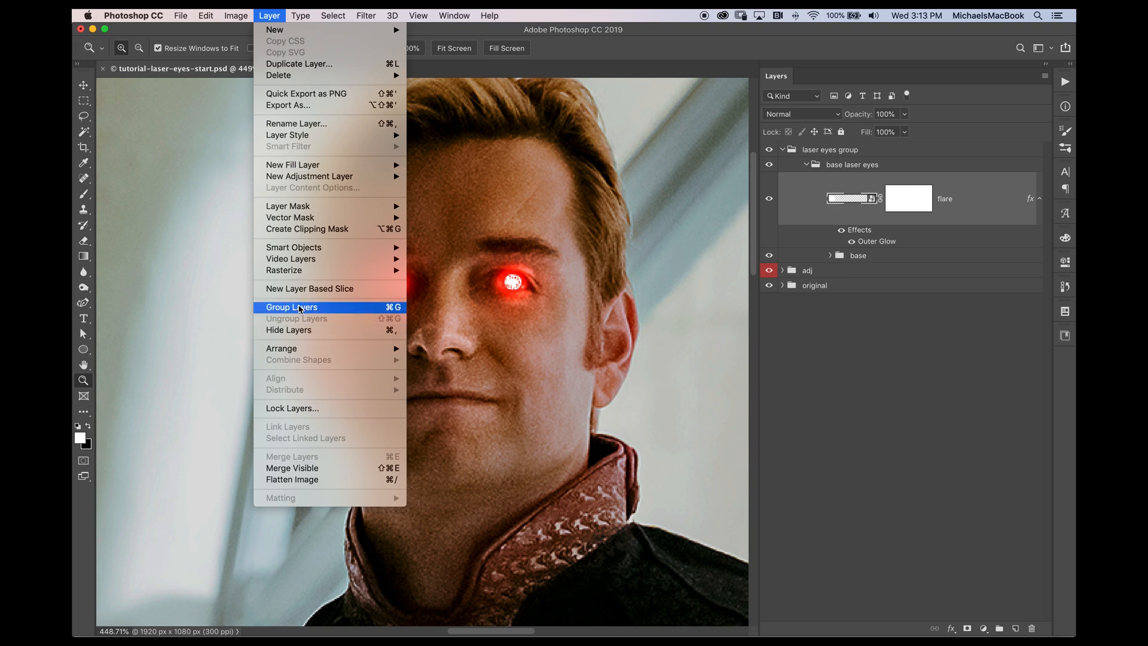
{"action": "left_click", "coordinate": [292, 307]}
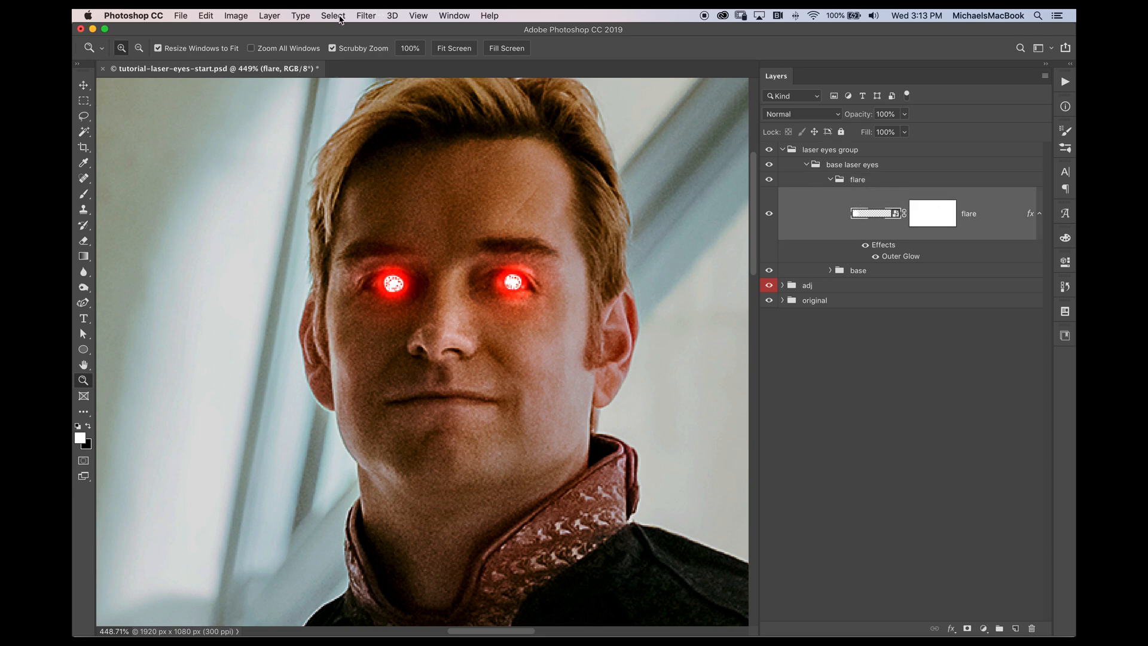
Step: Apply Motion Blur at Angle 0, Distance 266 px to the flare layer for horizontal red streaks
{"action": "left_click", "coordinate": [366, 15]}
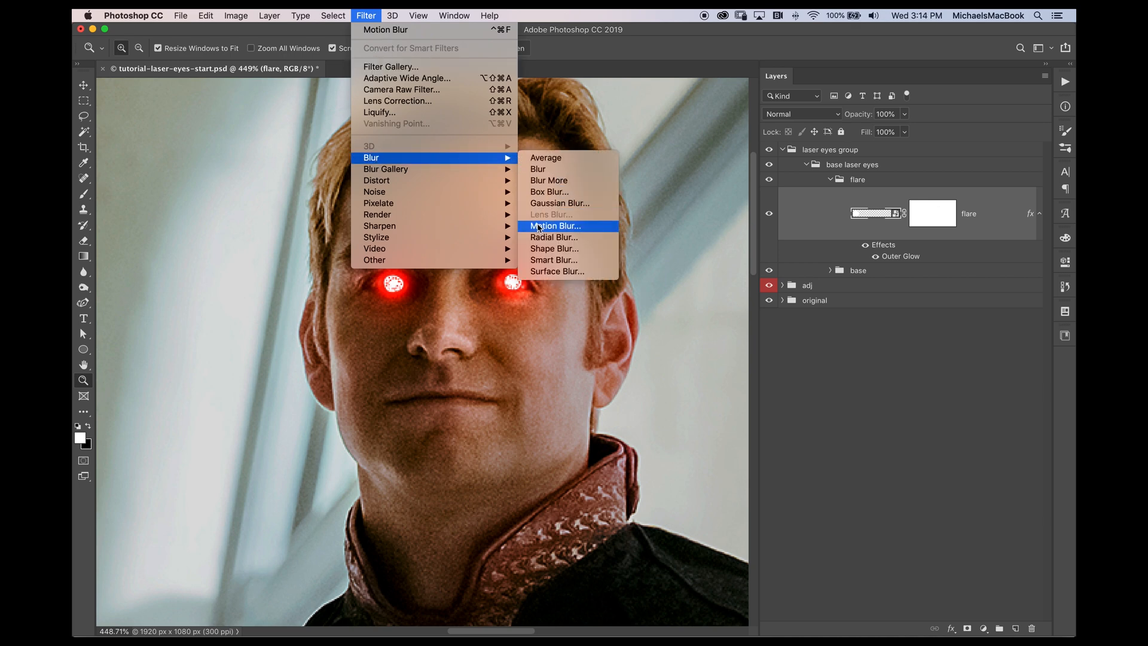
{"action": "left_click", "coordinate": [554, 226]}
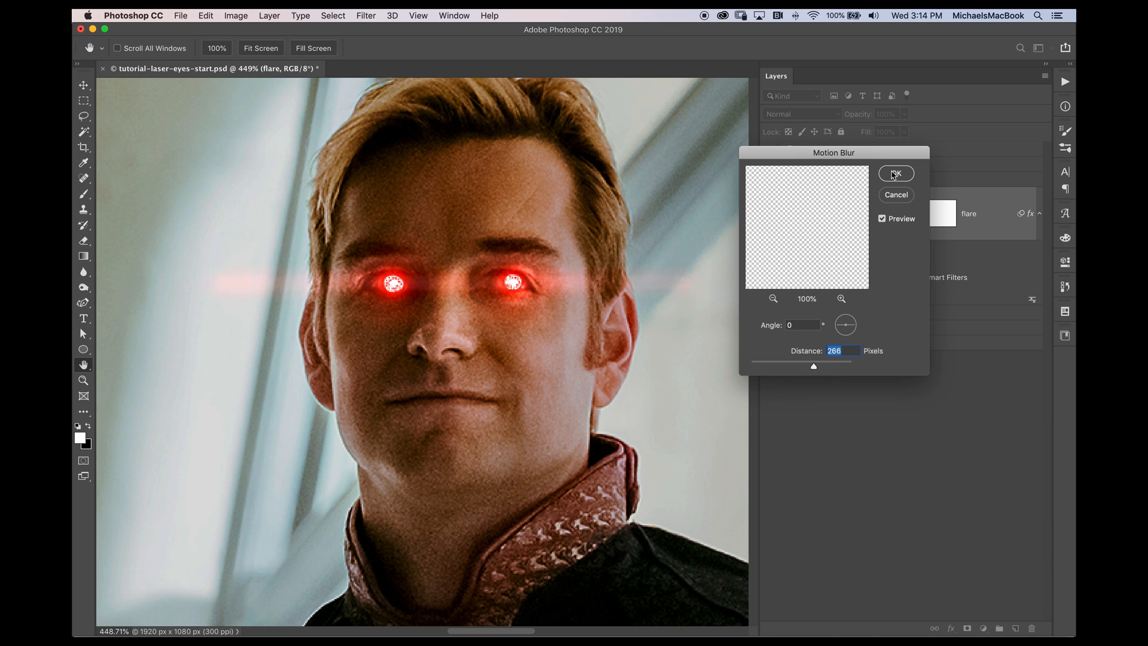
{"action": "left_click", "coordinate": [896, 174]}
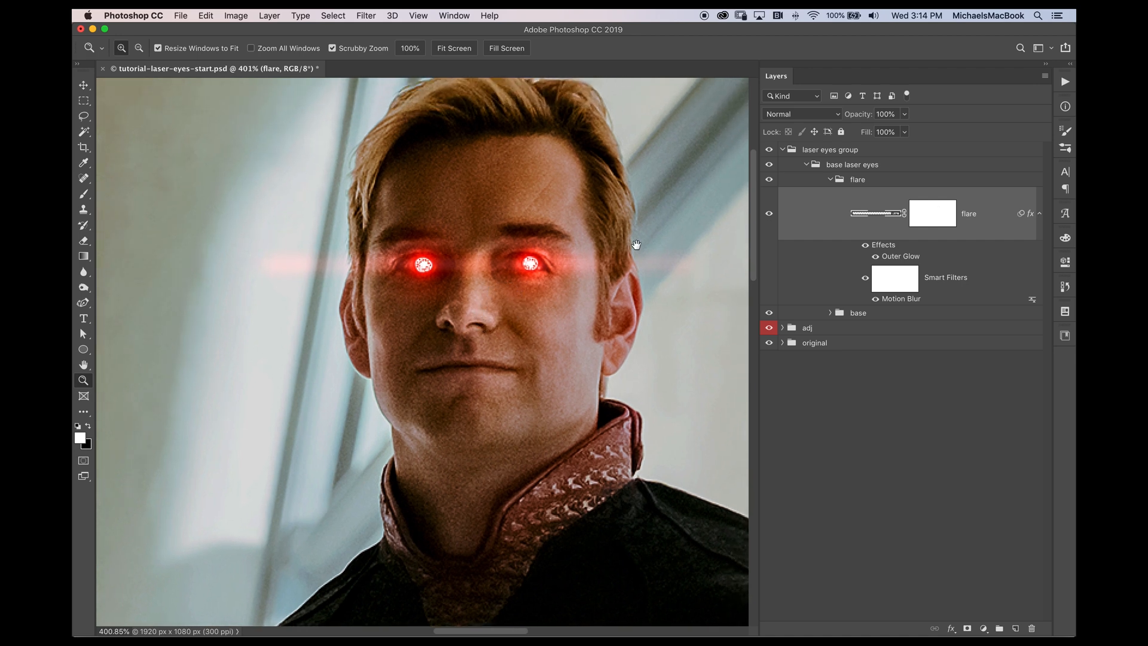
{"action": "mouse_move", "coordinate": [871, 208]}
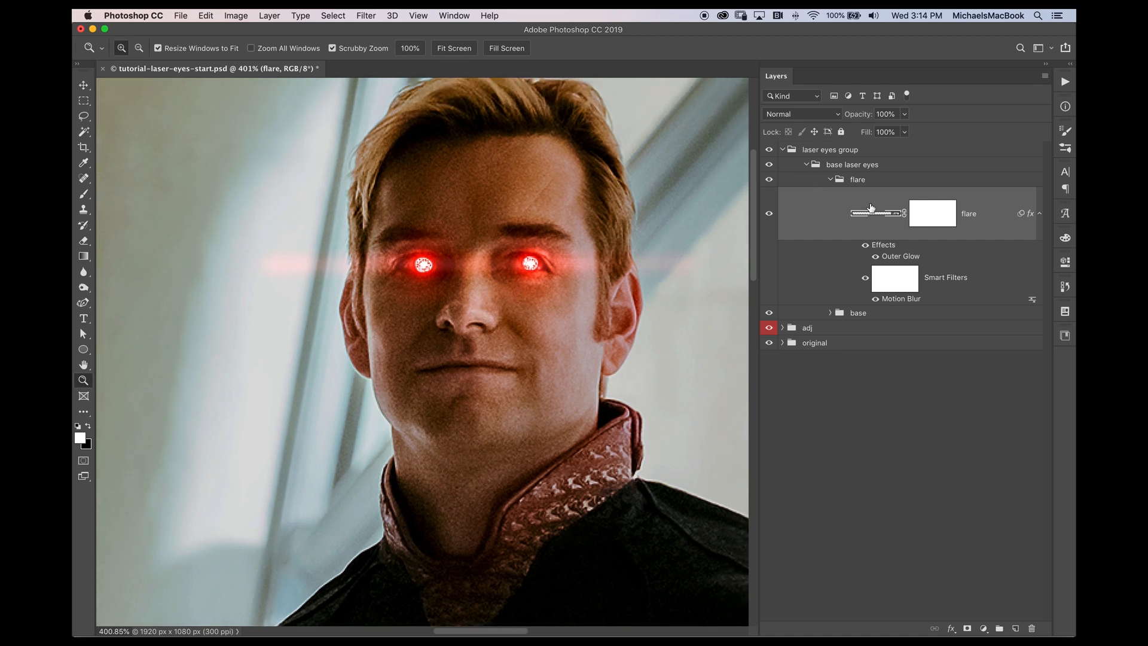
Step: Duplicate the flare layer and raise its Motion Blur distance to 1156 pixels for longer streaks
{"action": "key", "text": "cmd+j"}
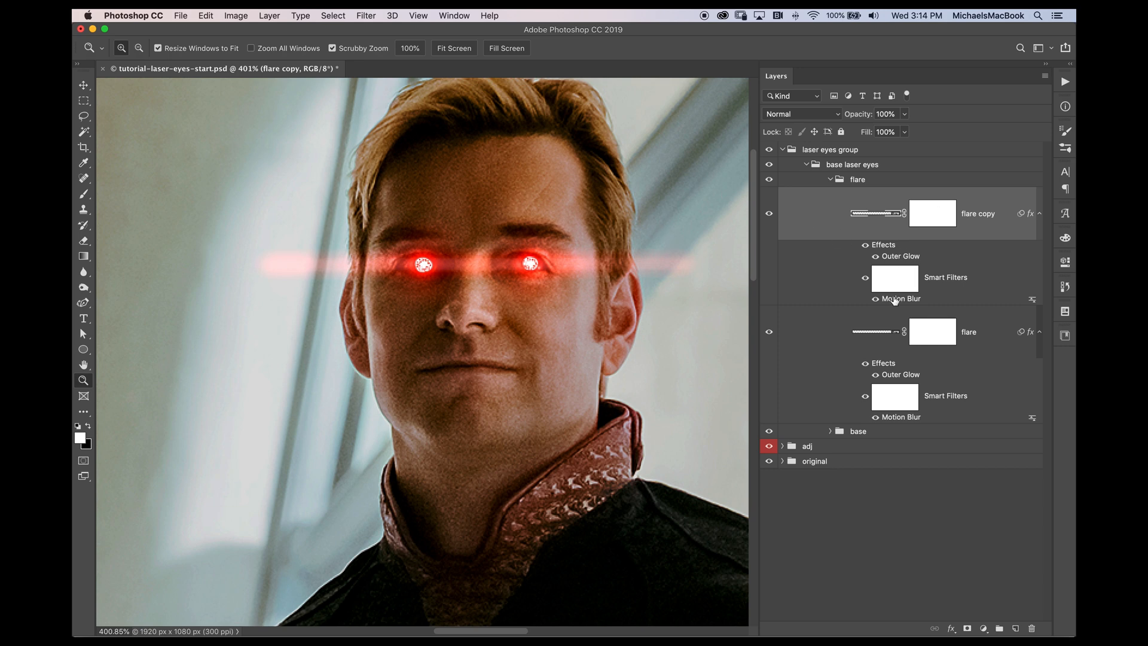
{"action": "double_click", "coordinate": [902, 298]}
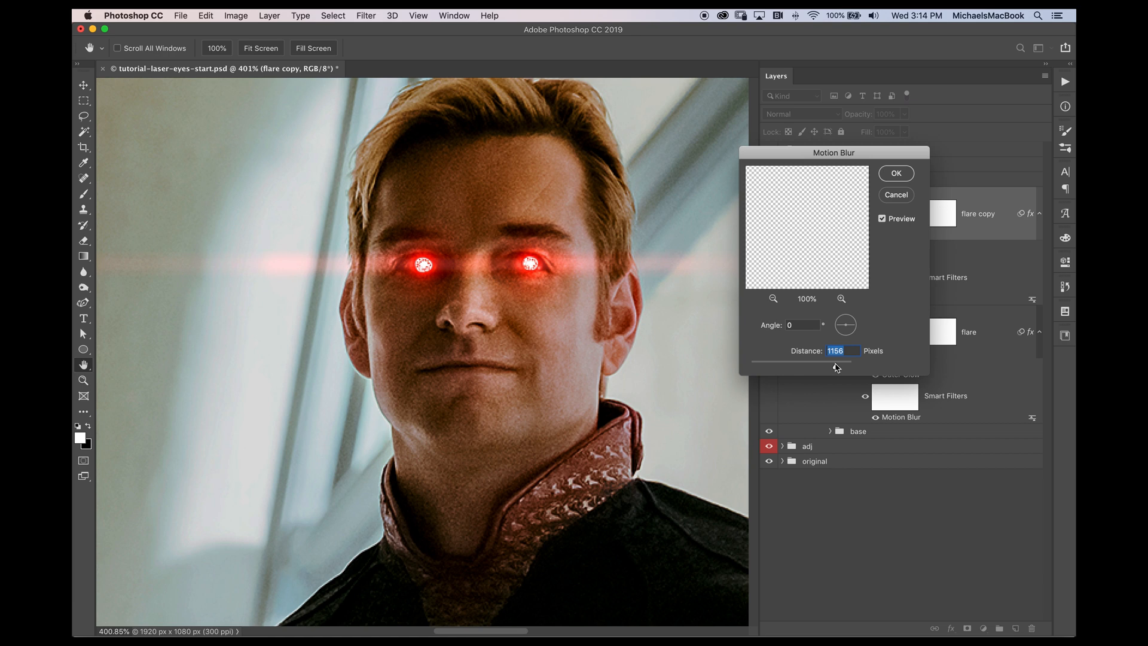
{"action": "left_click", "coordinate": [895, 173]}
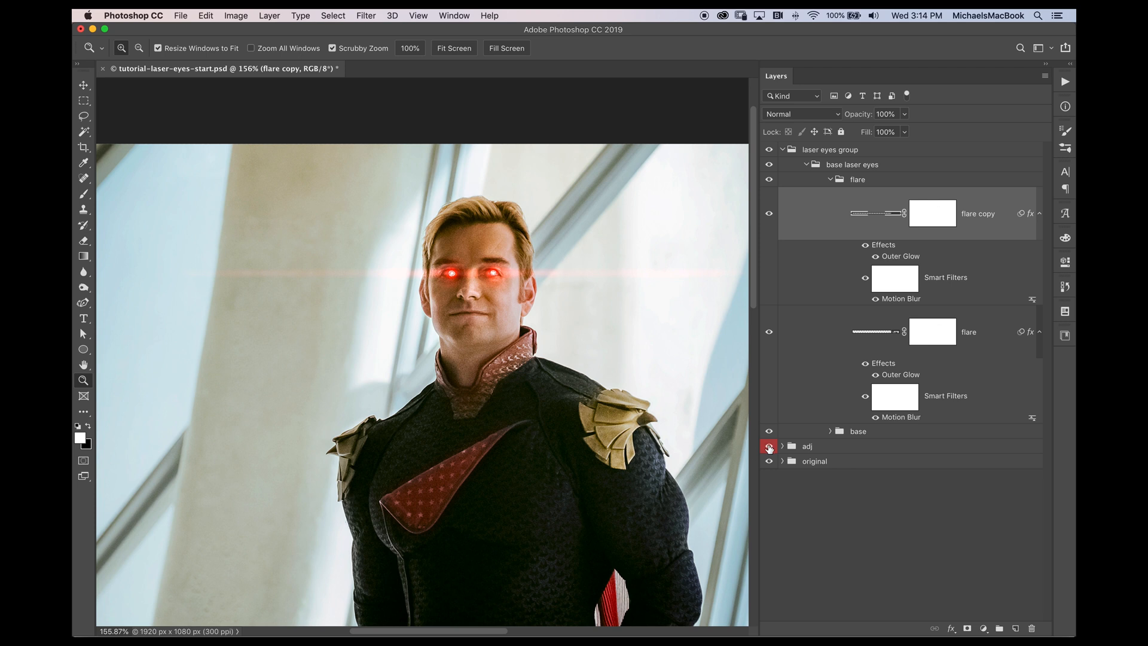
Step: Collapse the groups, hide the laser eyes effect and toggle the adj group to compare with the original
{"action": "left_click", "coordinate": [516, 254]}
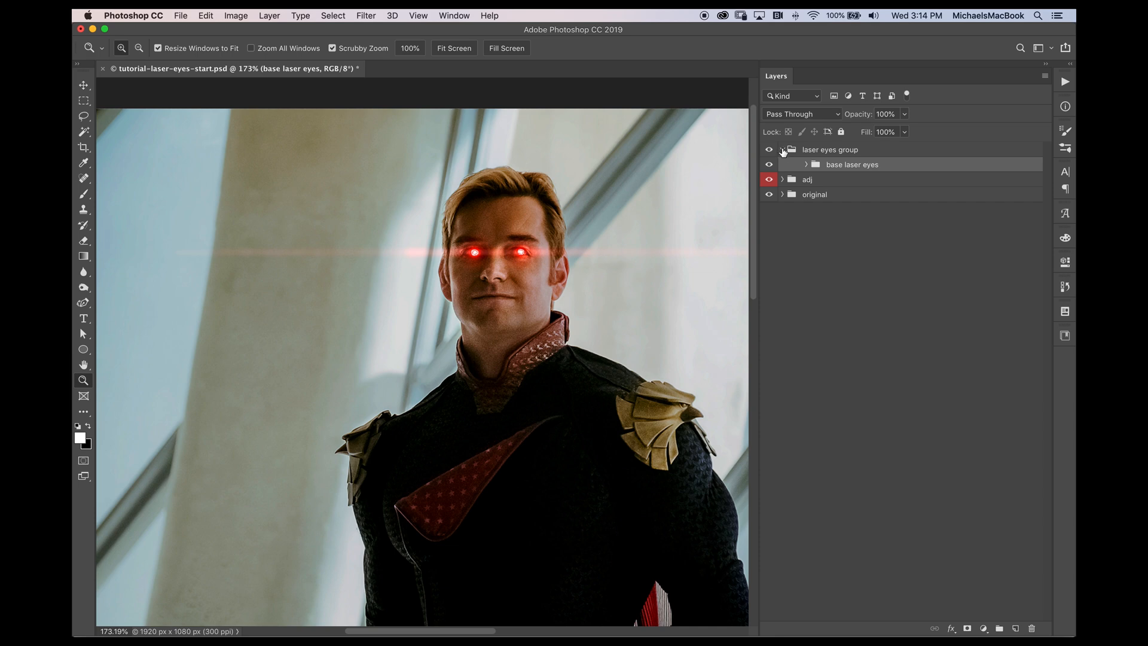
{"action": "left_click", "coordinate": [783, 150]}
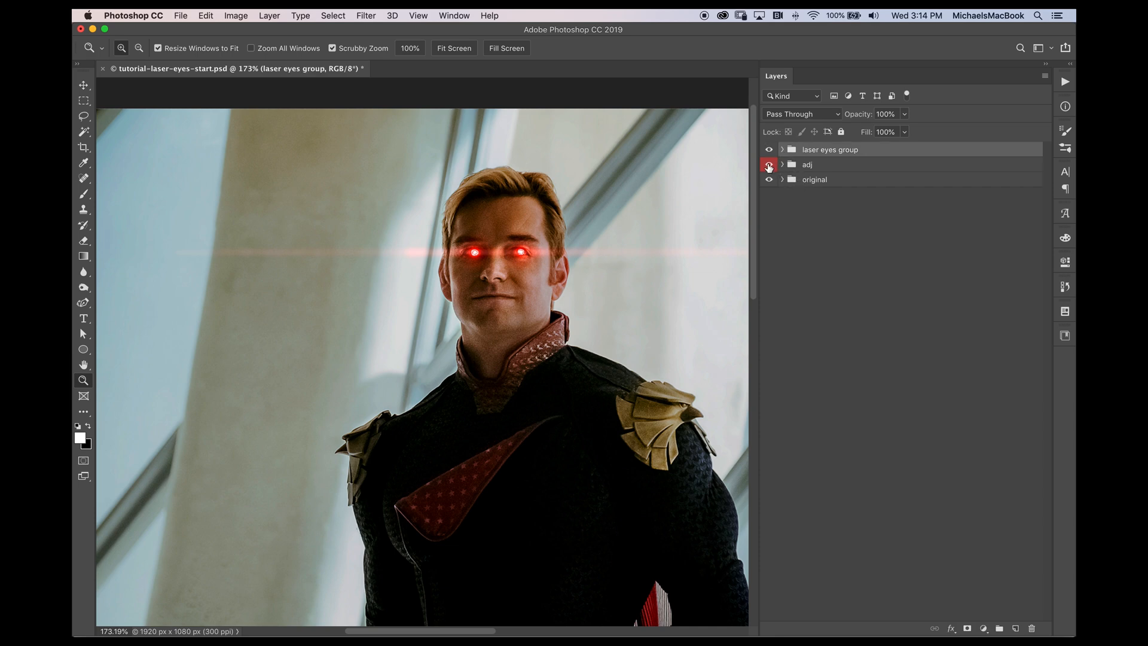
{"action": "left_click", "coordinate": [769, 150]}
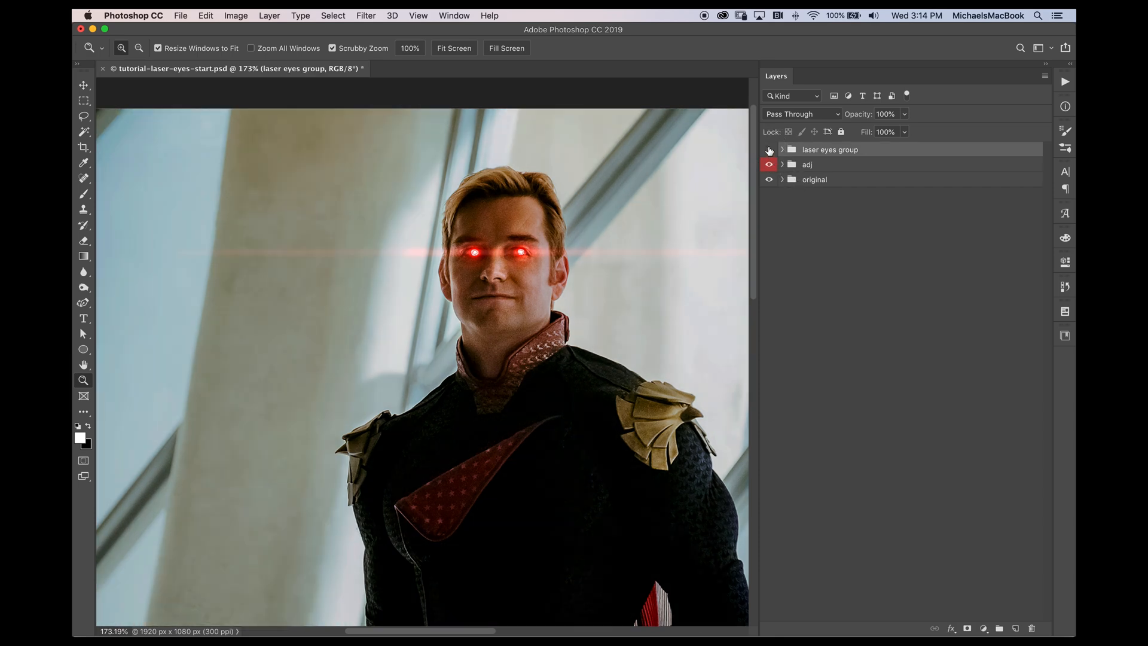
{"action": "left_click", "coordinate": [769, 150]}
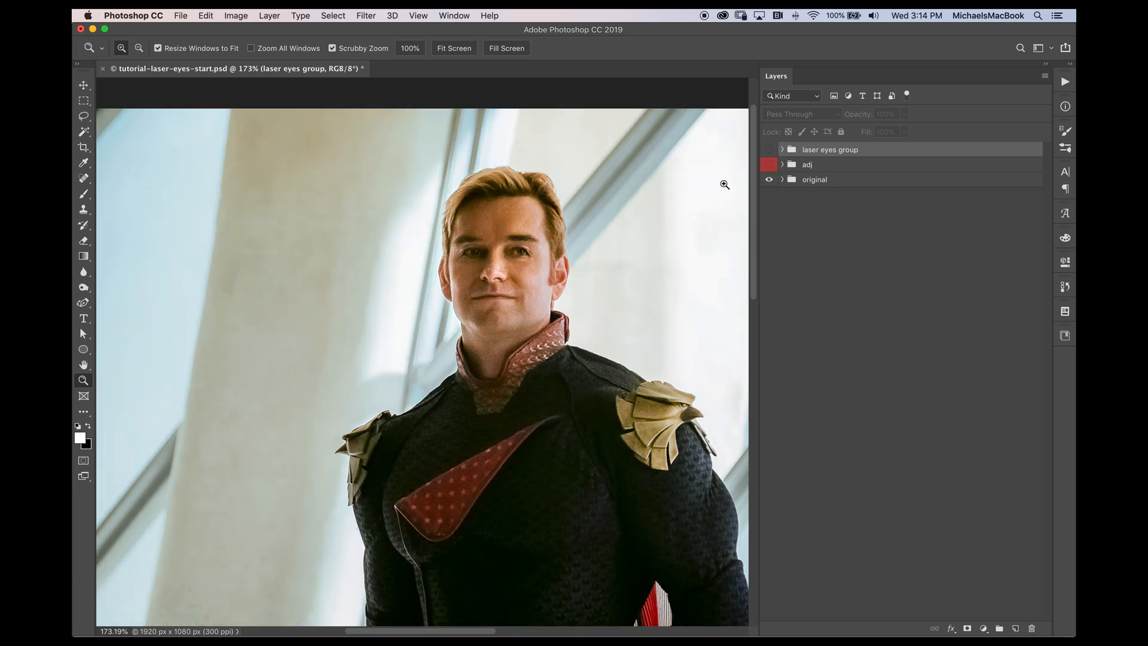
{"action": "left_click", "coordinate": [769, 164]}
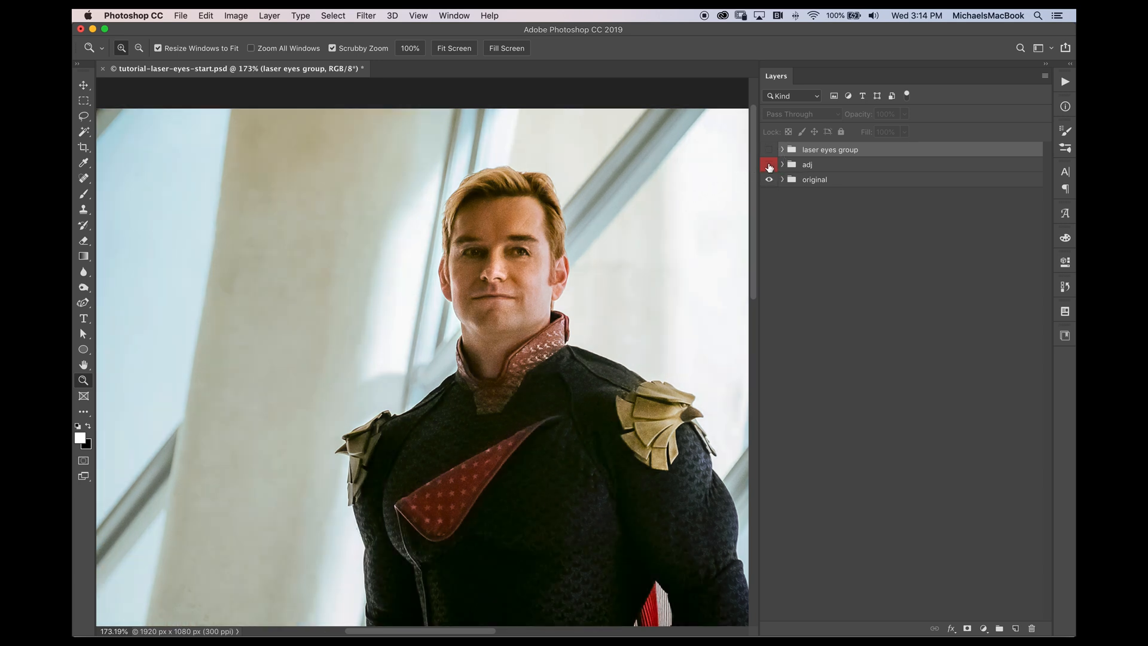
{"action": "left_click", "coordinate": [769, 164]}
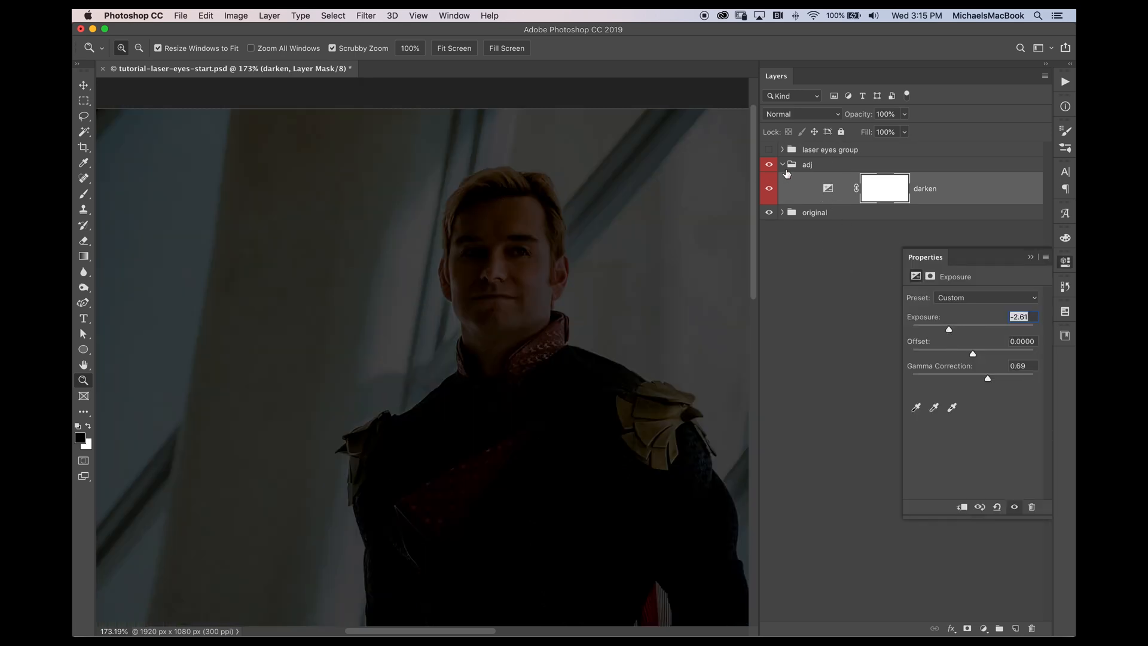
Step: Show the laser eyes group again and reopen the darken Exposure layer's settings
{"action": "left_click", "coordinate": [769, 152]}
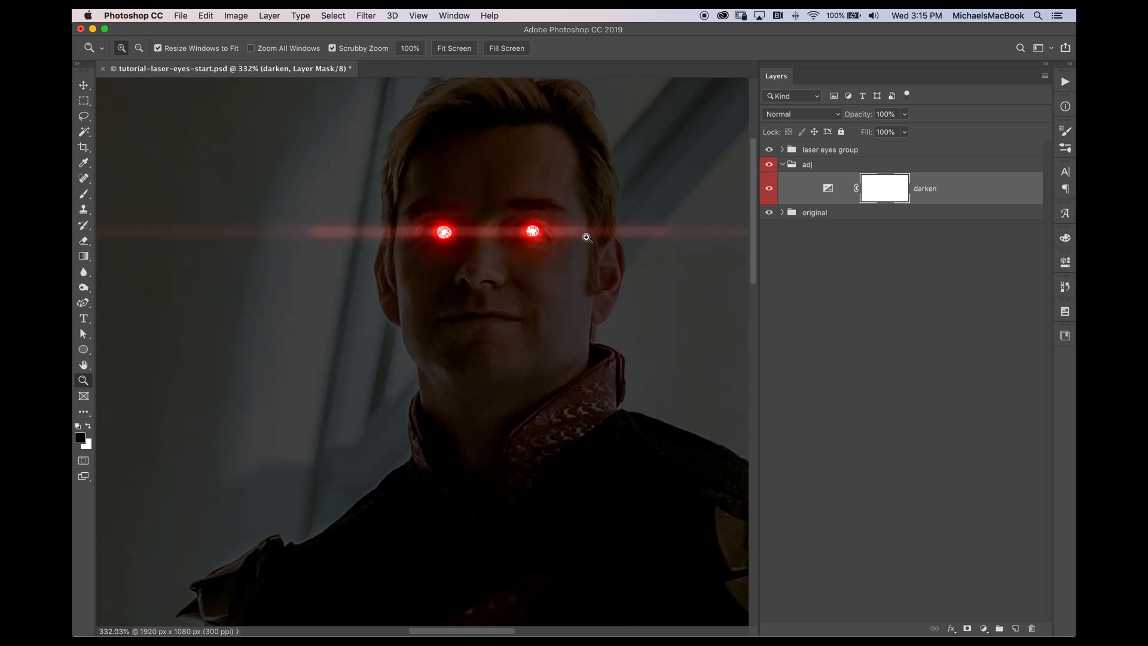
{"action": "left_click", "coordinate": [828, 188]}
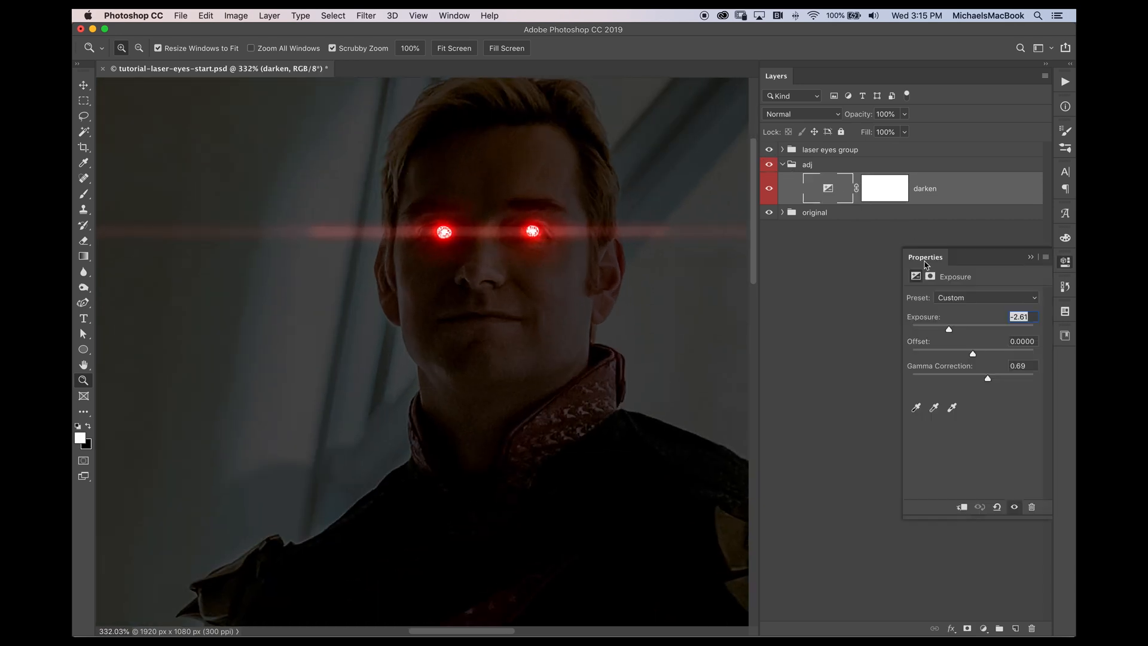